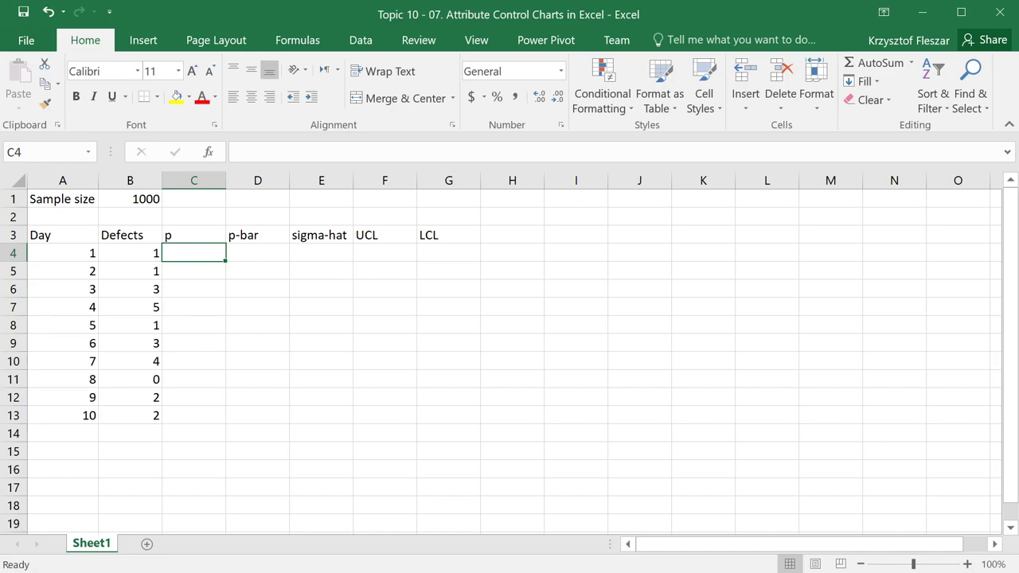
# Review the sample size of 1000 and the ten daily defect counts in column B.
pyautogui.click(62, 251)
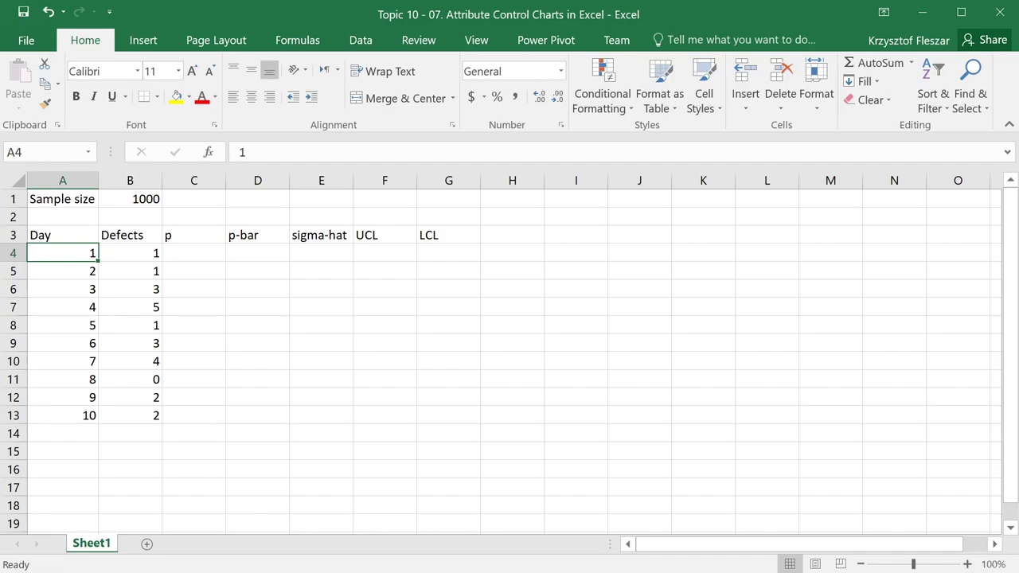
pyautogui.click(146, 199)
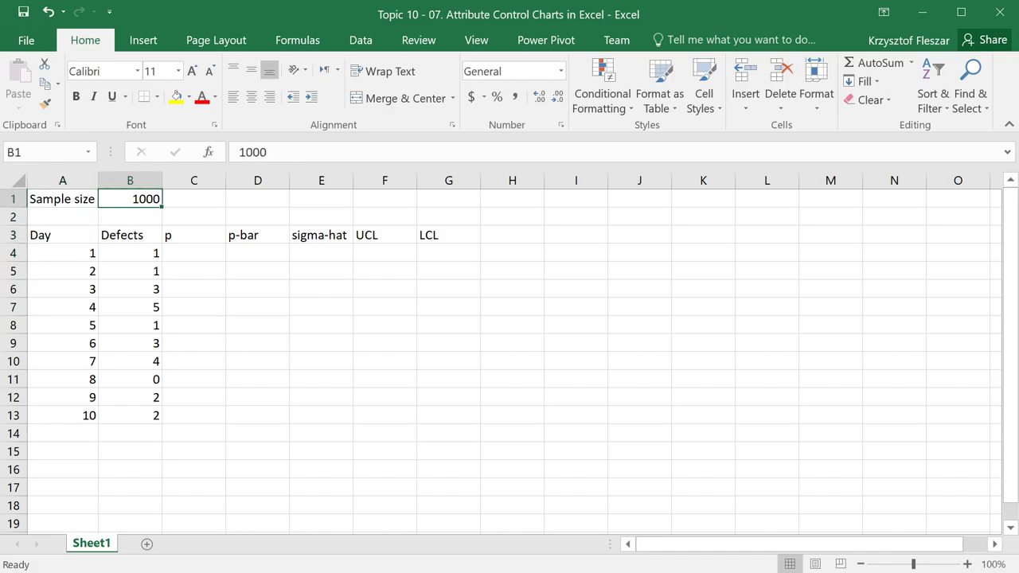
pyautogui.click(62, 199)
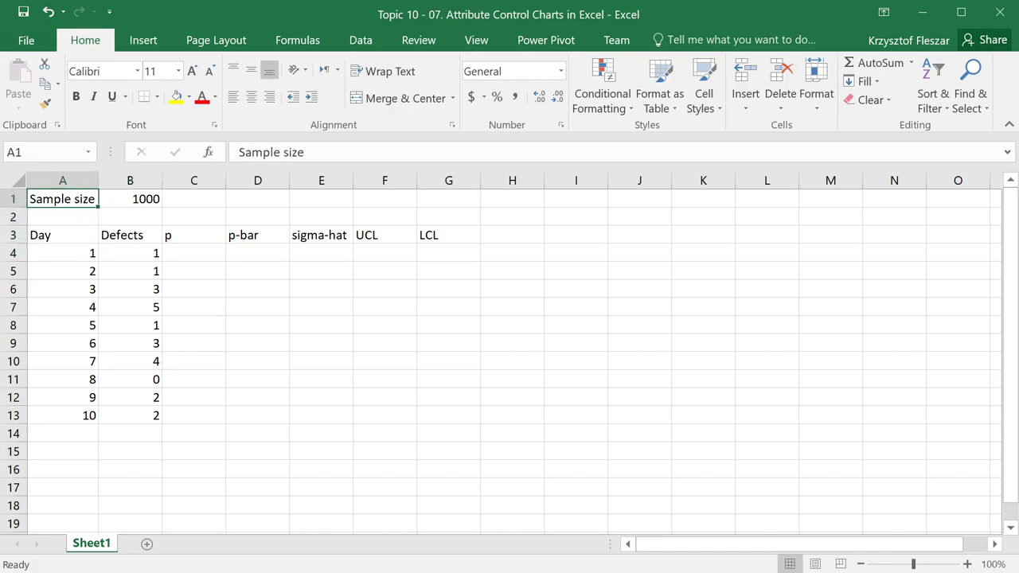
pyautogui.click(63, 252)
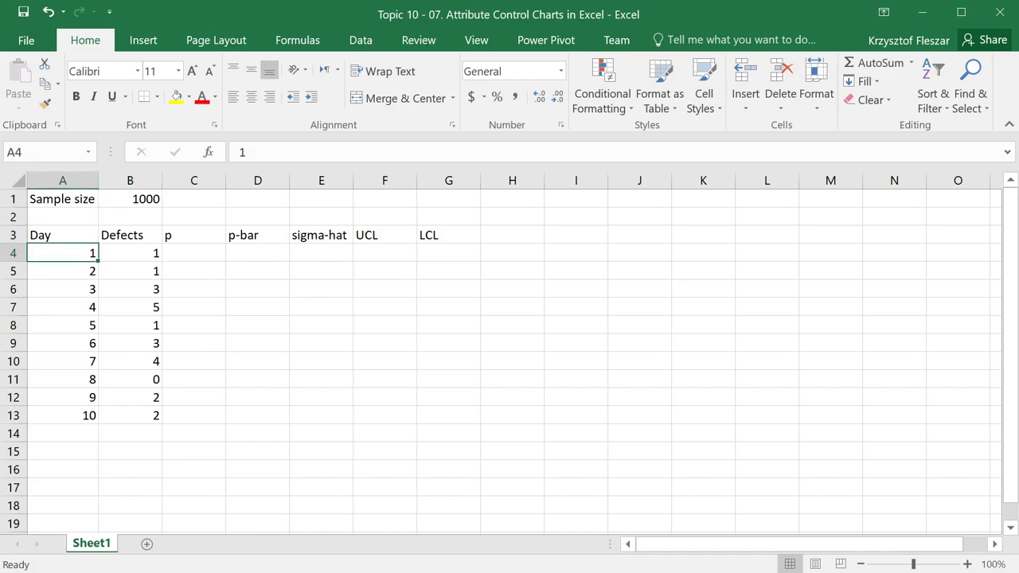
pyautogui.click(146, 199)
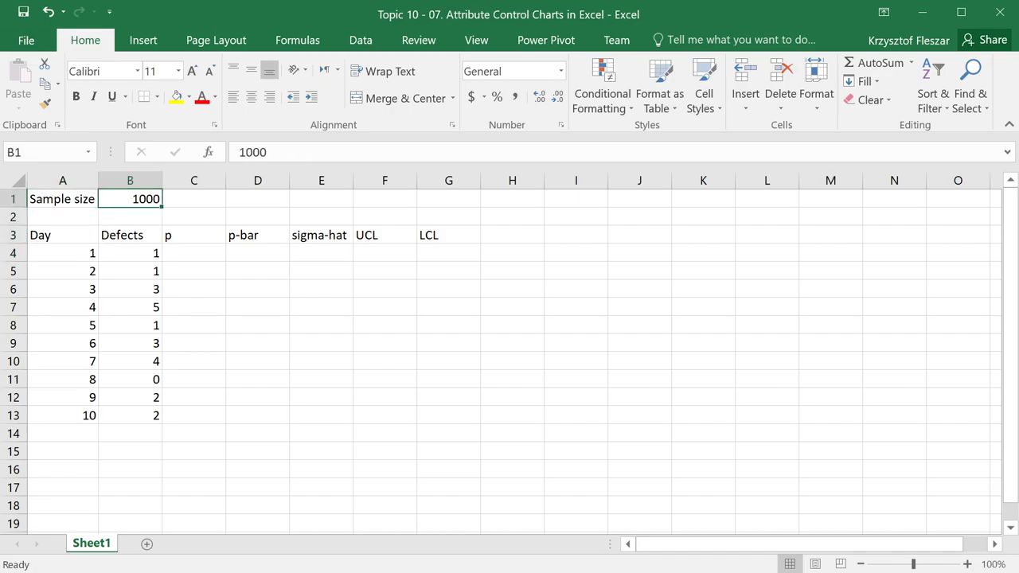
pyautogui.click(62, 252)
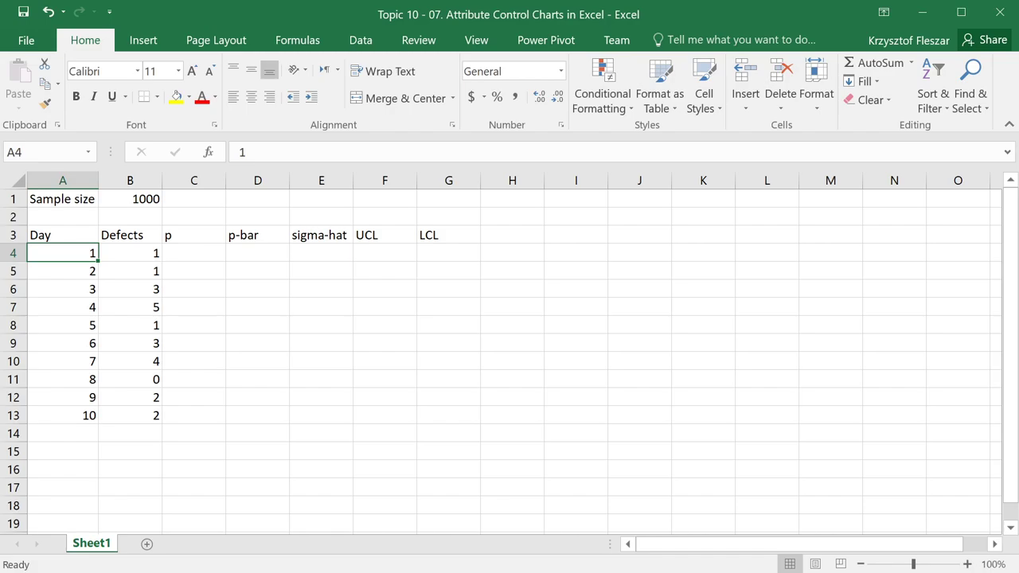
pyautogui.click(130, 252)
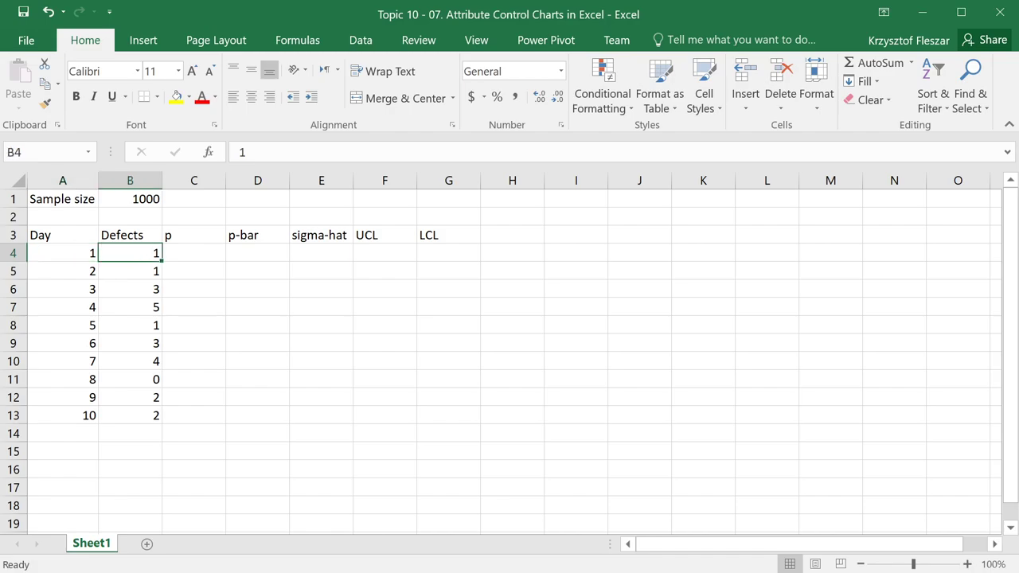
pyautogui.moveTo(131, 252); pyautogui.dragTo(131, 290)
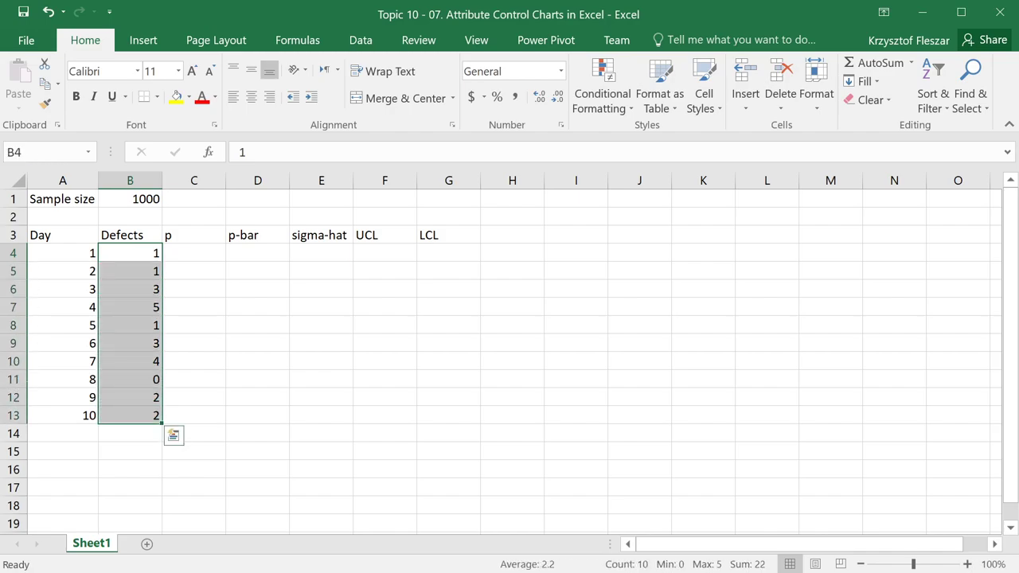
pyautogui.click(130, 252)
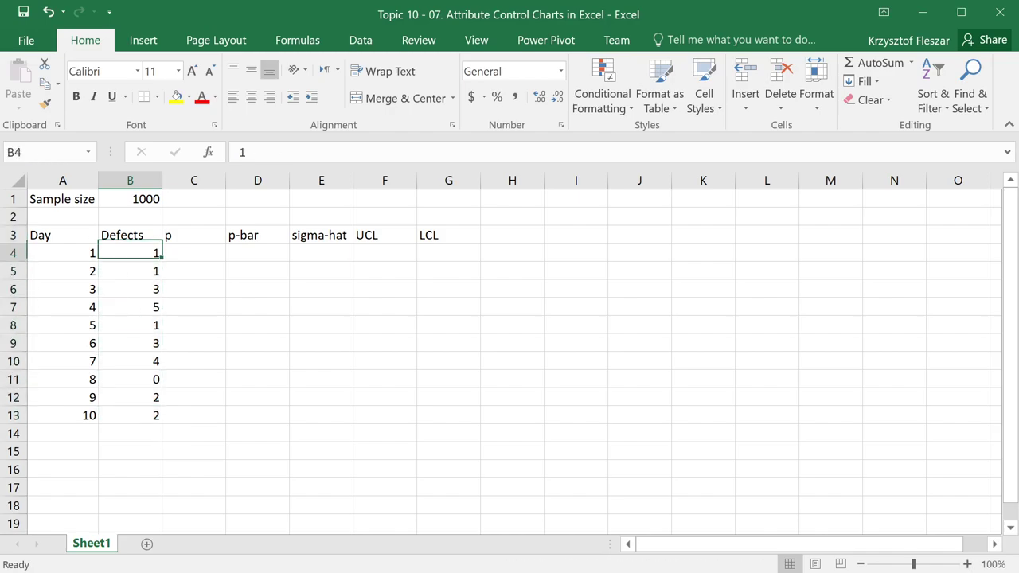
pyautogui.click(130, 288)
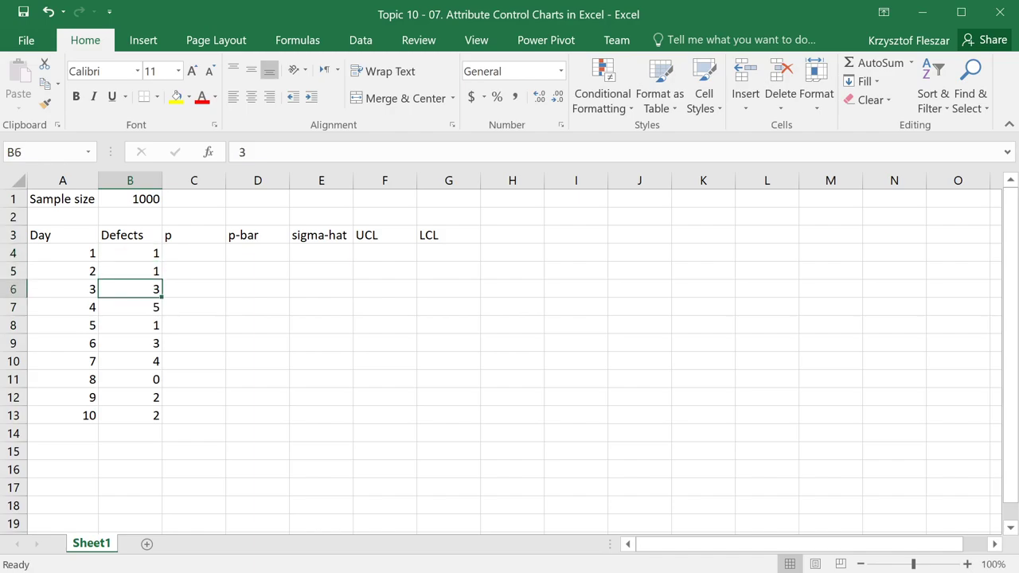
# Enter p for day 1 as =B4/$B$1 and copy it down through day 10.
pyautogui.click(131, 325)
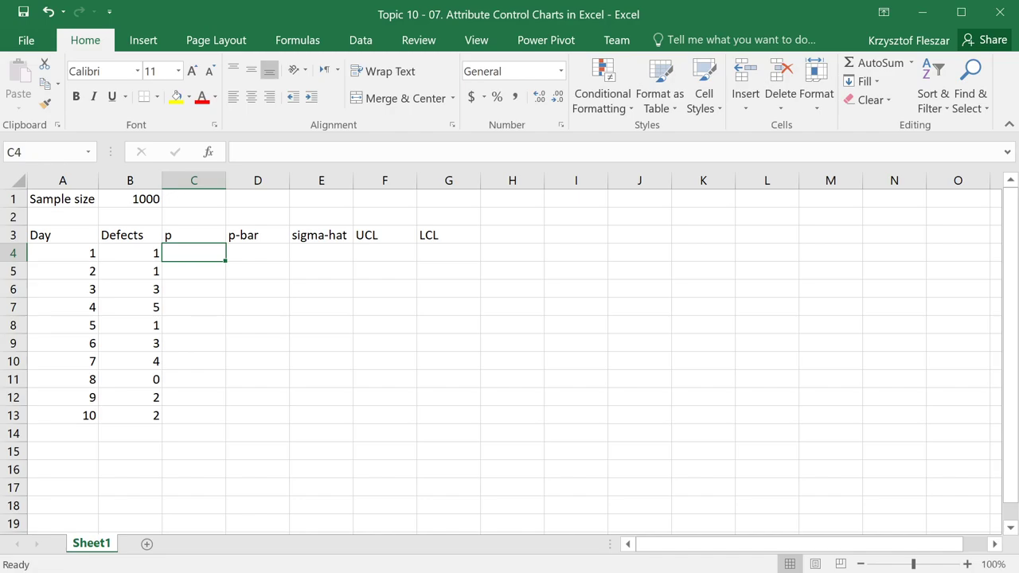
pyautogui.write('=B4')
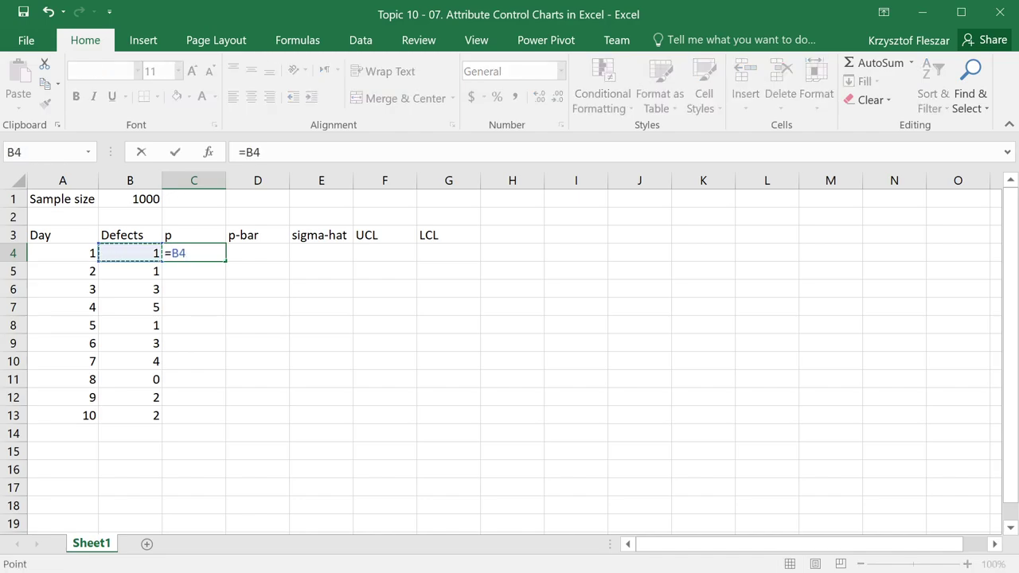
pyautogui.write('/')
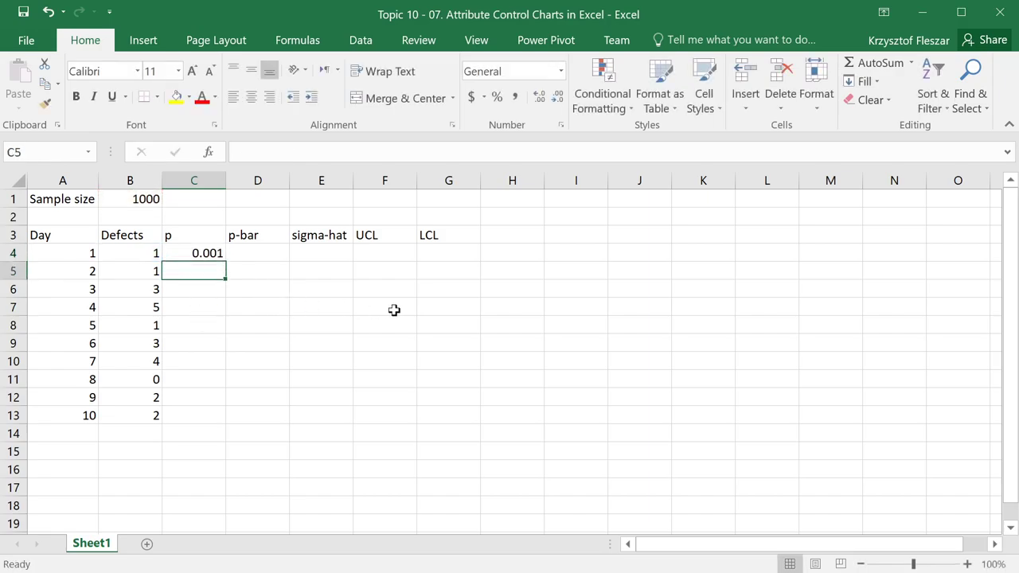
pyautogui.click(194, 251)
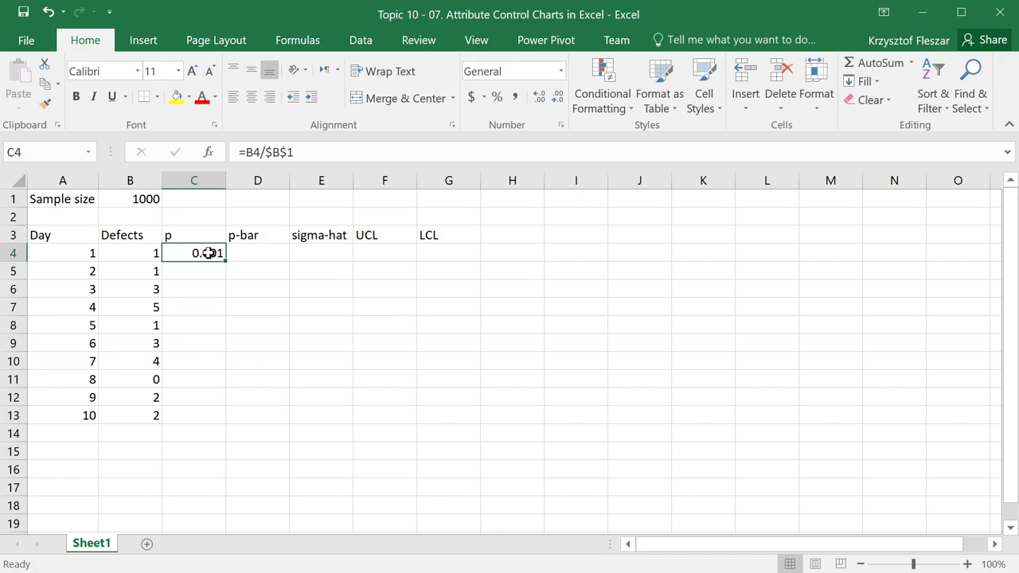
pyautogui.click(540, 97)
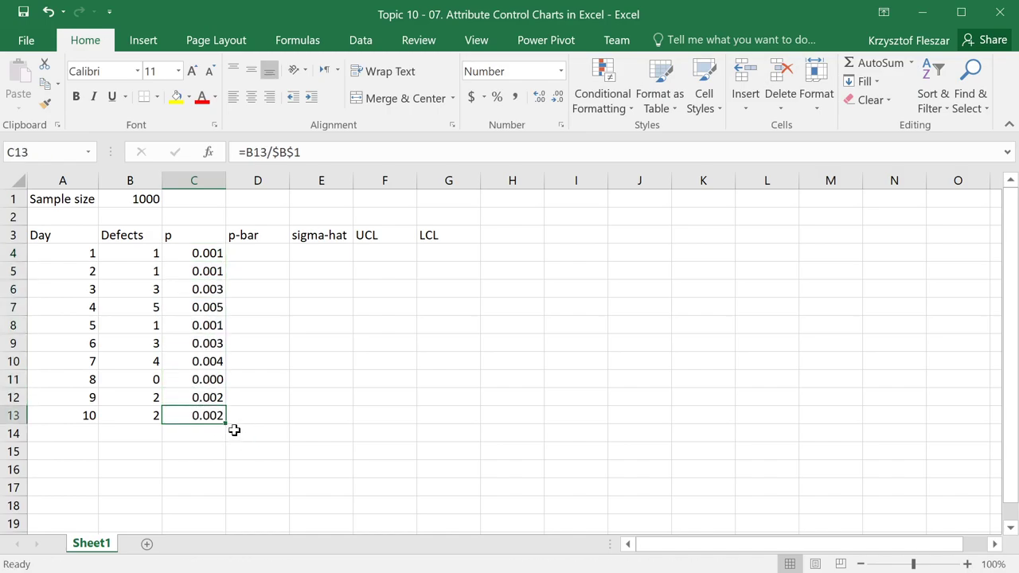
pyautogui.doubleClick(195, 414)
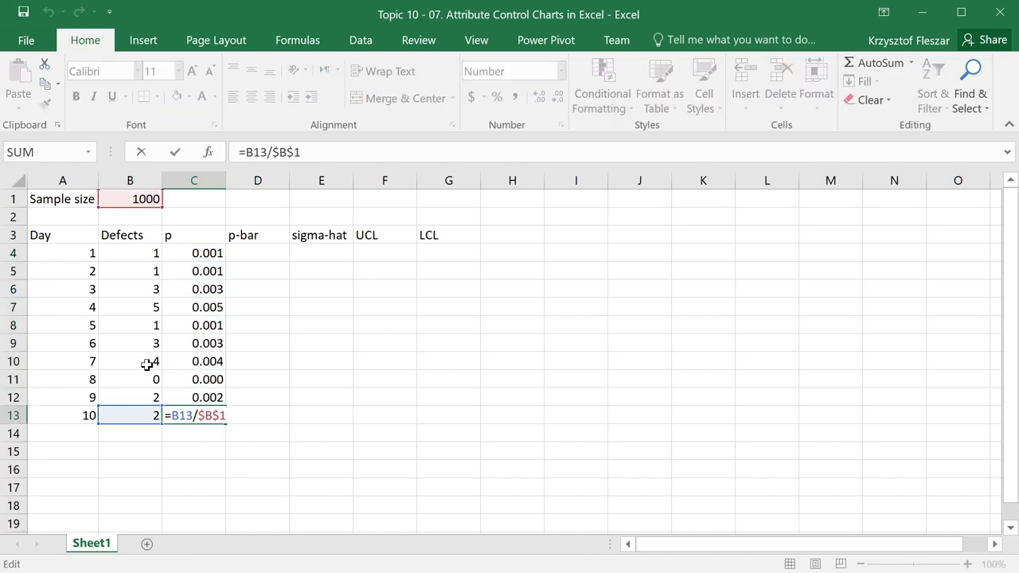
pyautogui.moveTo(141, 416)
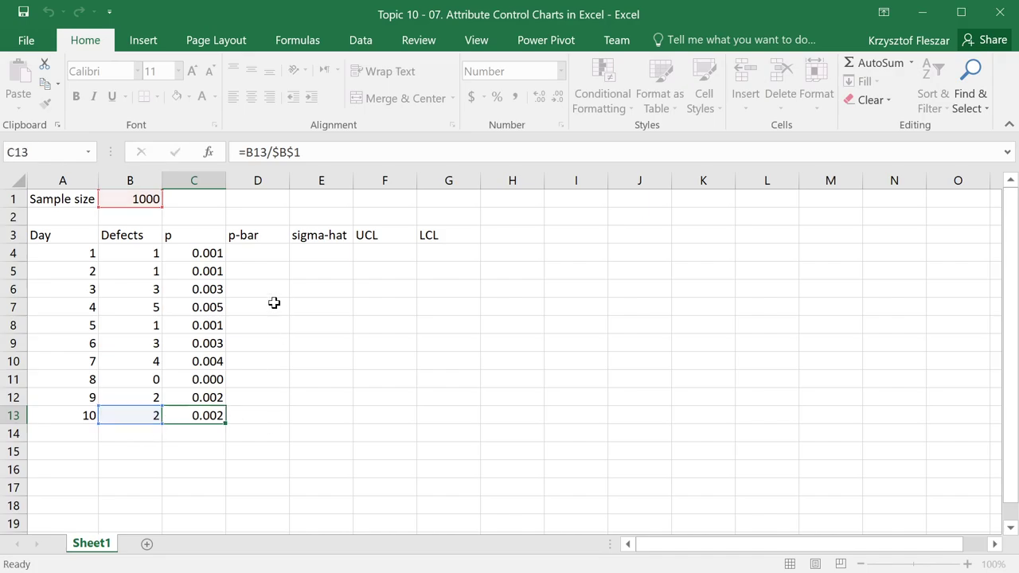
# Average the ten p values in D4 as p-bar 0.00220, shown with two more decimals.
pyautogui.click(258, 251)
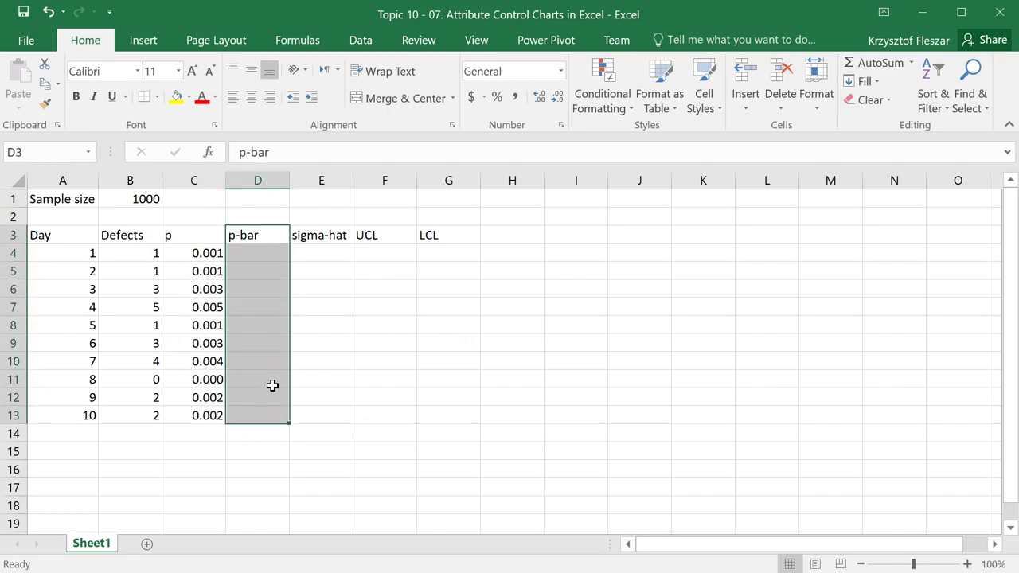
pyautogui.click(258, 252)
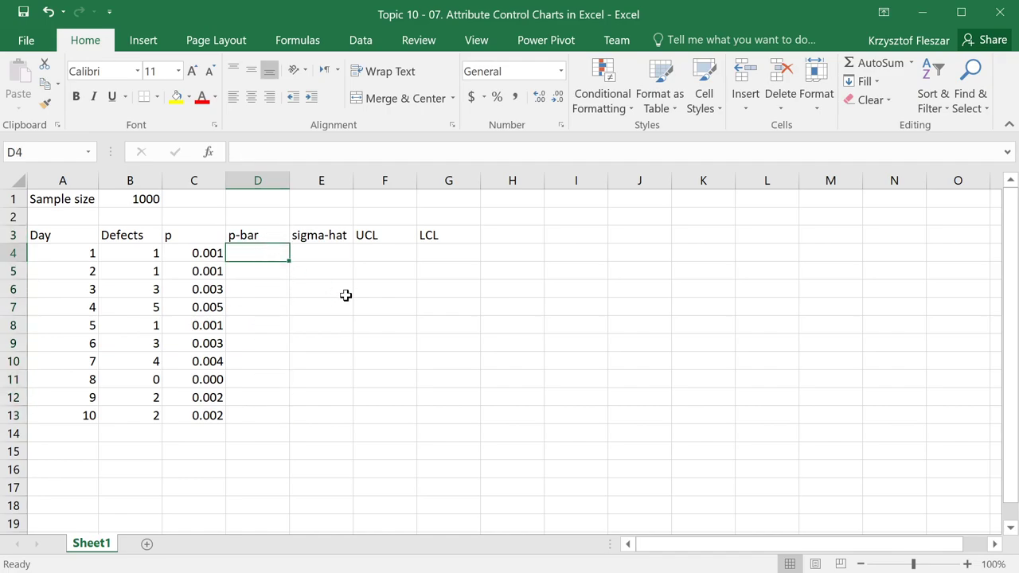
pyautogui.write('=average(')
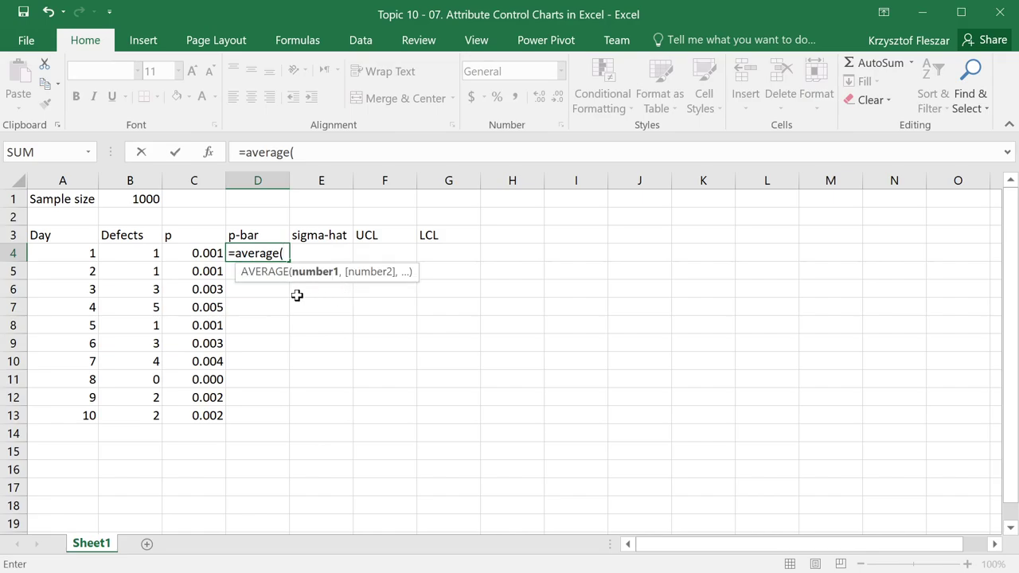
pyautogui.moveTo(207, 254); pyautogui.dragTo(207, 414)
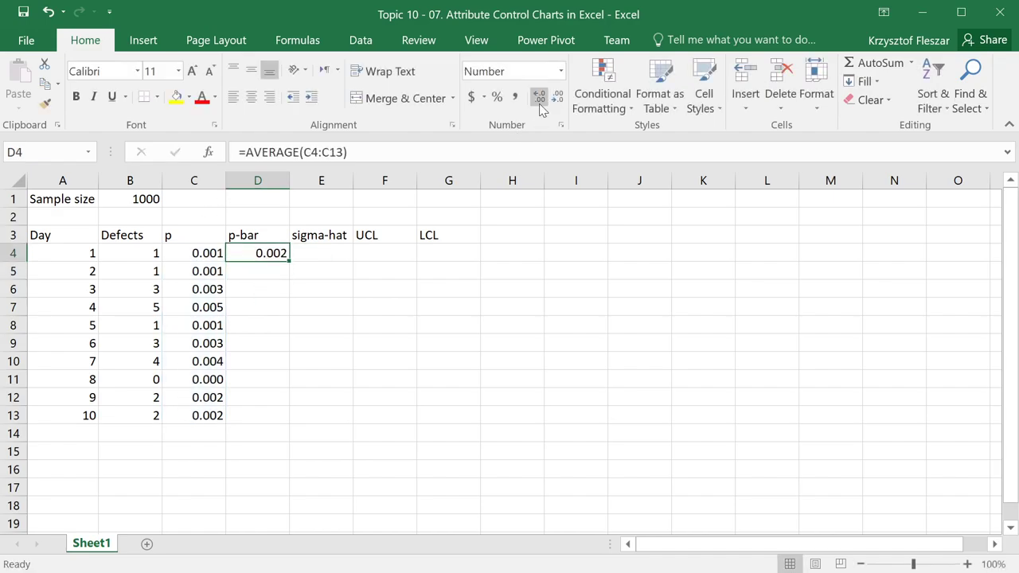
pyautogui.click(557, 98)
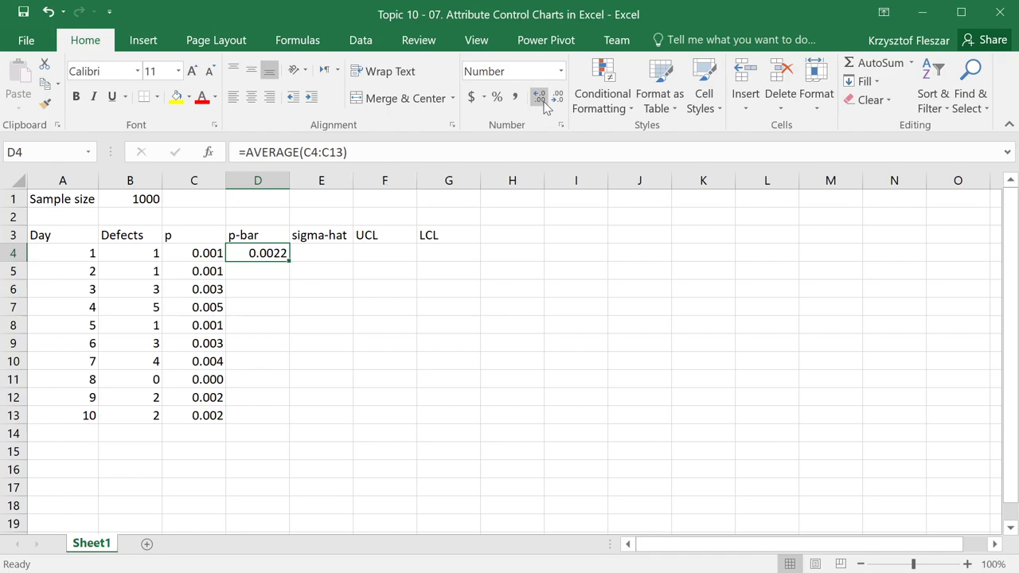
pyautogui.click(540, 97)
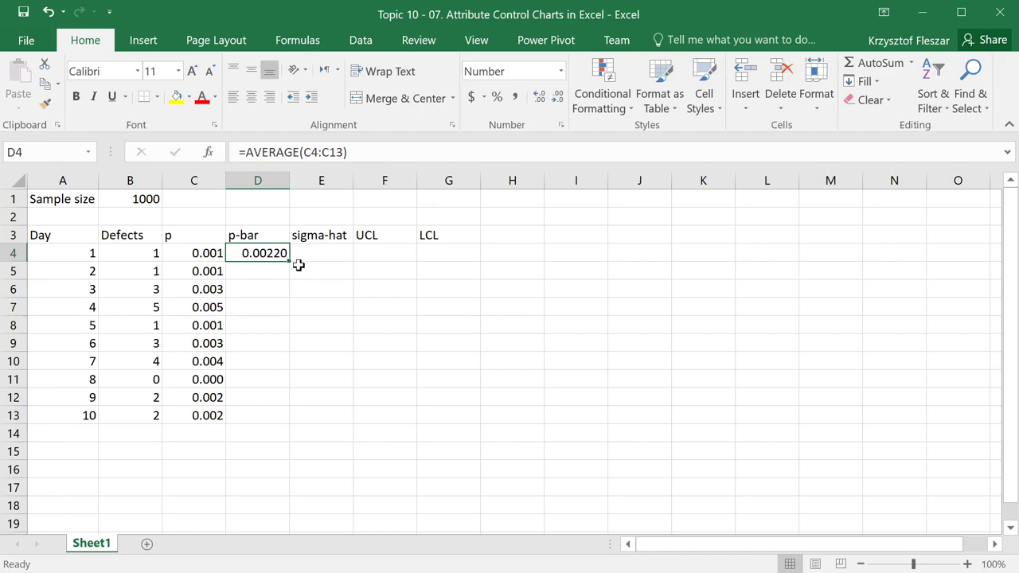
pyautogui.moveTo(315, 254)
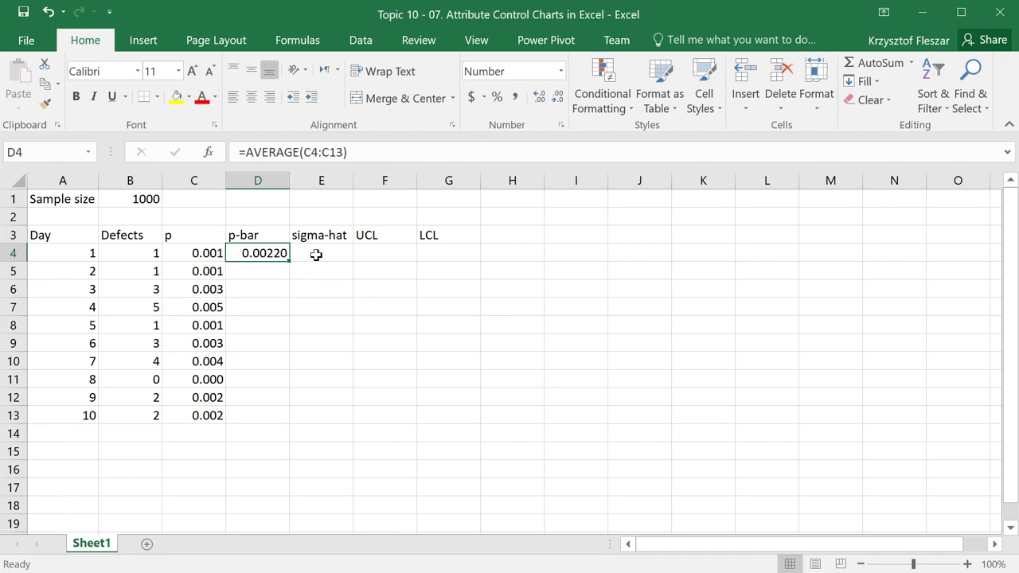
# Enter sigma-hat in E4 as =SQRT(D4*(1-D4)/B1), giving 0.001482.
pyautogui.click(322, 252)
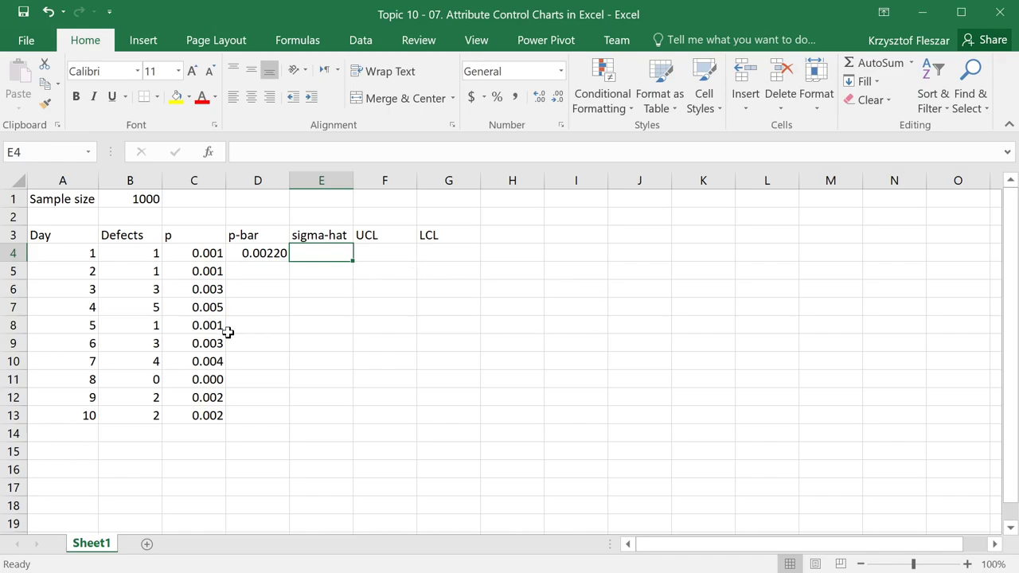
pyautogui.moveTo(304, 352)
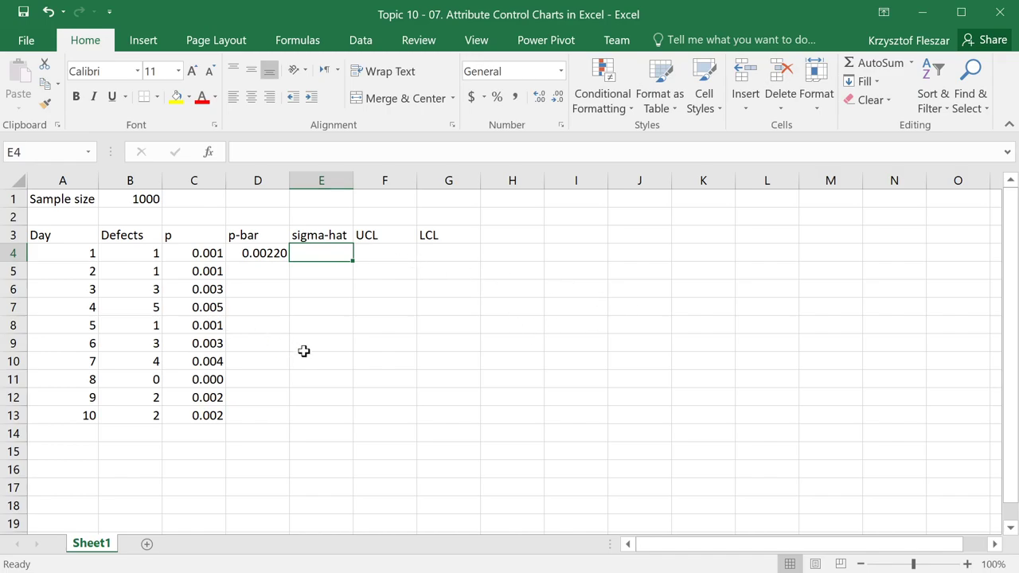
pyautogui.write('=sqrt')
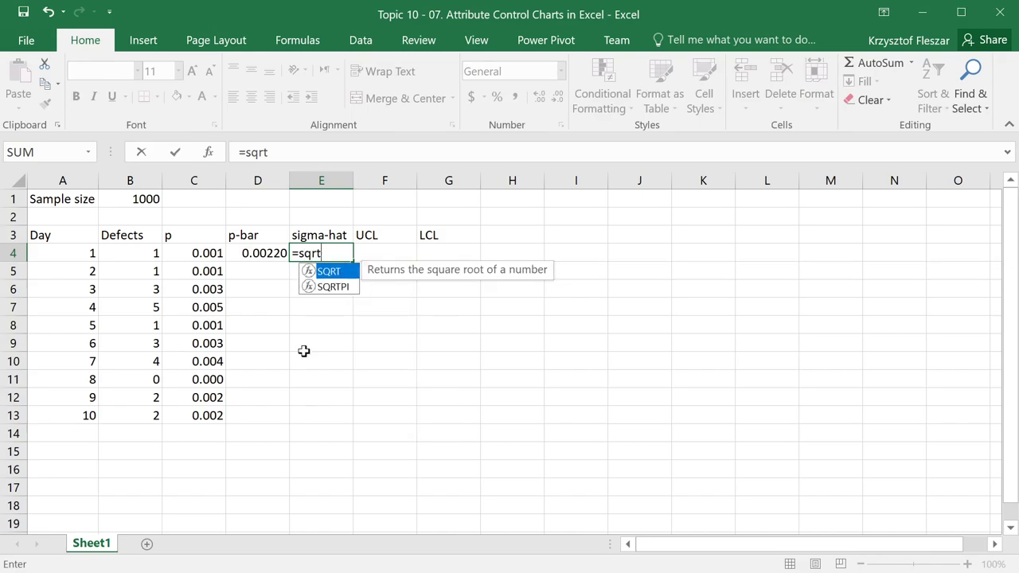
pyautogui.write('(D4*(1')
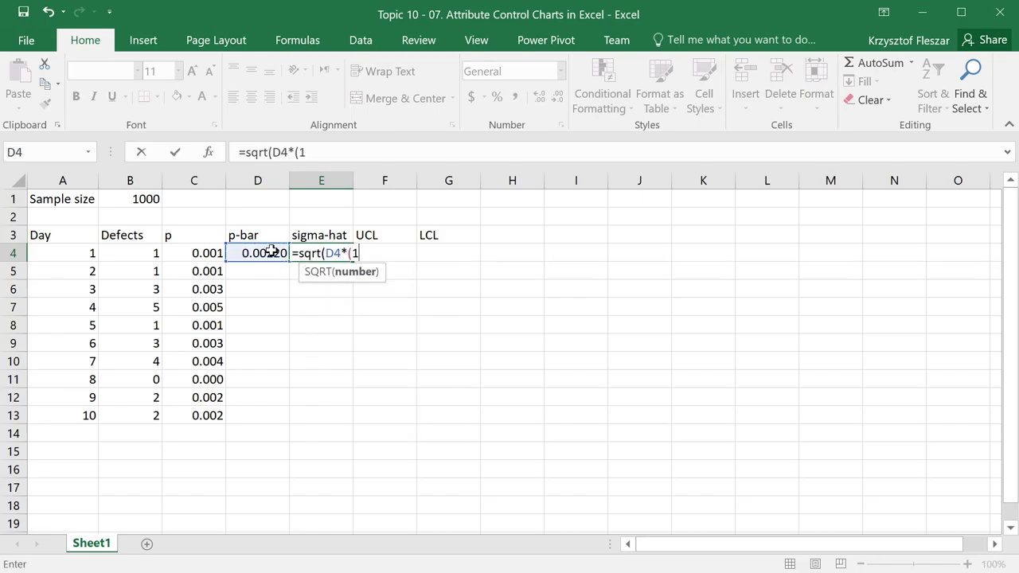
pyautogui.write('-D4)/')
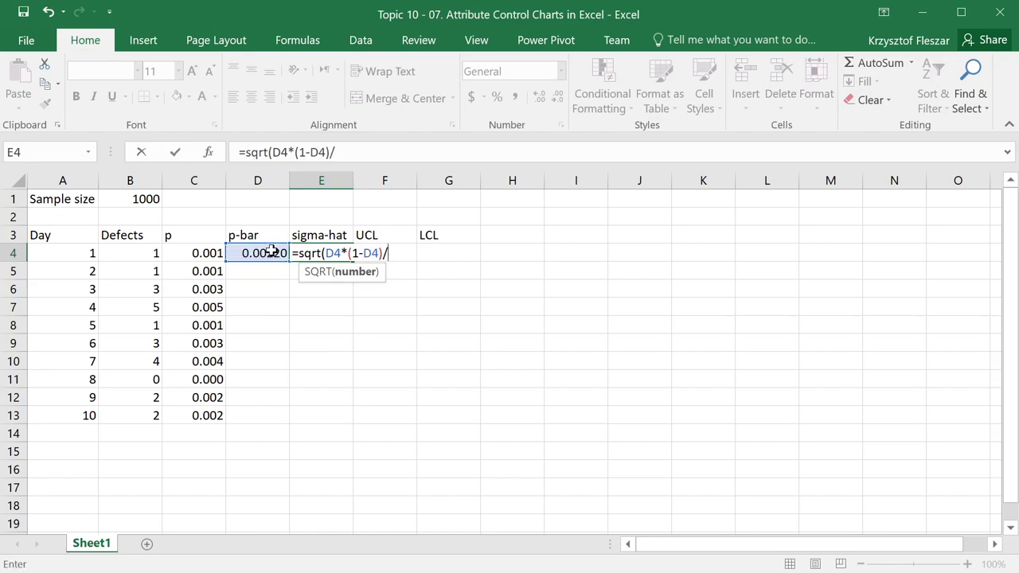
pyautogui.click(147, 199)
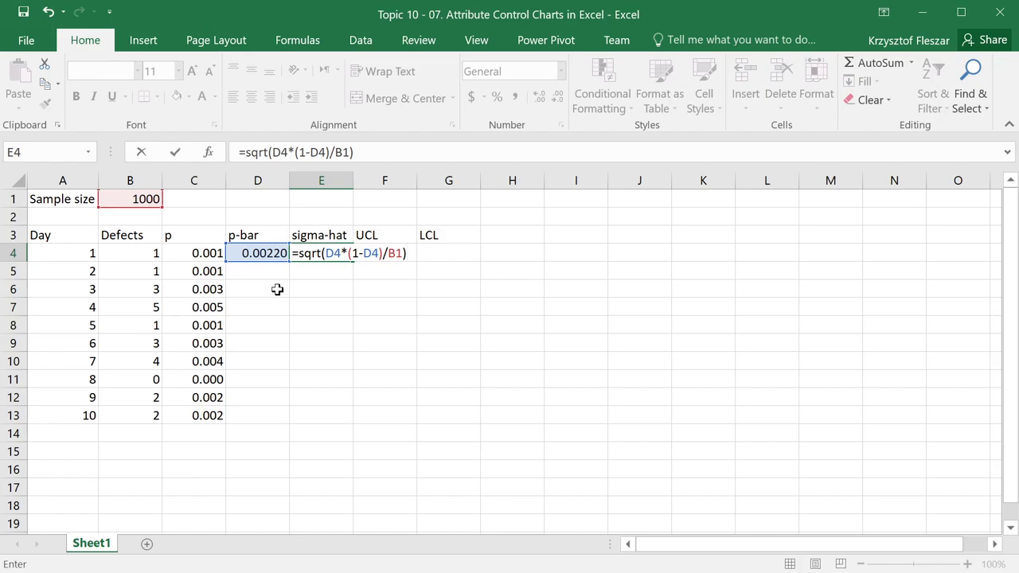
pyautogui.press('enter')
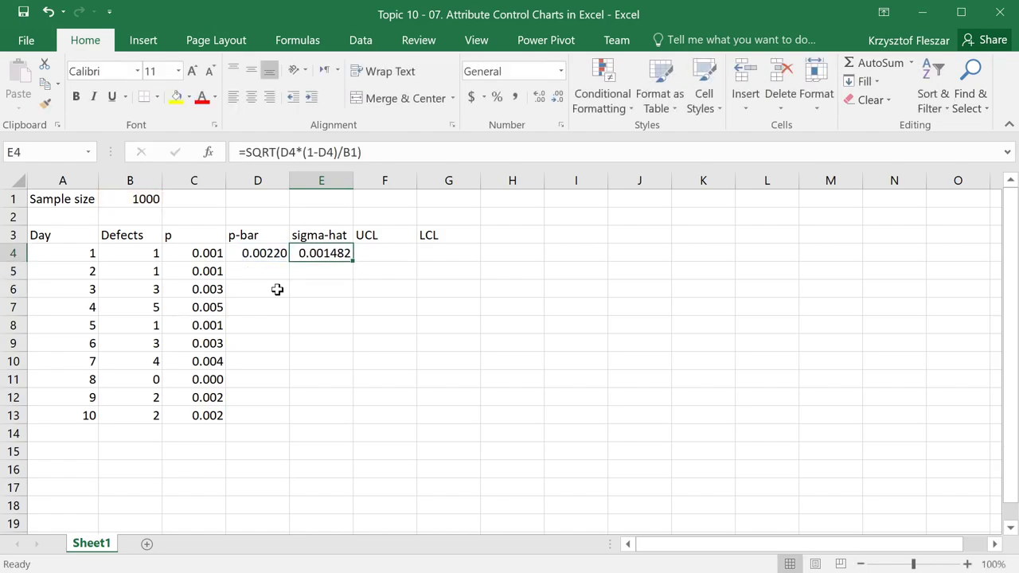
pyautogui.moveTo(307, 274)
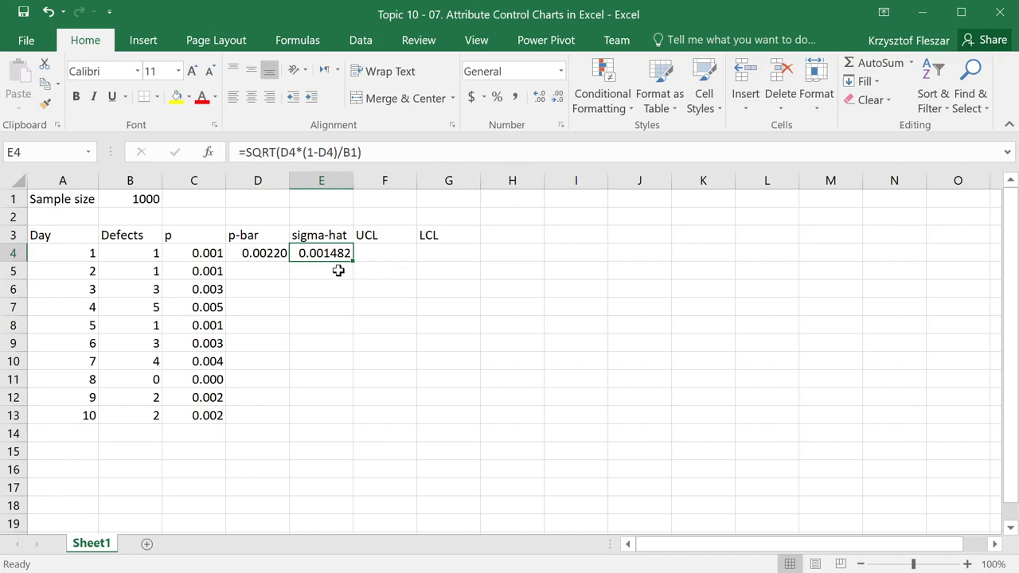
# Enter UCL =D4+3*E4 in F4 and LCL as p-bar minus three sigma-hat in G4.
pyautogui.click(385, 251)
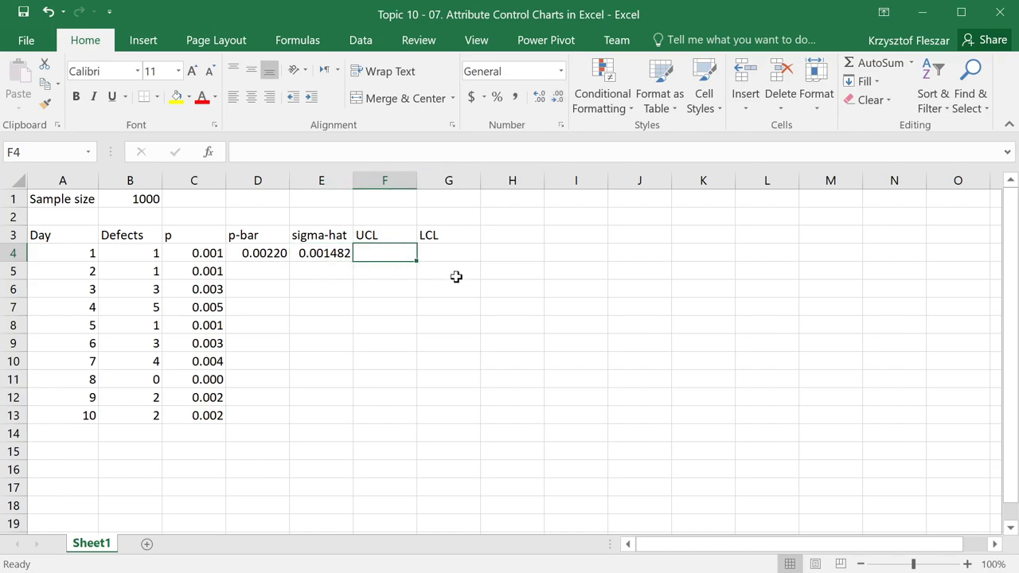
pyautogui.moveTo(495, 284)
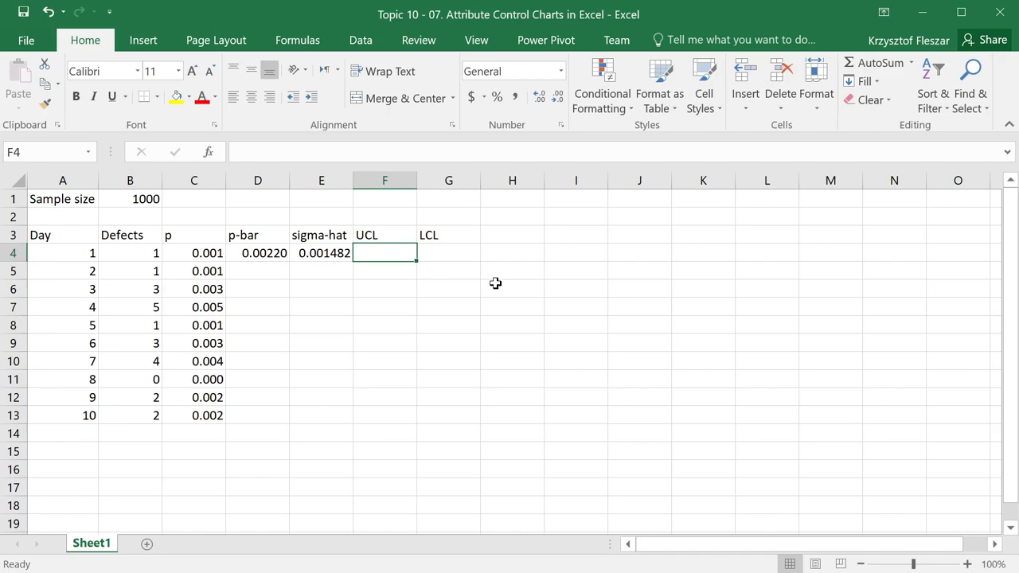
pyautogui.write('=D4')
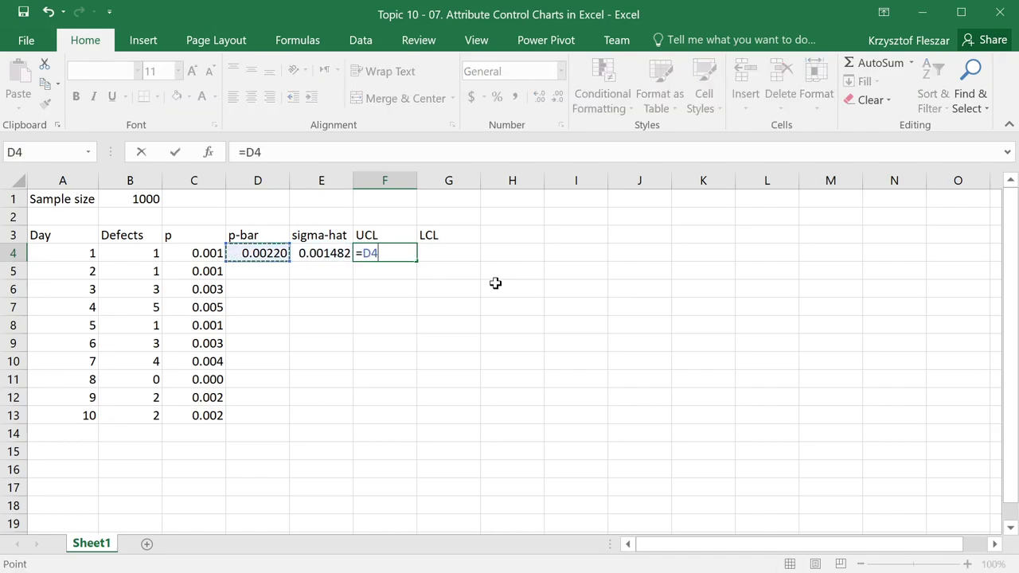
pyautogui.write('+')
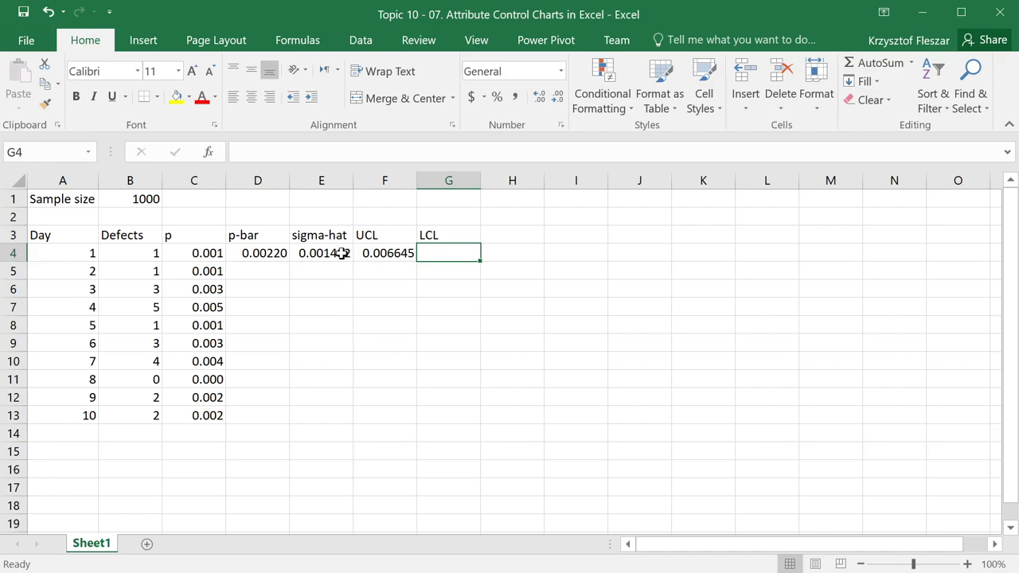
pyautogui.write('=')
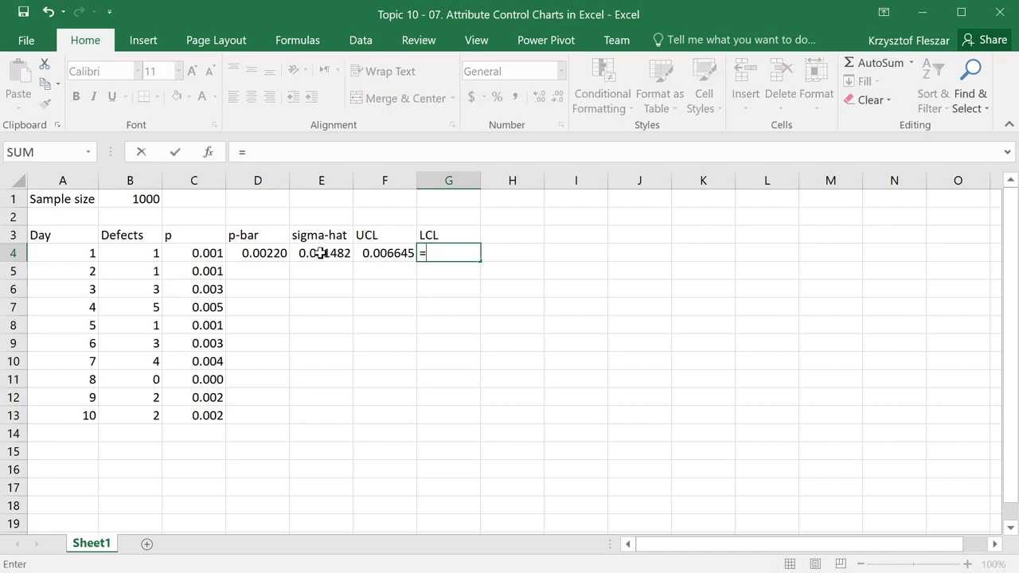
pyautogui.click(258, 252)
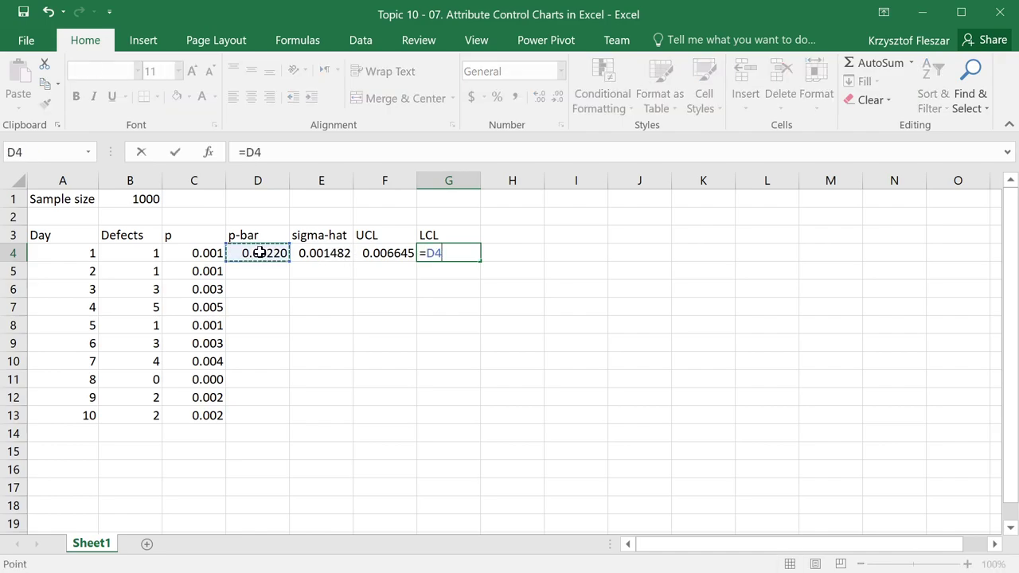
pyautogui.write('-3')
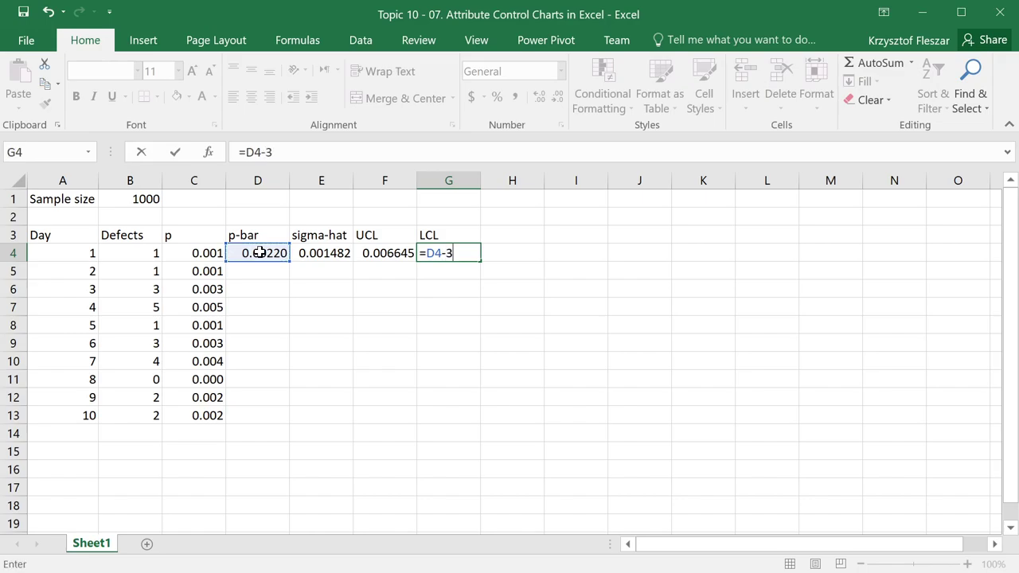
pyautogui.click(322, 251)
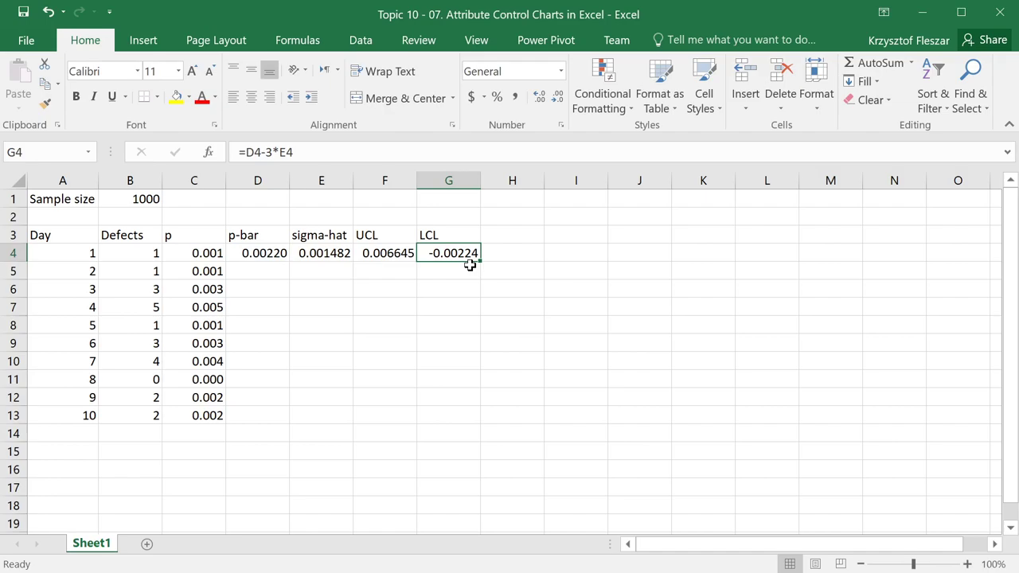
pyautogui.moveTo(488, 267)
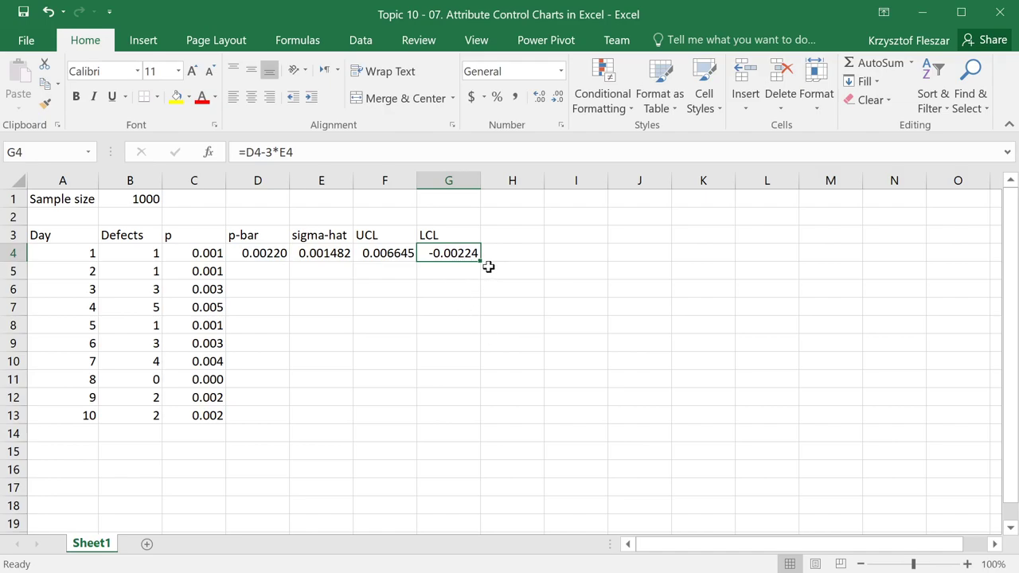
# Wrap the LCL formula in MAX(0,…) so it shows 0 instead of a negative.
pyautogui.doubleClick(450, 252)
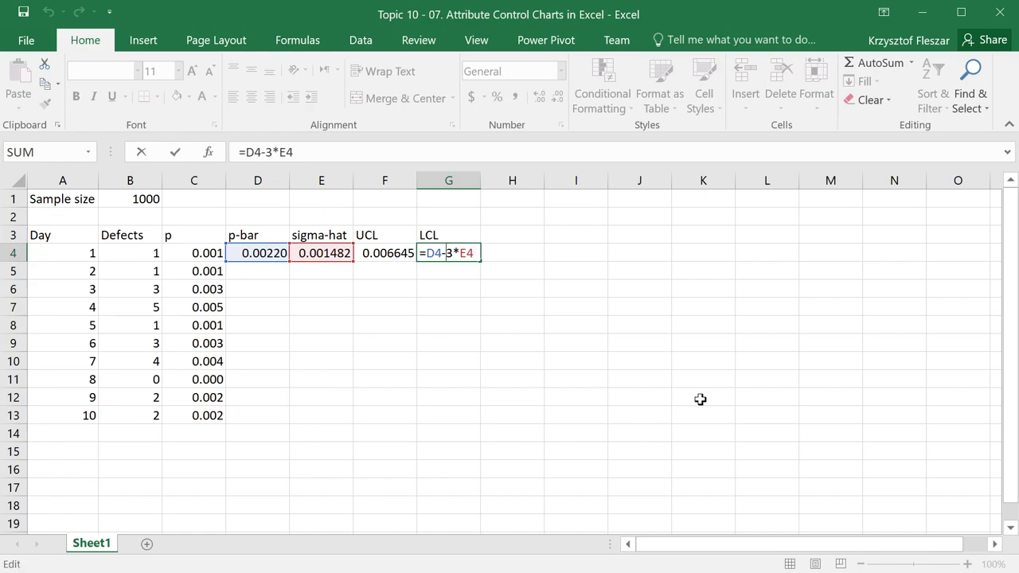
pyautogui.write('max')
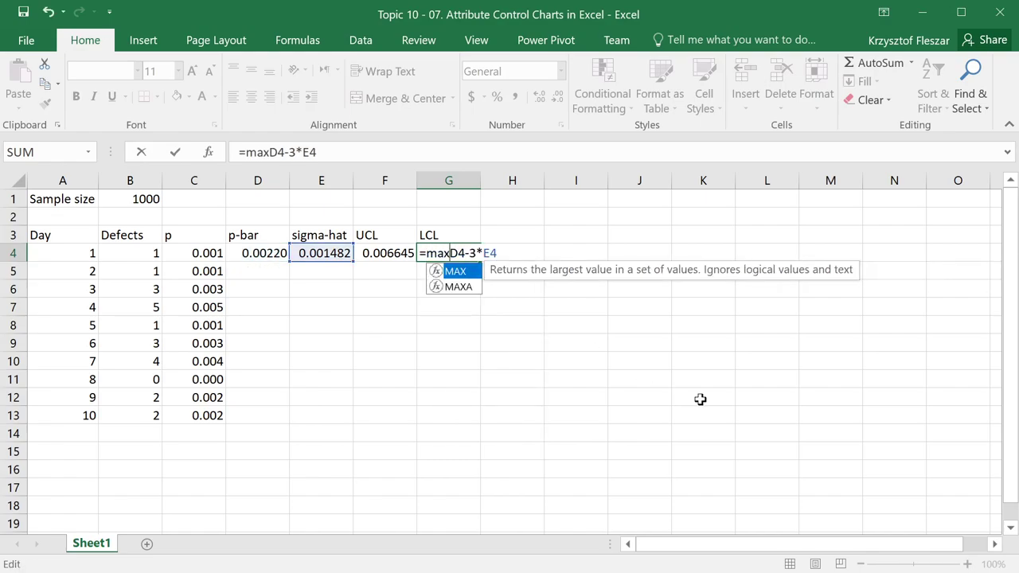
pyautogui.write('(0,')
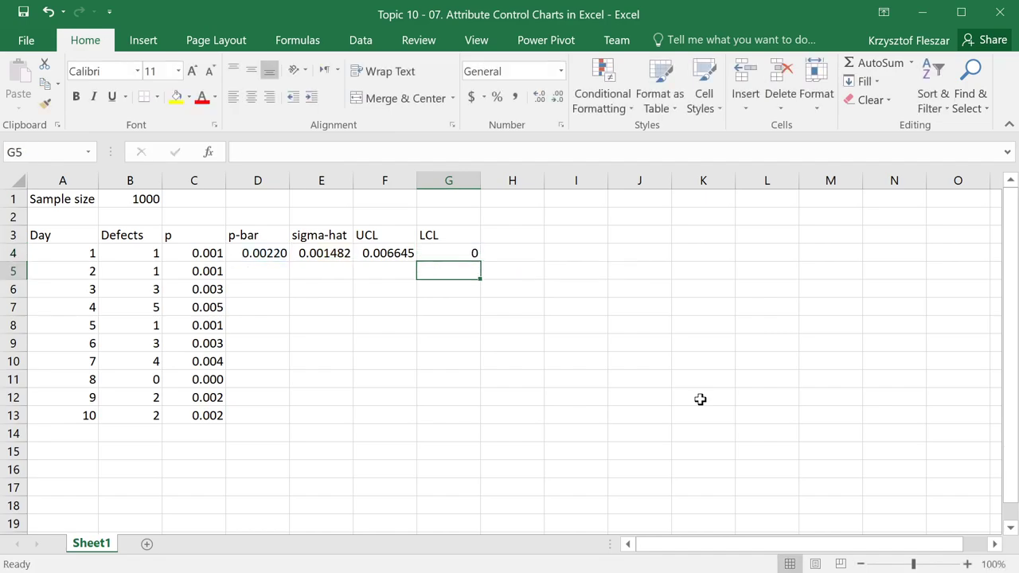
pyautogui.click(449, 252)
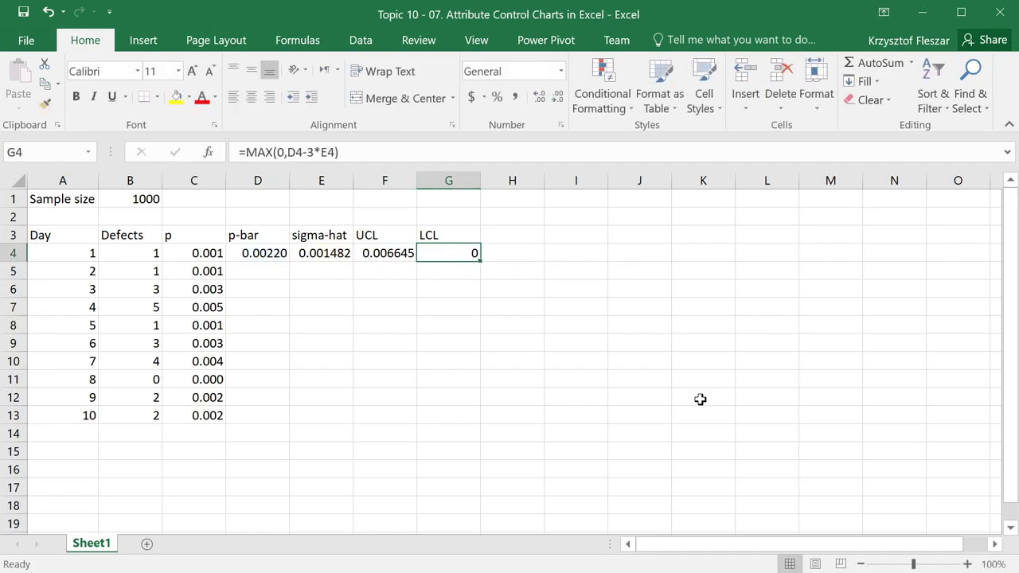
pyautogui.doubleClick(449, 253)
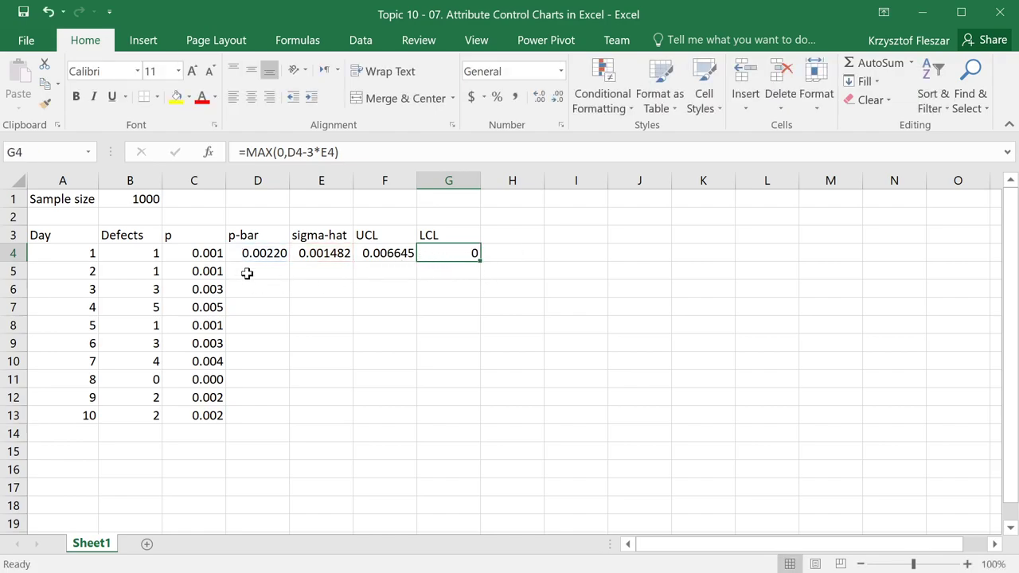
# Check the p-bar and UCL formulas and select the UCL cells F4 through F13.
pyautogui.click(258, 270)
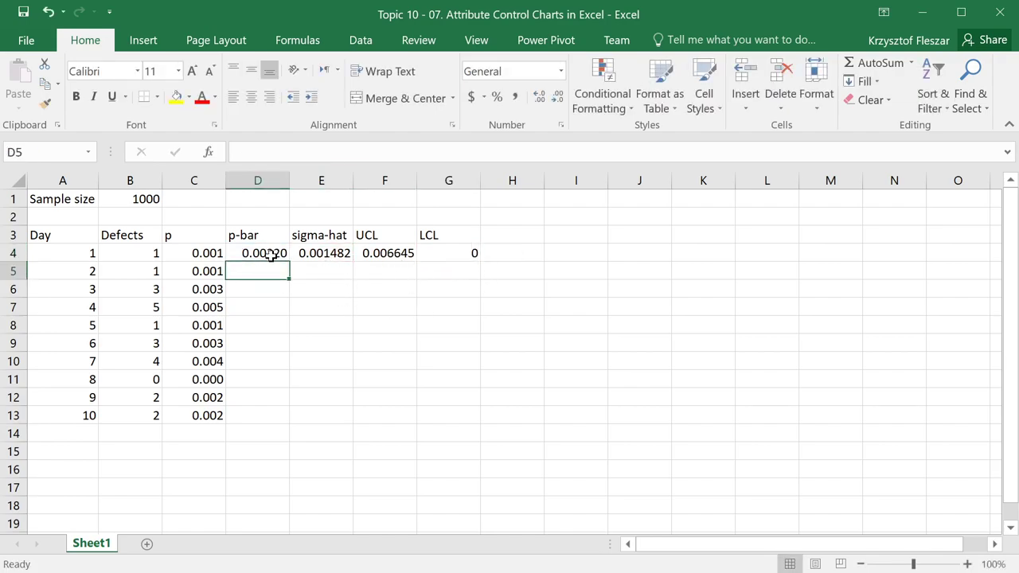
pyautogui.click(258, 252)
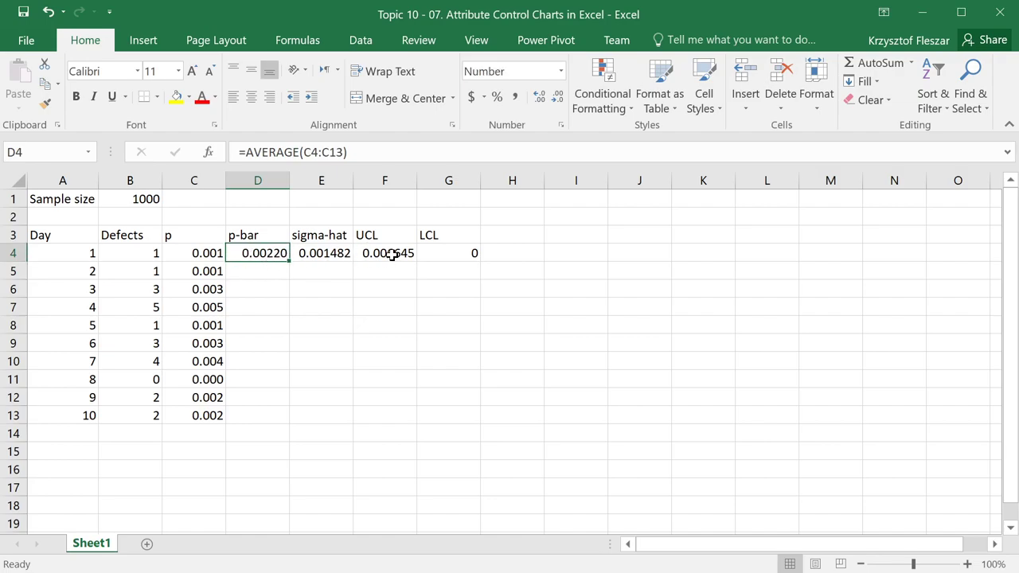
pyautogui.click(385, 251)
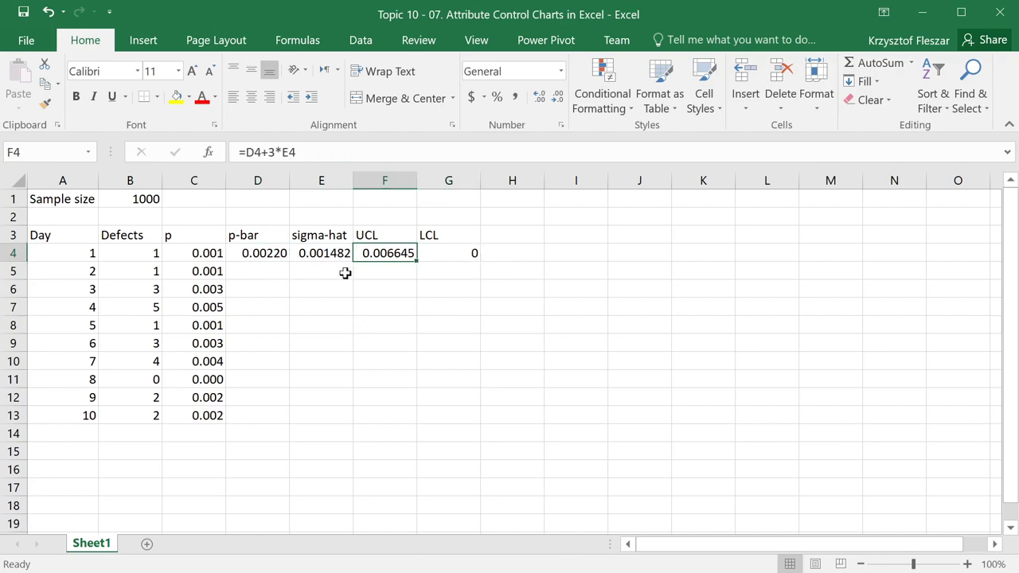
pyautogui.click(258, 251)
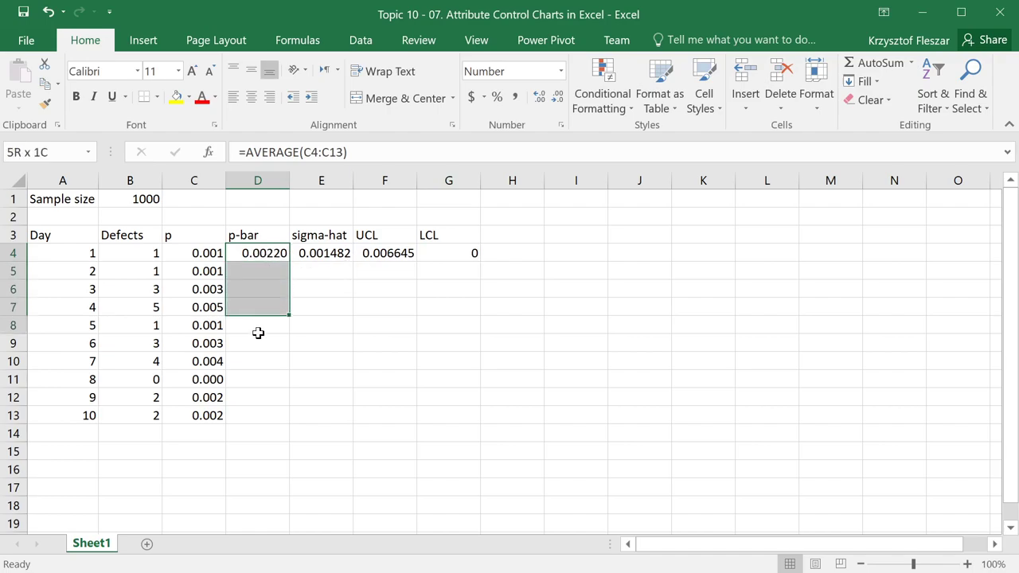
pyautogui.moveTo(386, 252); pyautogui.dragTo(386, 434)
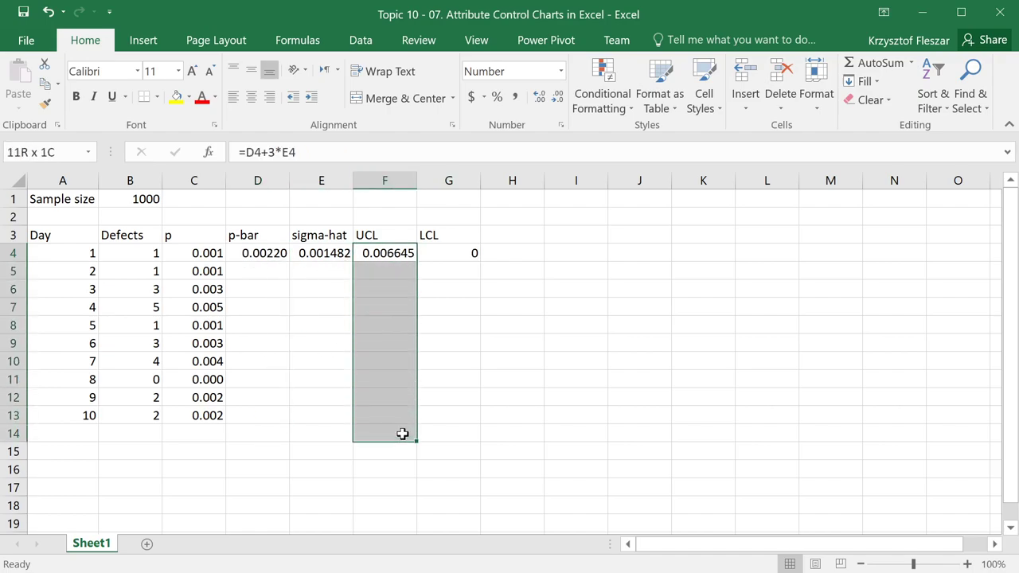
pyautogui.click(450, 414)
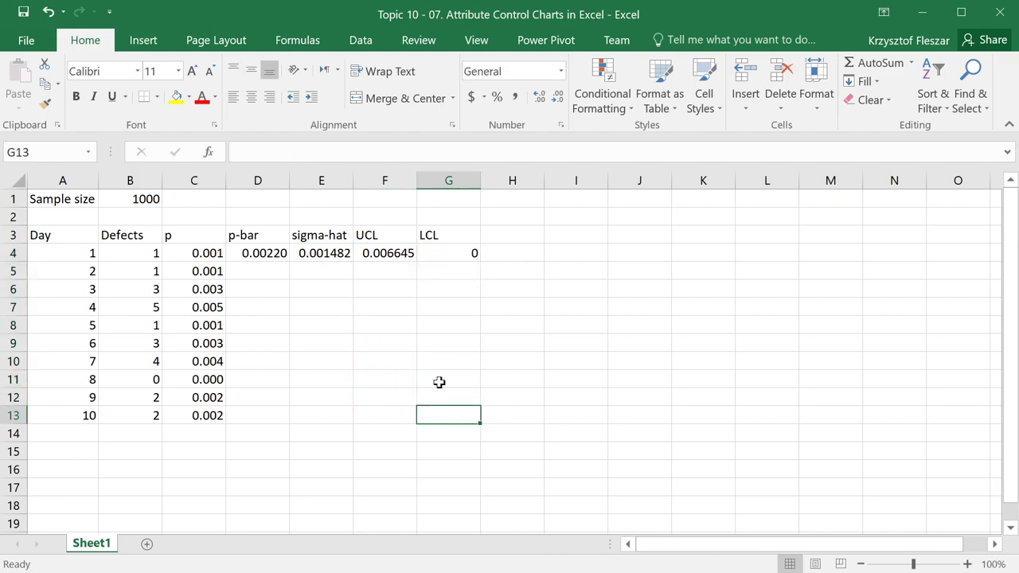
# Link D5:E13 to p-bar and sigma-hat above and fill UCL and LCL down to day 10.
pyautogui.click(258, 253)
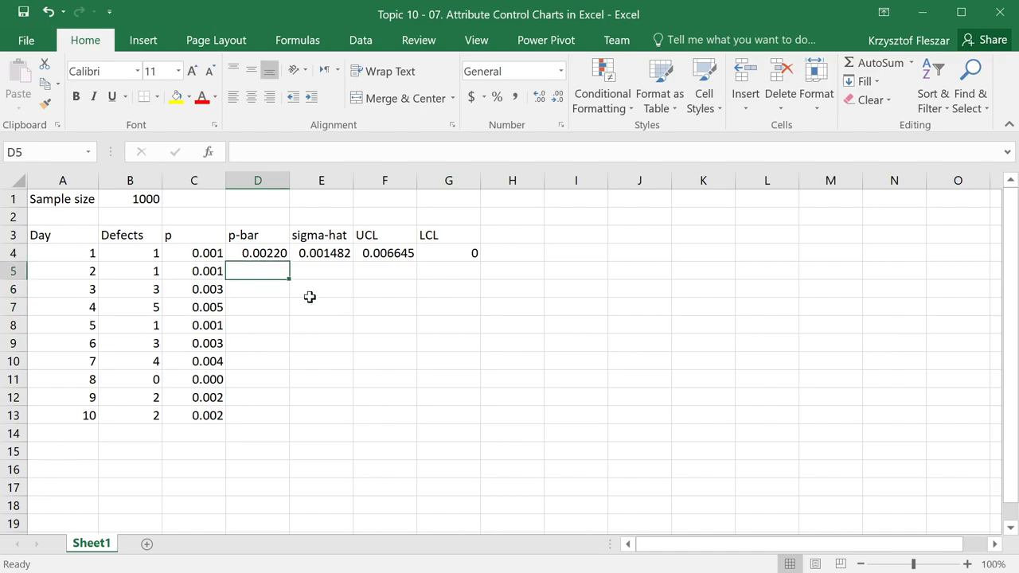
pyautogui.write('=D4')
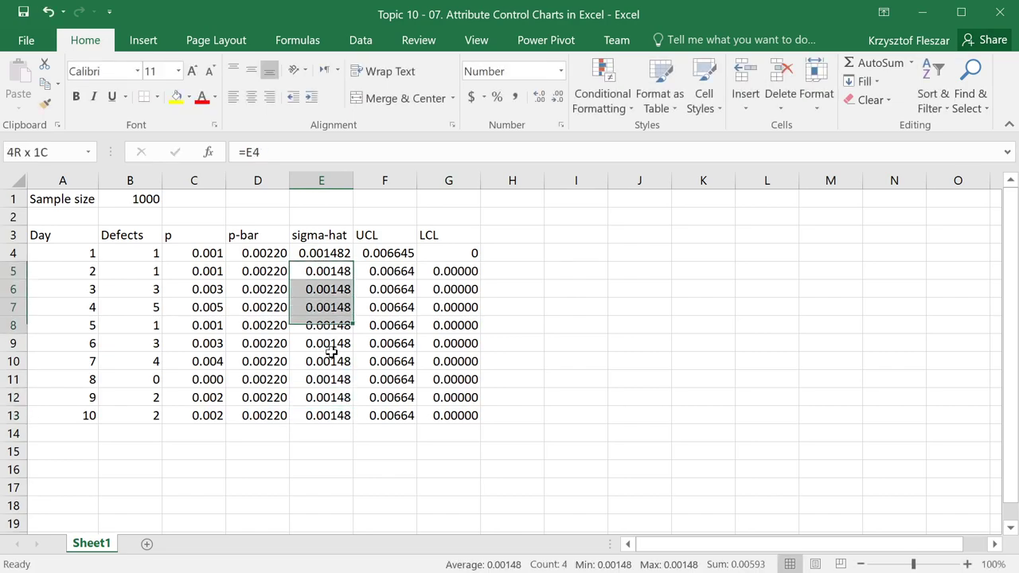
pyautogui.click(322, 252)
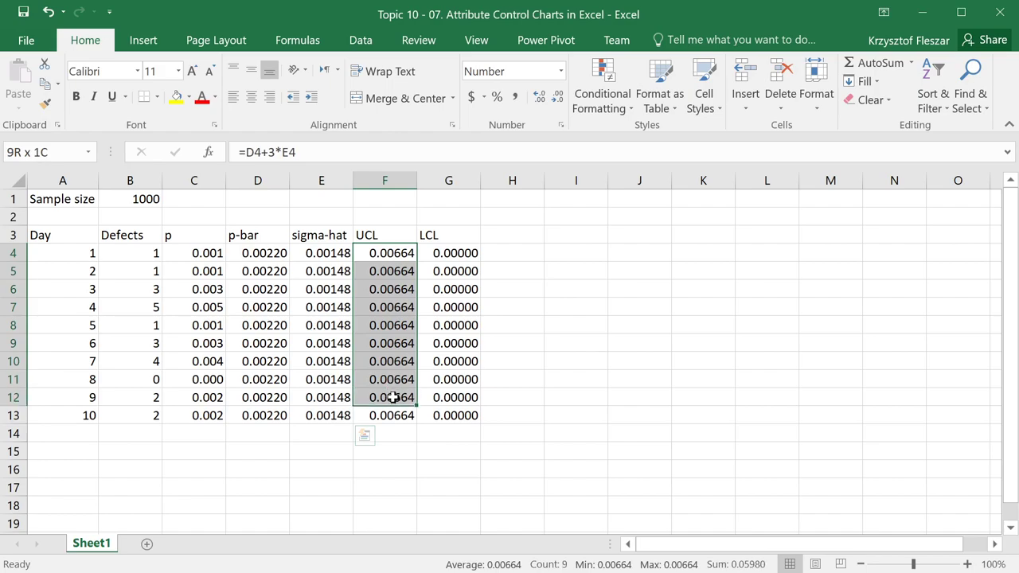
pyautogui.click(449, 253)
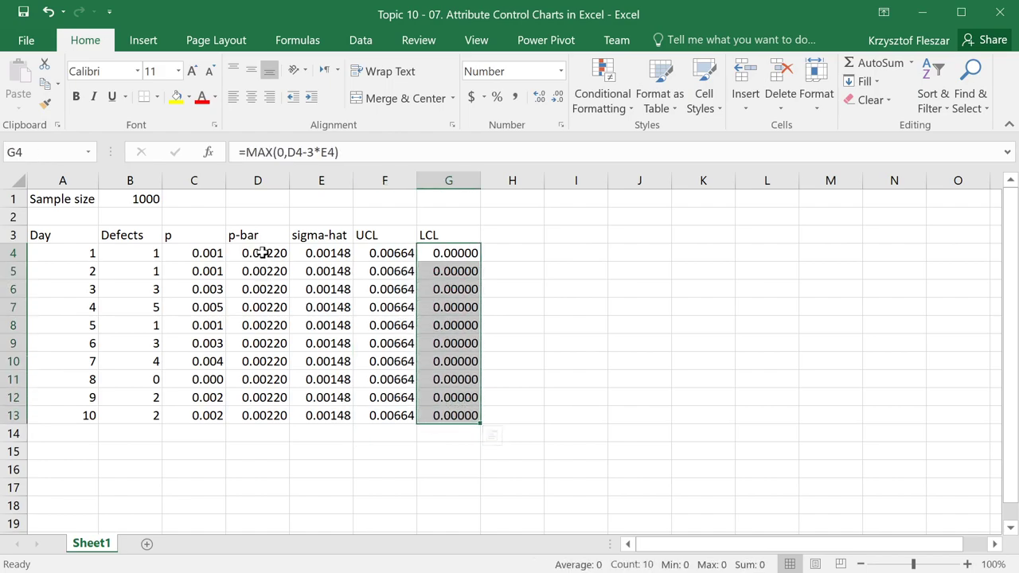
pyautogui.click(258, 433)
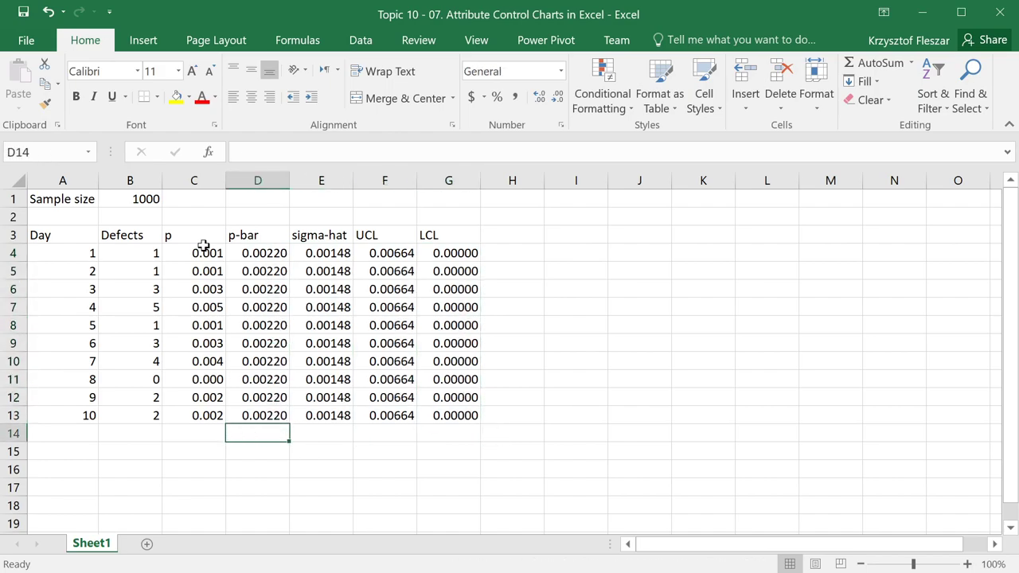
# Select the Day-to-LCL table A3:G18 and bring up the Insert scatter chart choices.
pyautogui.moveTo(194, 253); pyautogui.dragTo(194, 414)
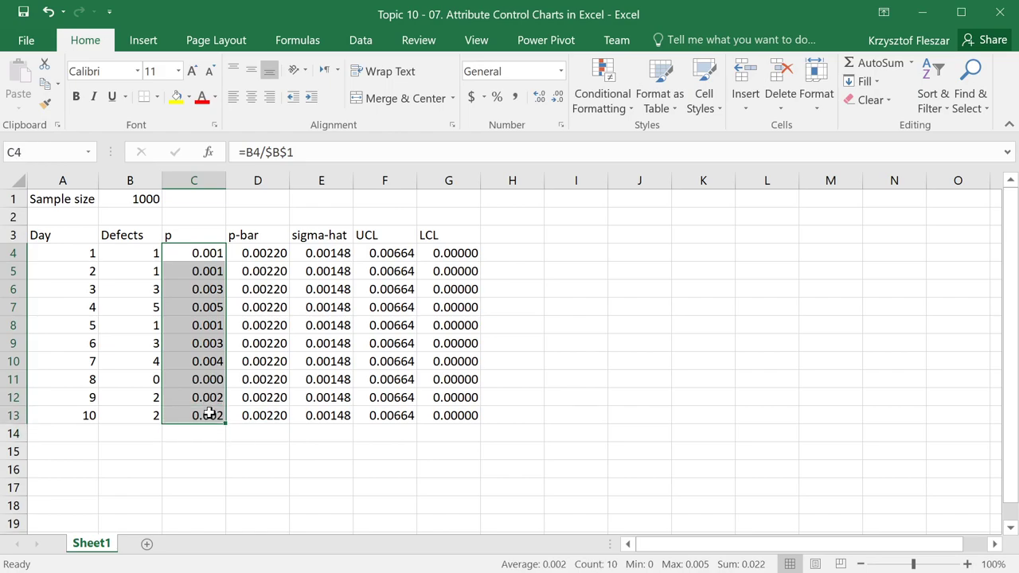
pyautogui.click(194, 290)
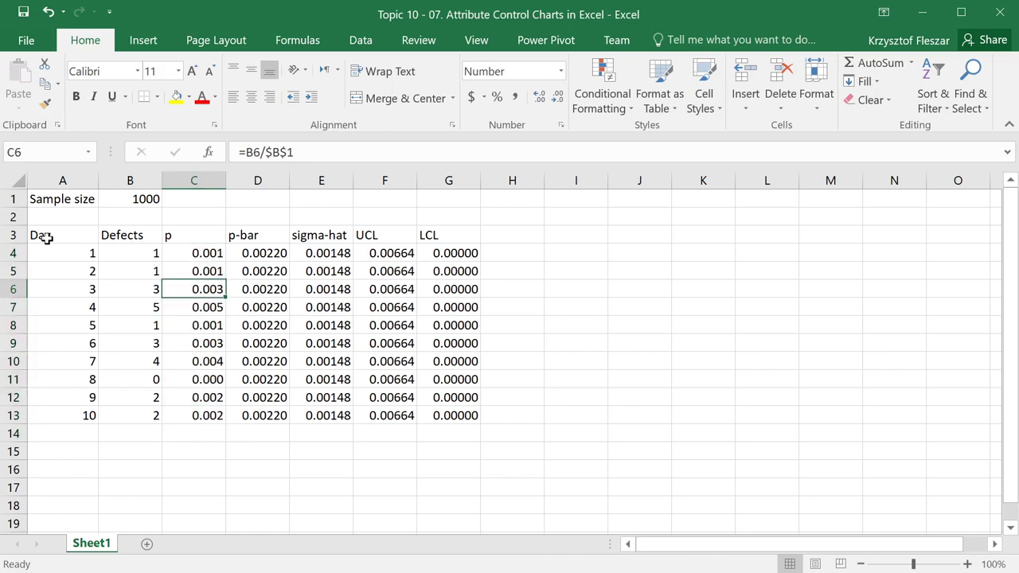
pyautogui.moveTo(40, 236); pyautogui.dragTo(454, 414)
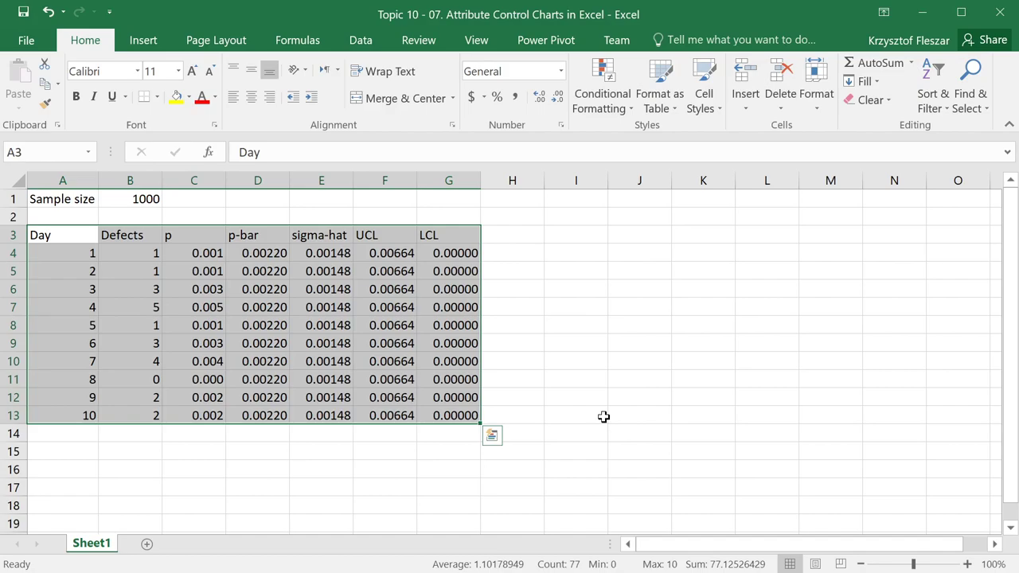
pyautogui.moveTo(143, 40)
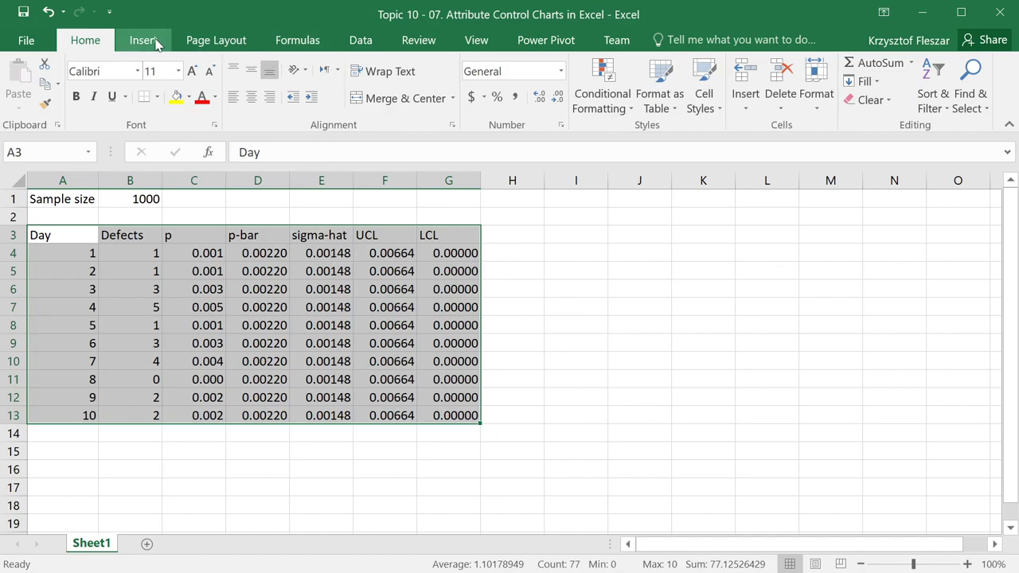
pyautogui.click(143, 40)
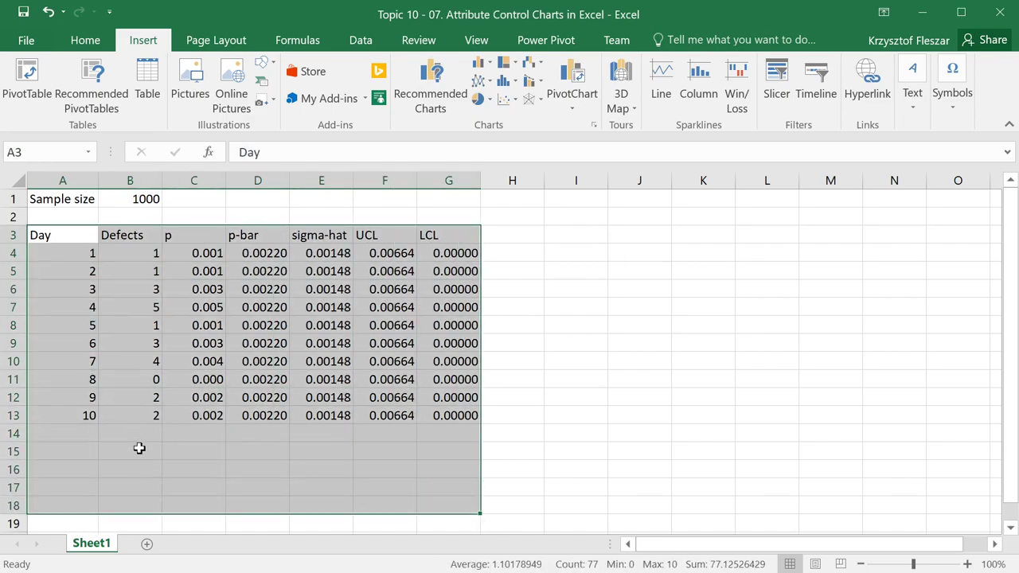
pyautogui.moveTo(146, 420)
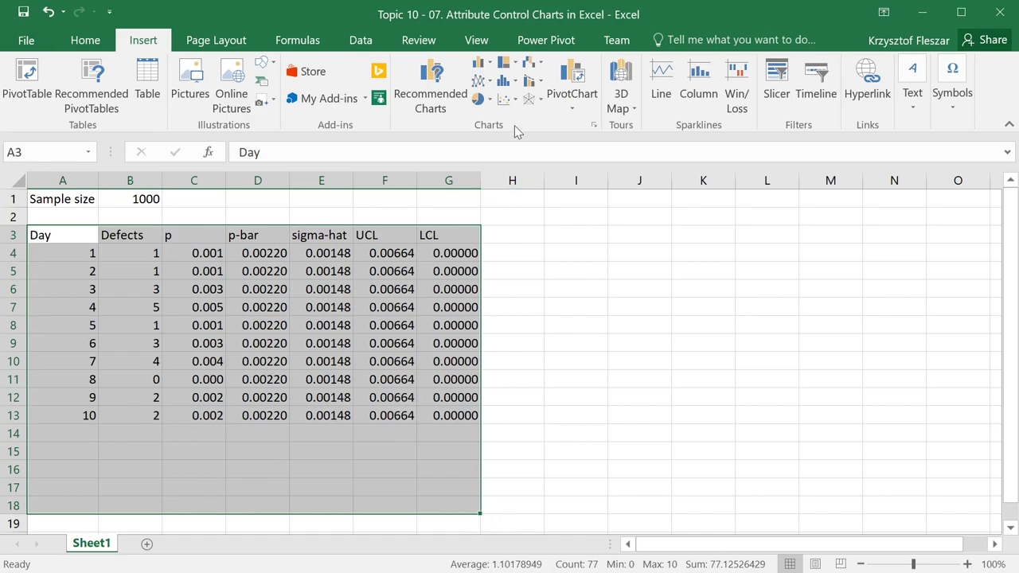
pyautogui.click(480, 99)
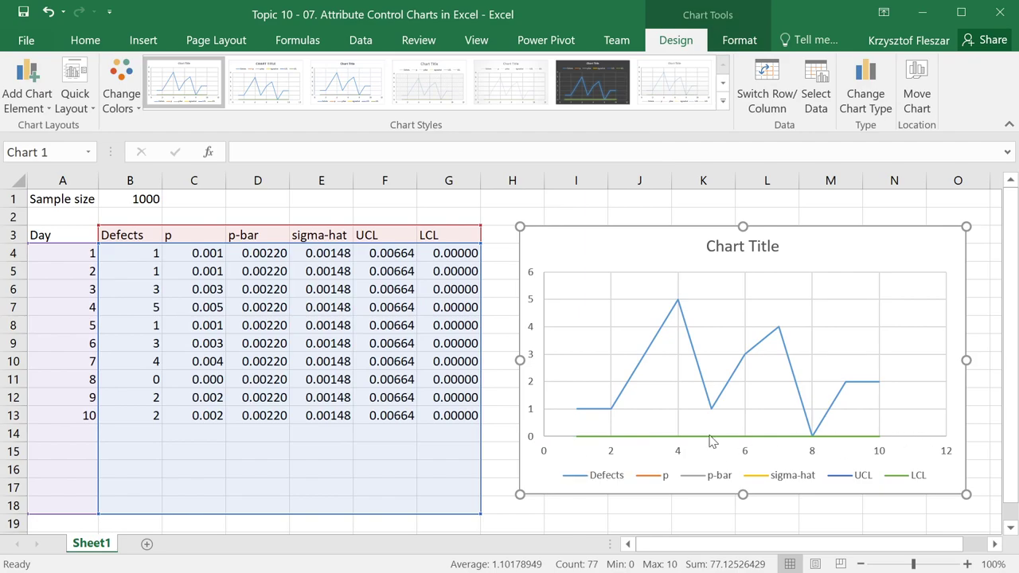
pyautogui.moveTo(533, 449)
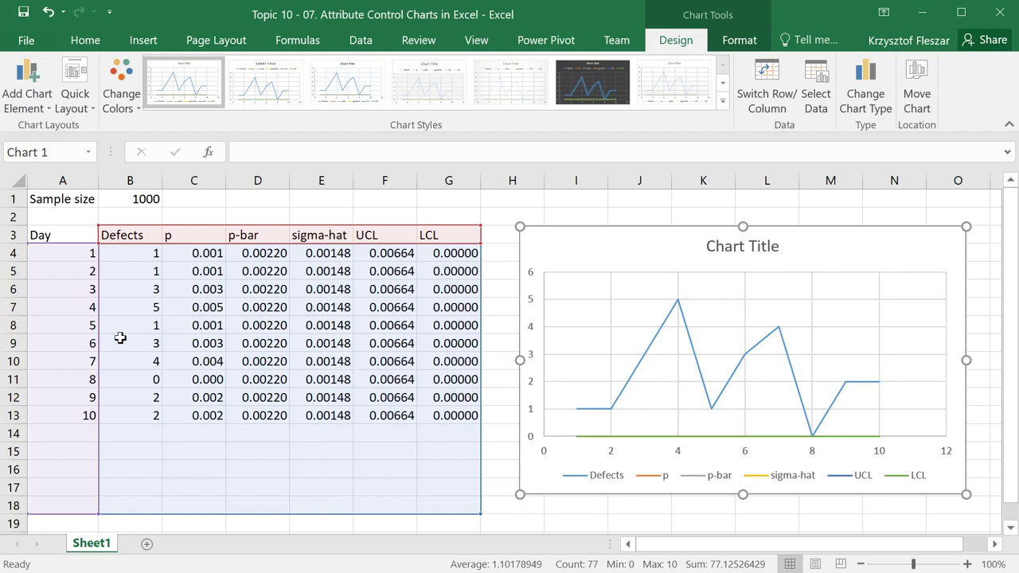
# Remove the Defects and sigma-hat series so the chart plots p, p-bar, UCL and LCL.
pyautogui.click(640, 359)
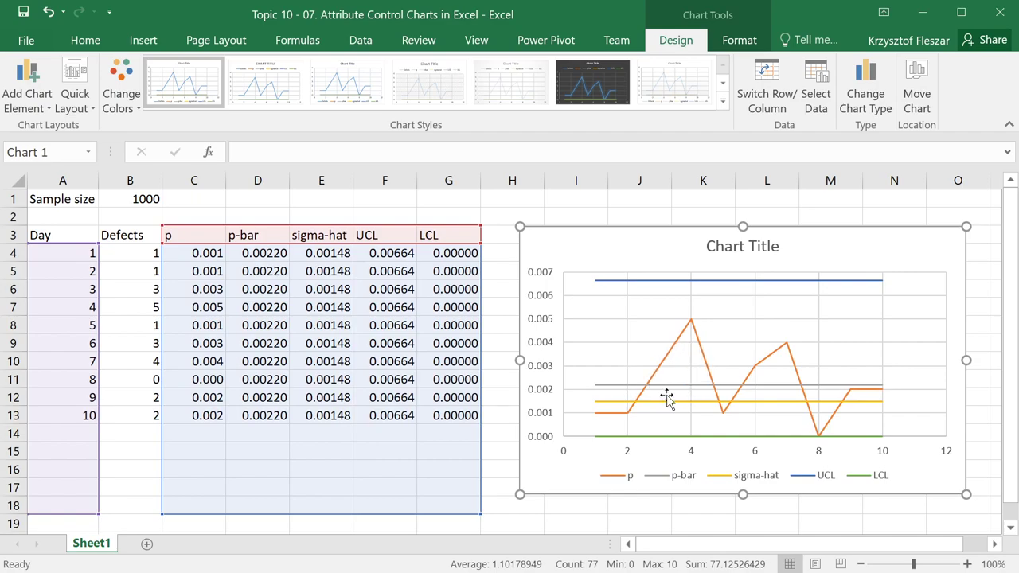
pyautogui.moveTo(773, 449)
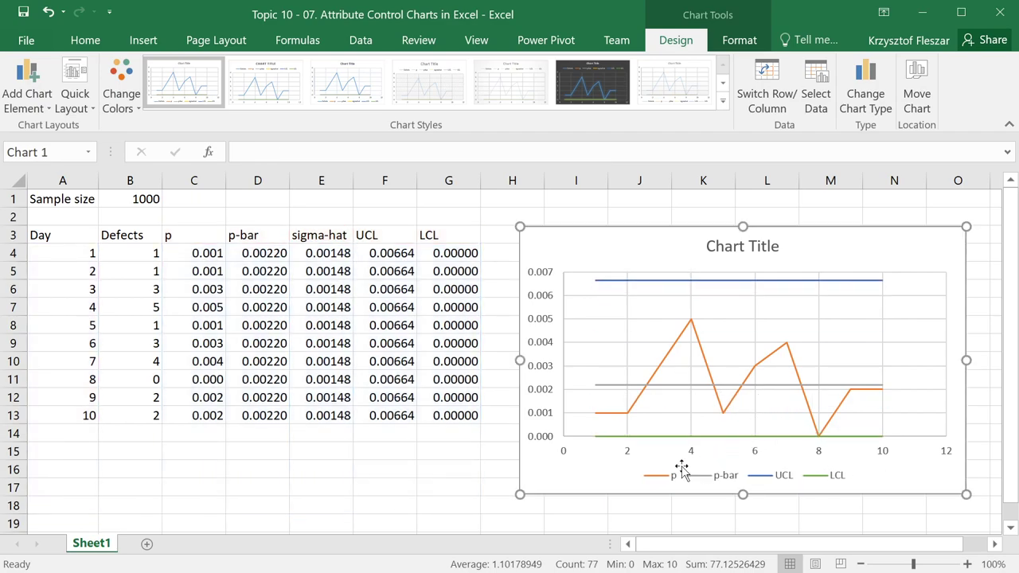
pyautogui.click(742, 246)
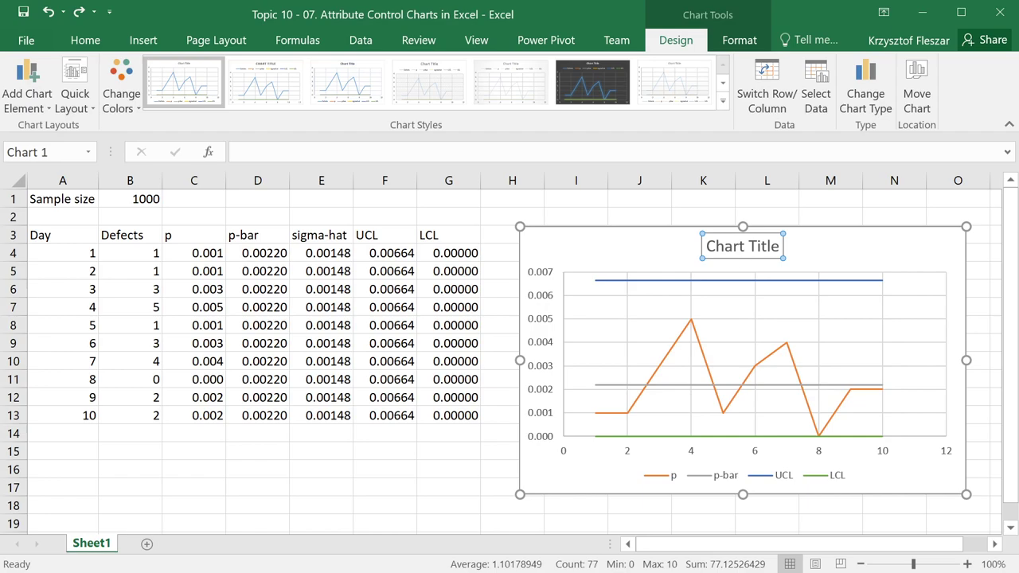
# Retitle the chart 'p-chart'.
pyautogui.click(742, 245)
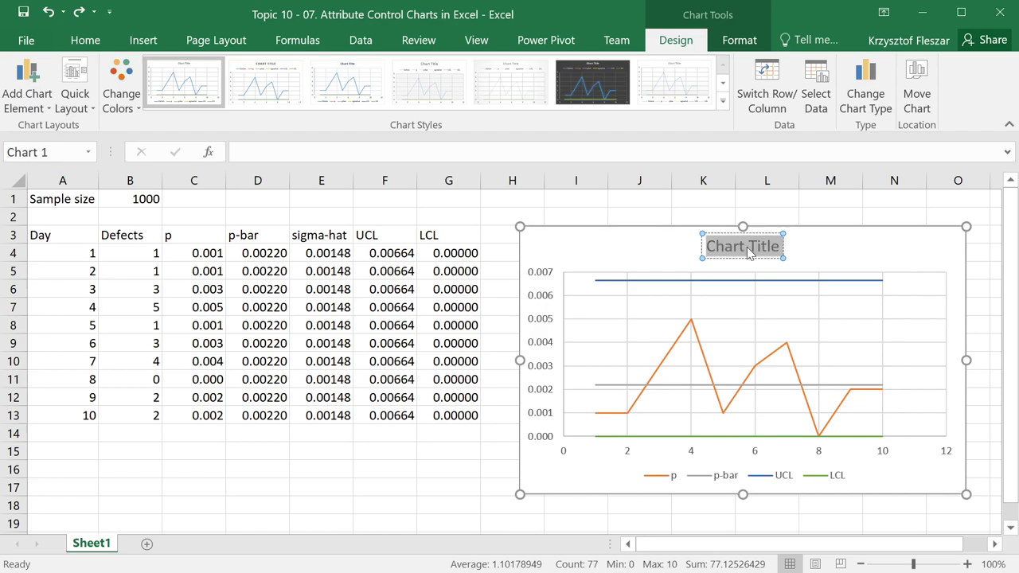
pyautogui.write('p-chart')
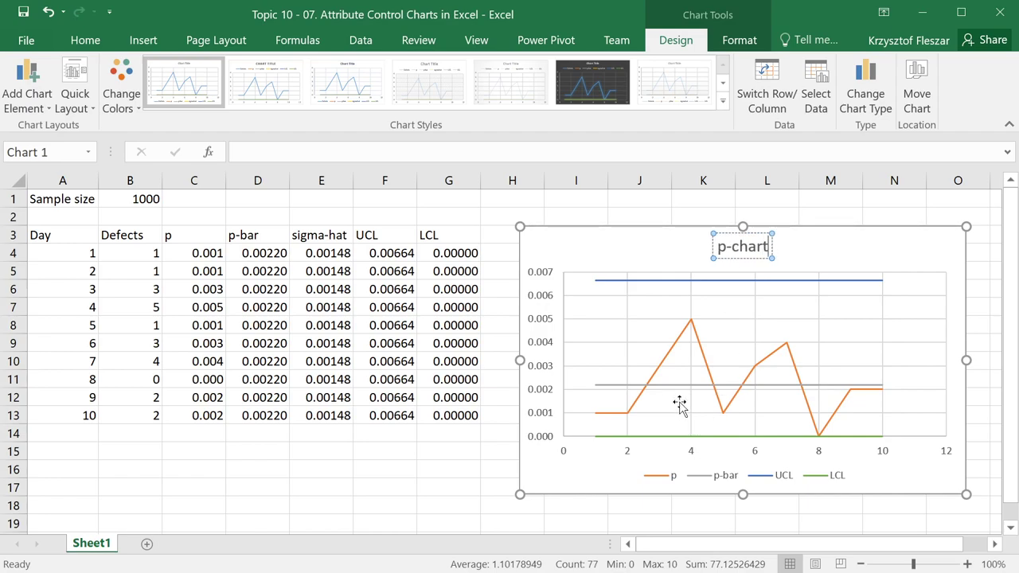
pyautogui.click(645, 384)
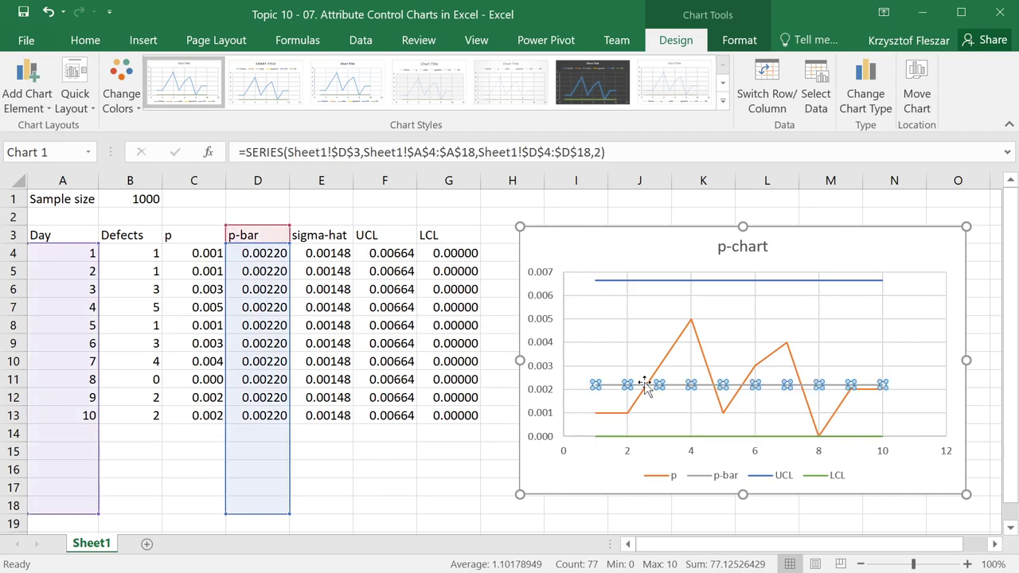
pyautogui.moveTo(599, 389)
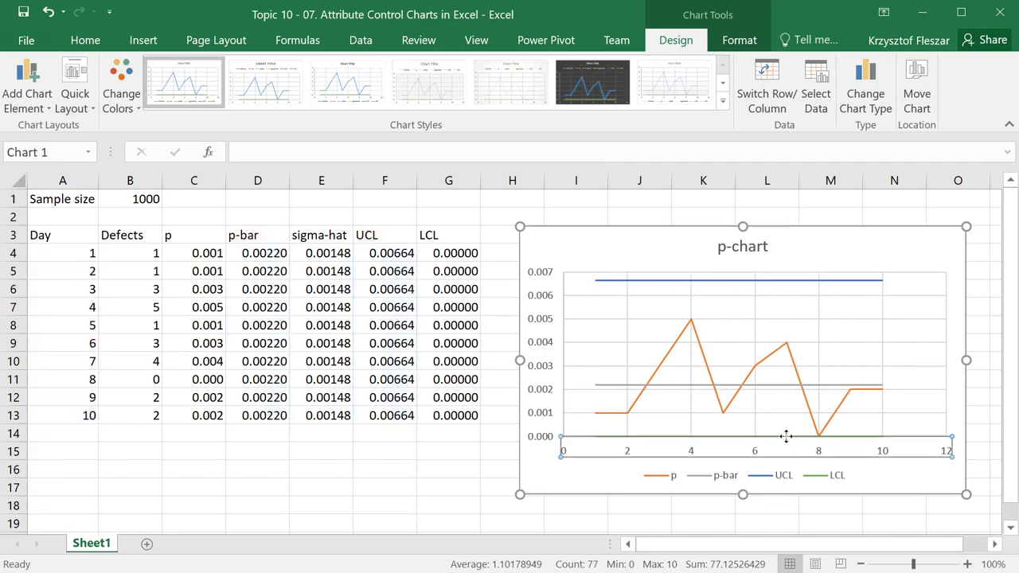
pyautogui.doubleClick(752, 449)
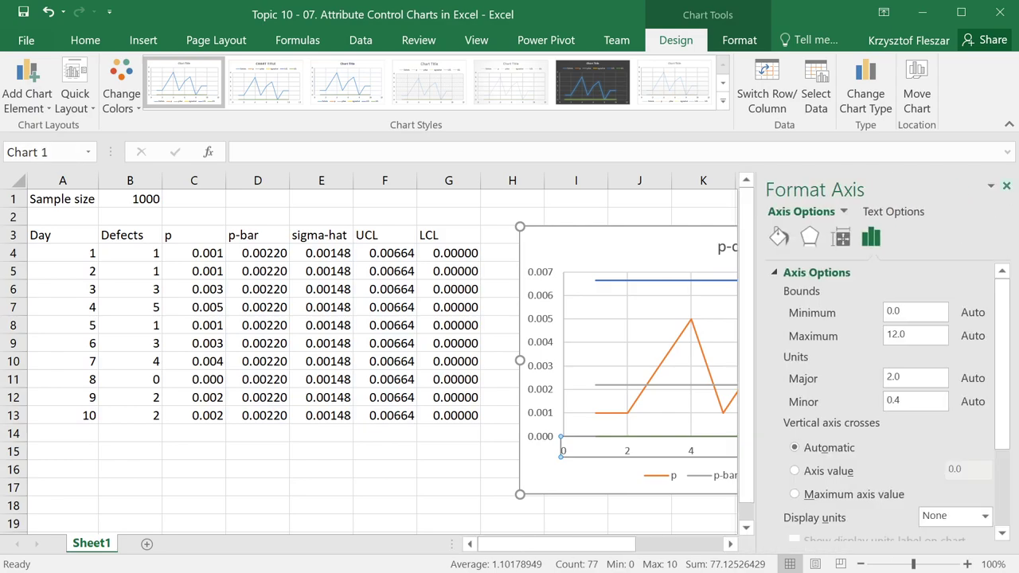
pyautogui.click(1006, 185)
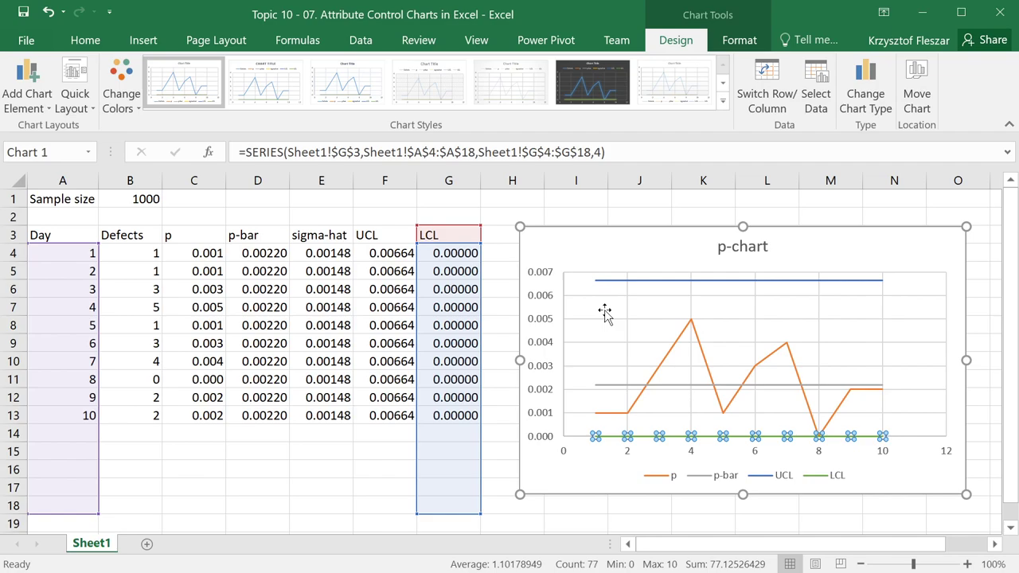
pyautogui.moveTo(806, 389)
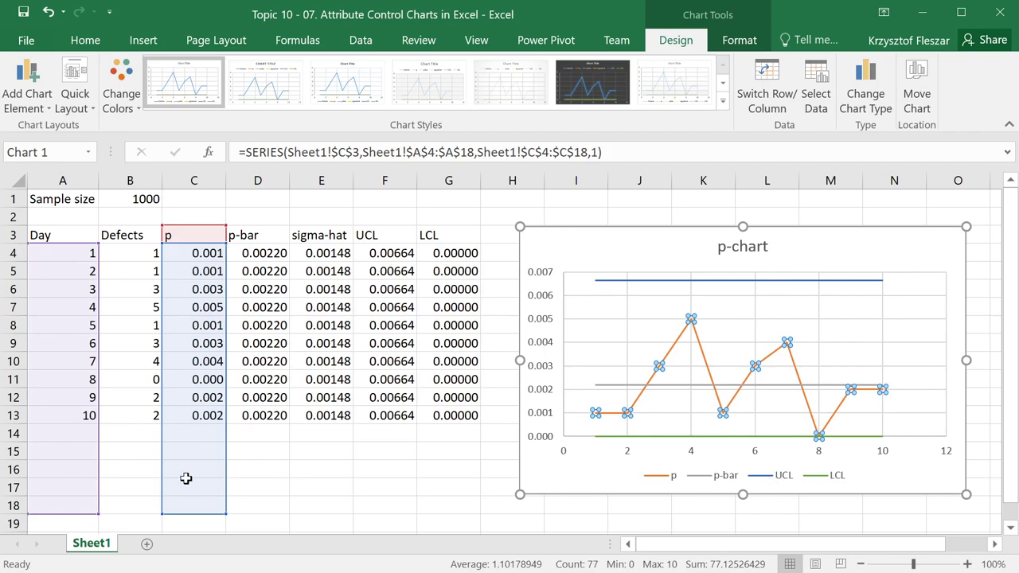
pyautogui.moveTo(847, 388)
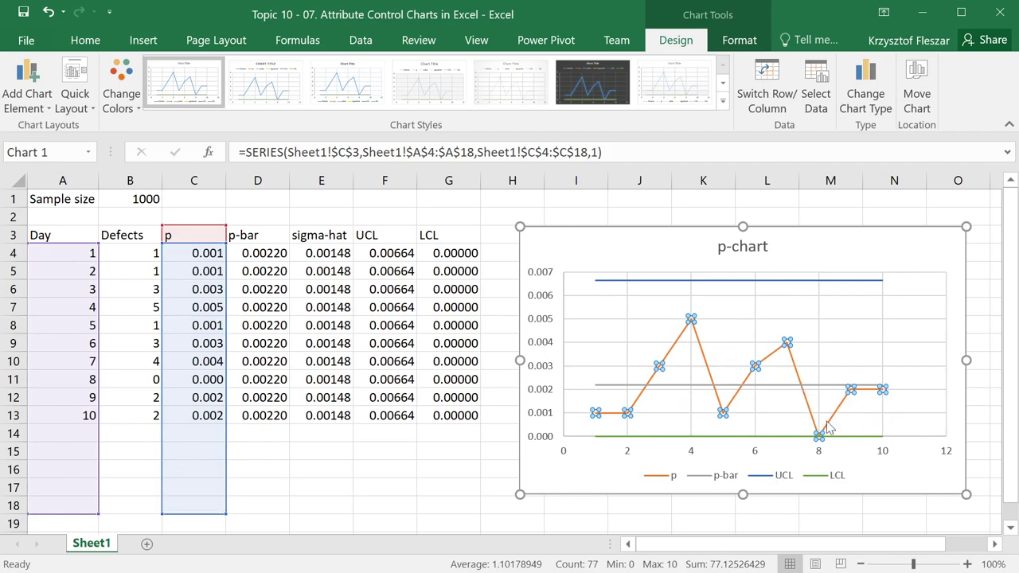
pyautogui.moveTo(850, 287)
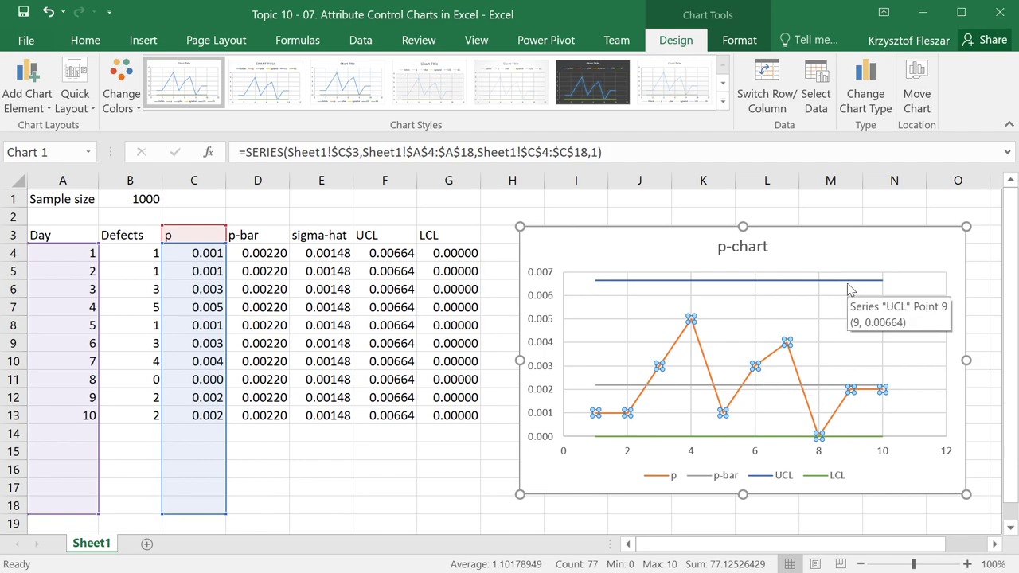
pyautogui.moveTo(847, 443)
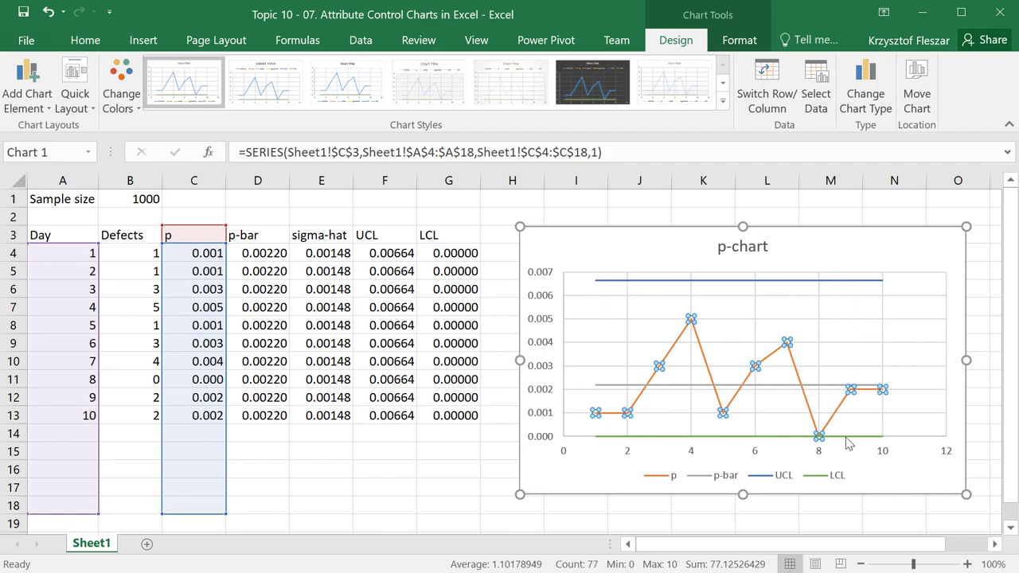
pyautogui.moveTo(766, 354)
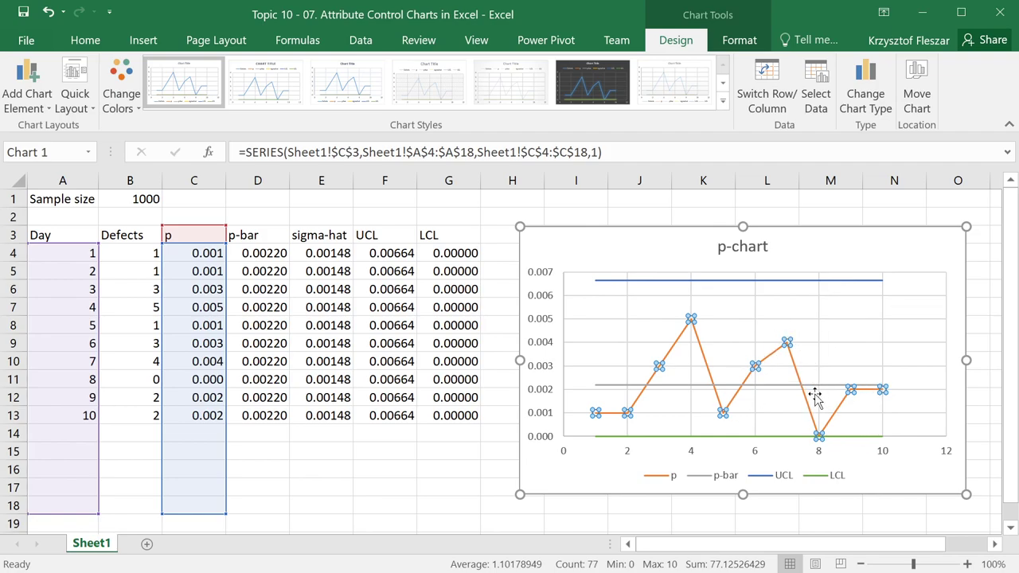
pyautogui.moveTo(789, 449)
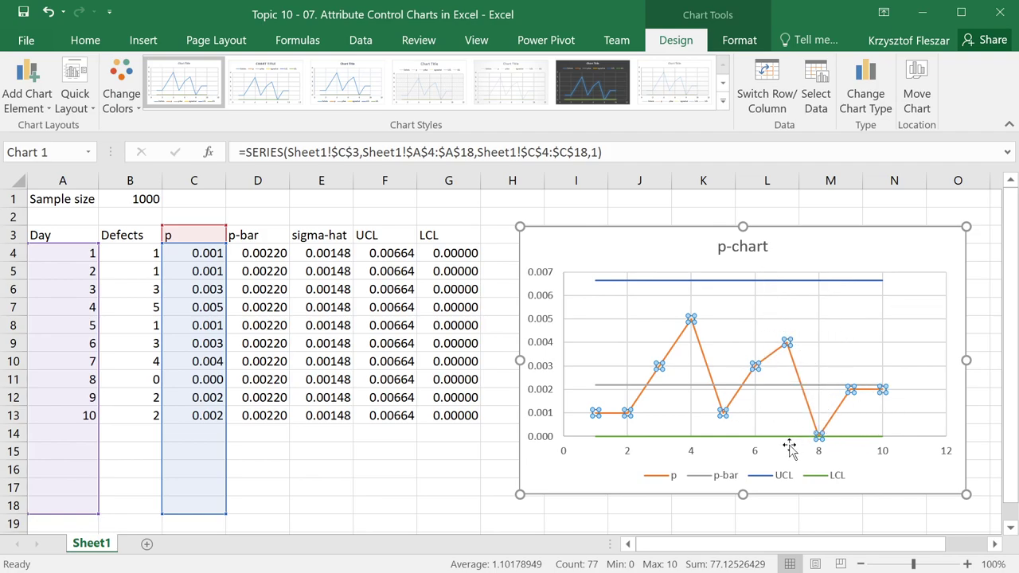
pyautogui.moveTo(354, 436)
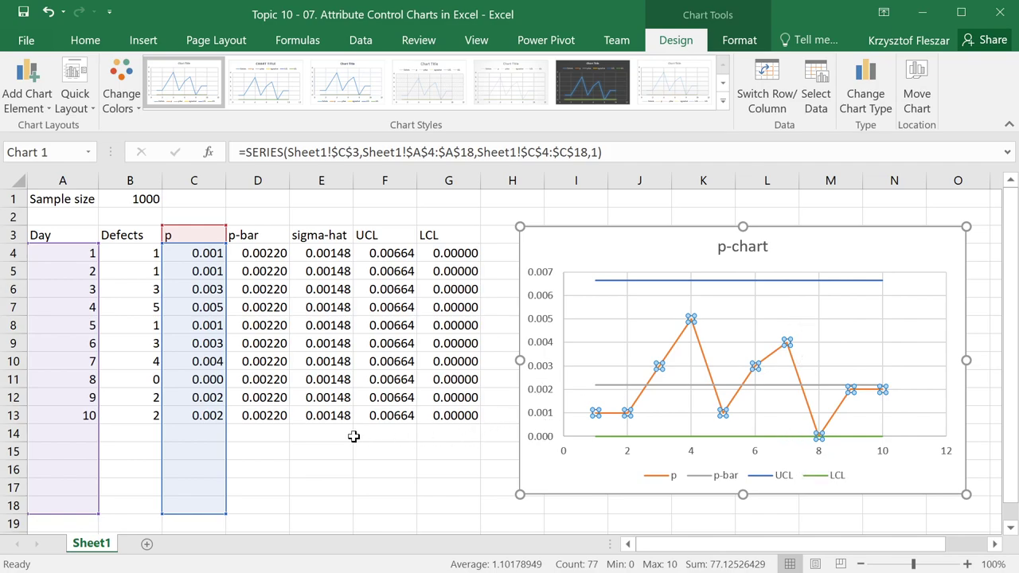
pyautogui.click(63, 433)
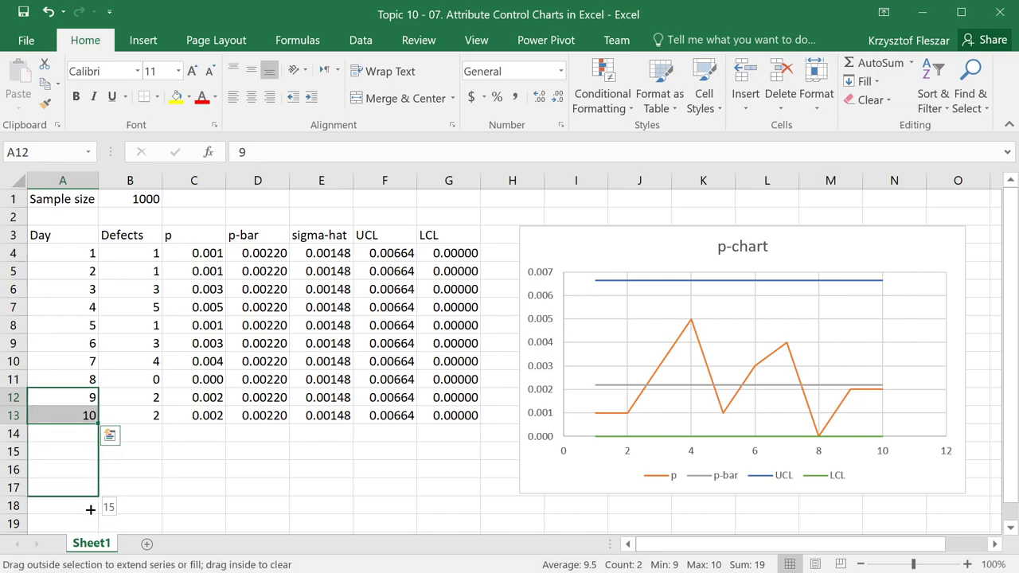
# Extend days to 15 and copy day 10's p-bar, sigma-hat, UCL and LCL down to row 18.
pyautogui.moveTo(64, 414); pyautogui.dragTo(64, 506)
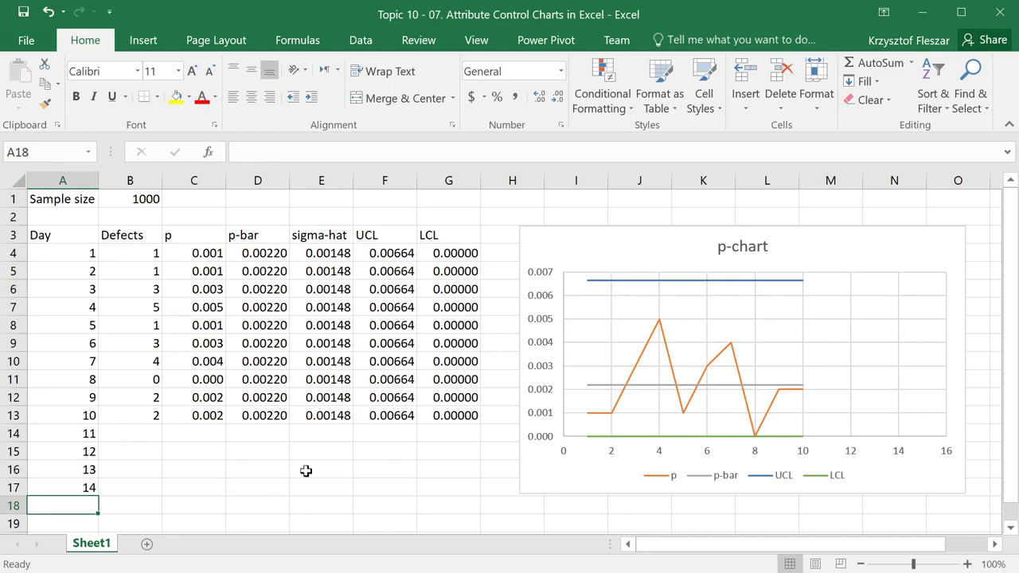
pyautogui.click(740, 358)
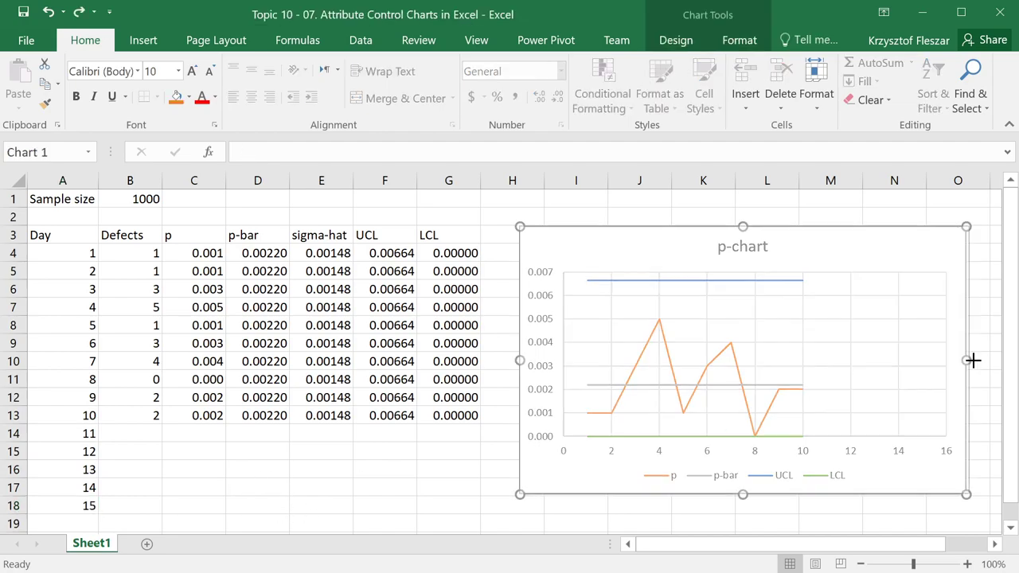
pyautogui.click(258, 414)
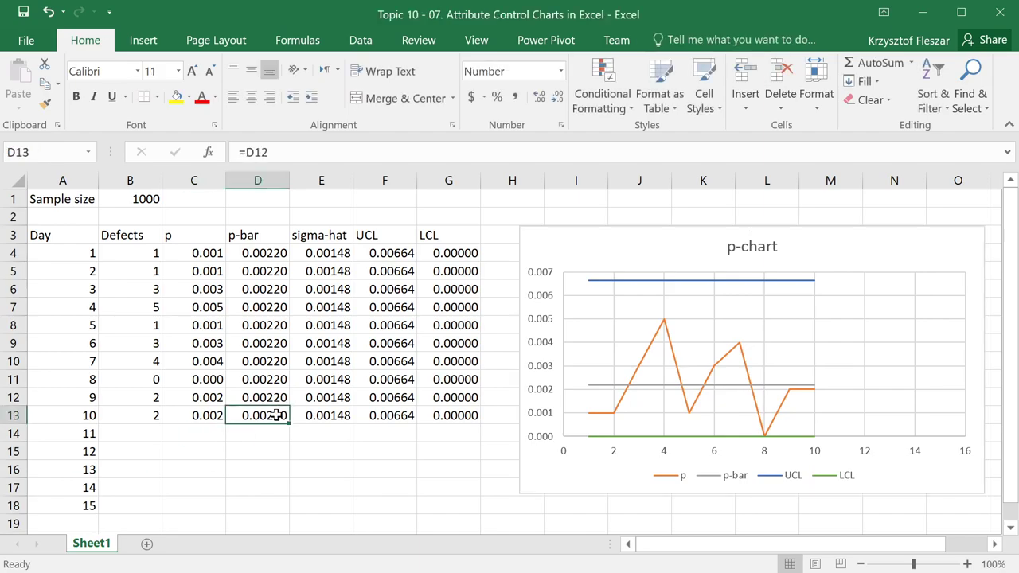
pyautogui.moveTo(258, 414); pyautogui.dragTo(449, 414)
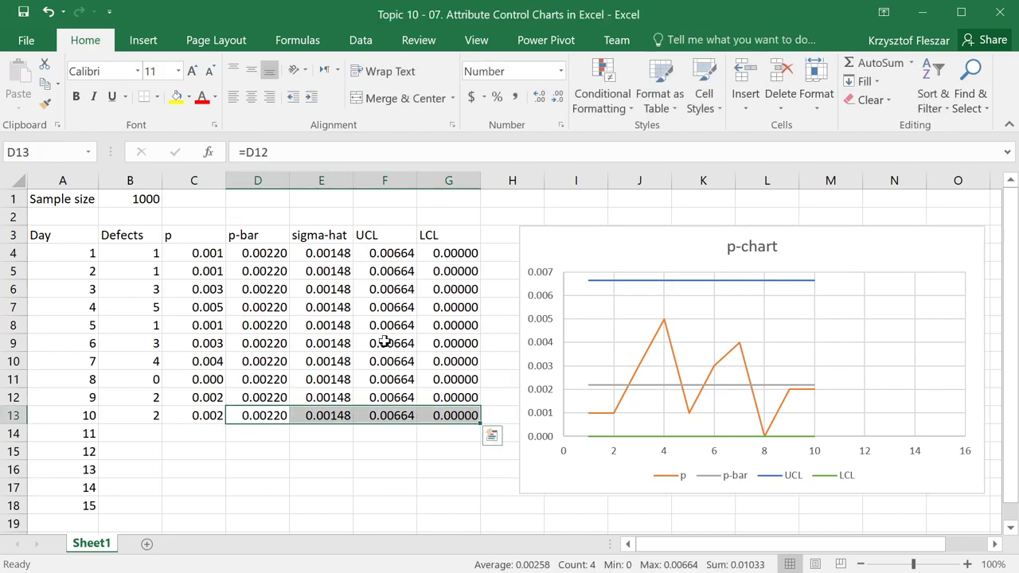
pyautogui.moveTo(481, 414); pyautogui.dragTo(481, 477)
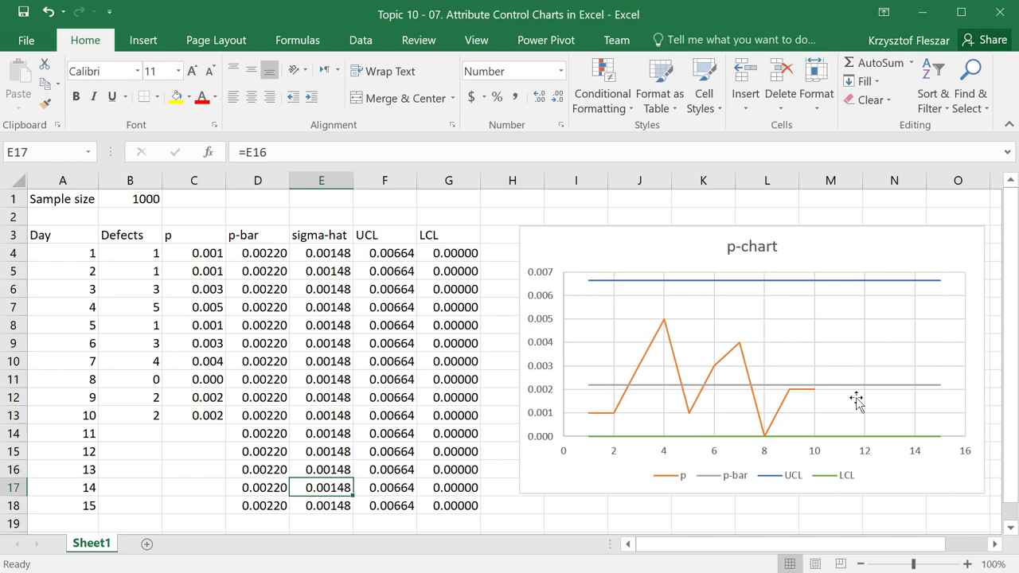
pyautogui.click(131, 414)
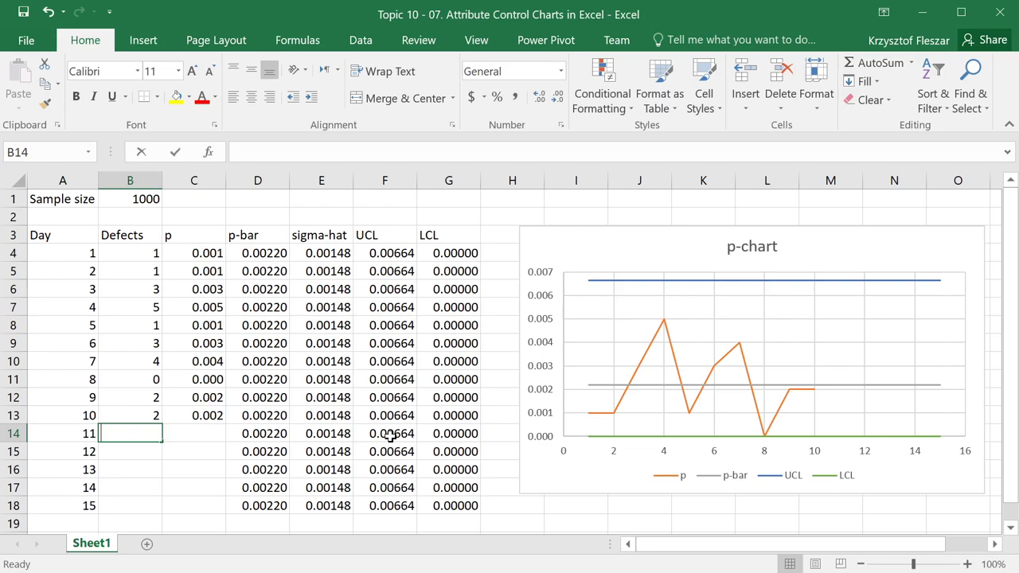
# Enter 4 defects for day 11 and give the p series built-in square markers, size 5.
pyautogui.write('4')
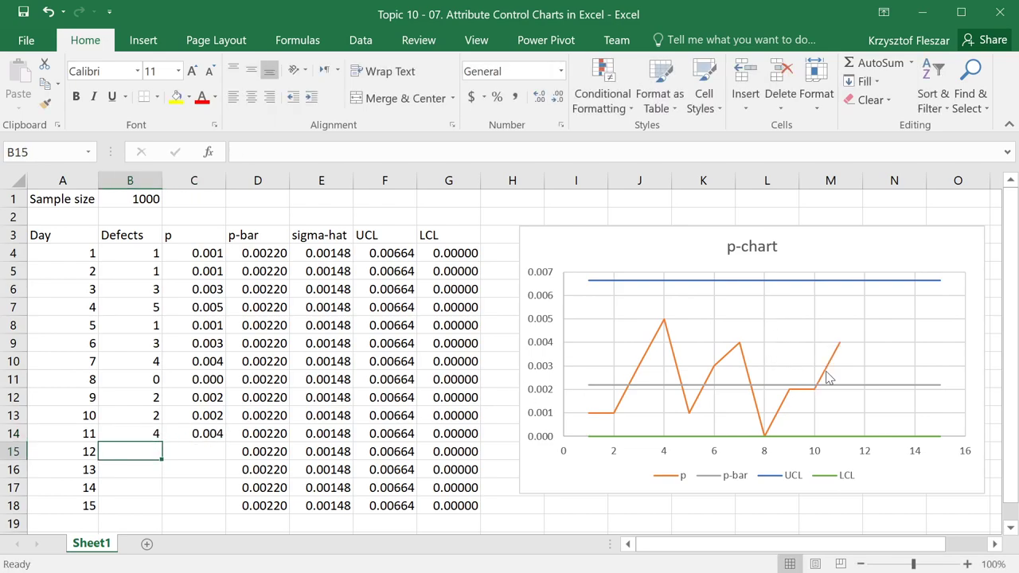
pyautogui.rightClick(828, 379)
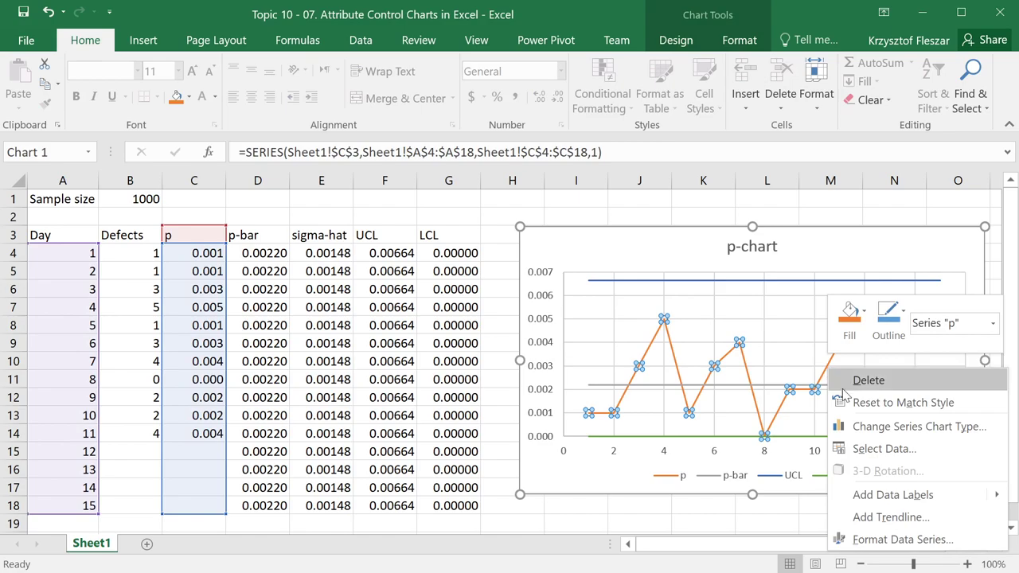
pyautogui.click(902, 539)
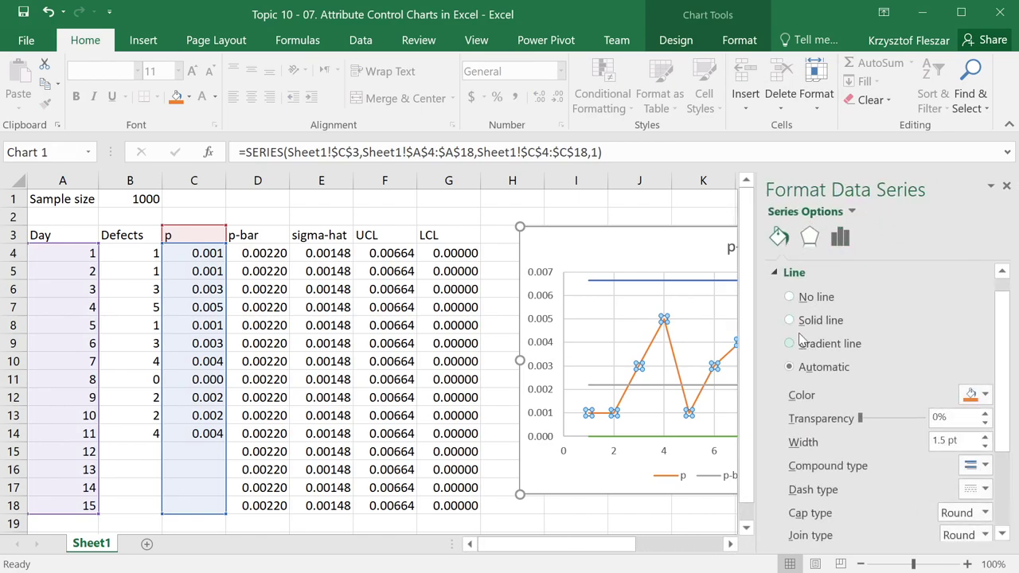
pyautogui.click(793, 271)
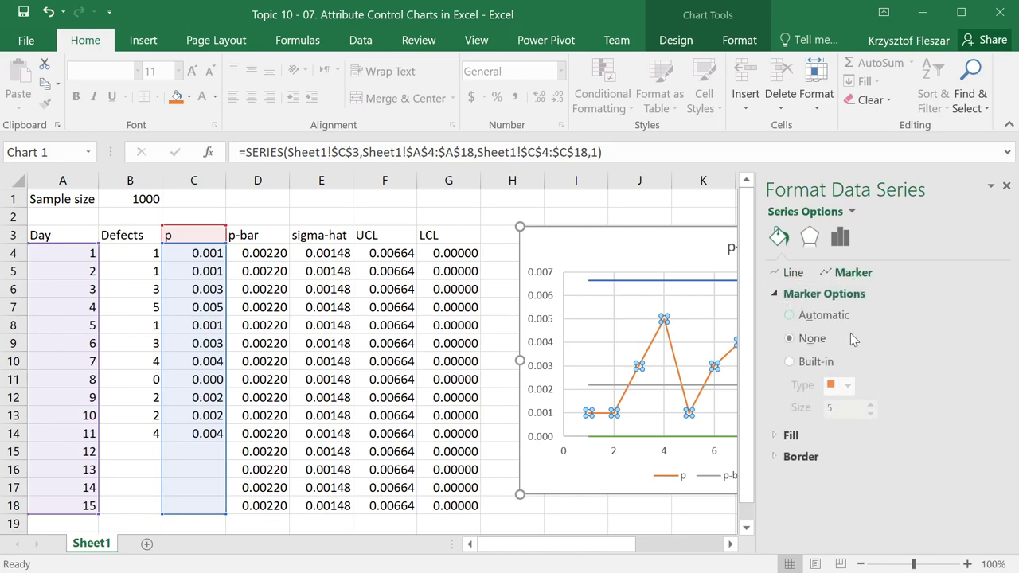
pyautogui.click(790, 362)
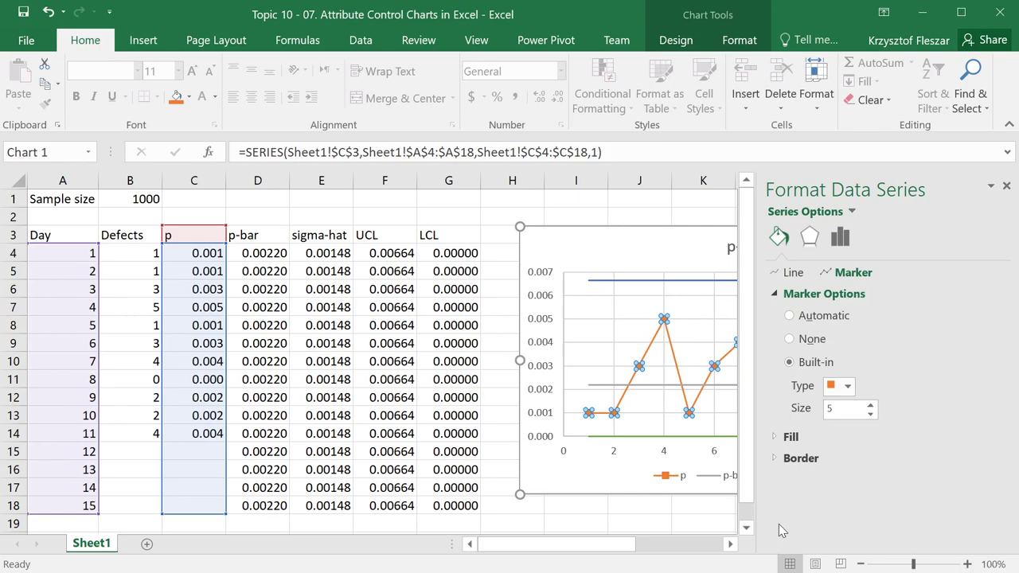
pyautogui.click(1006, 184)
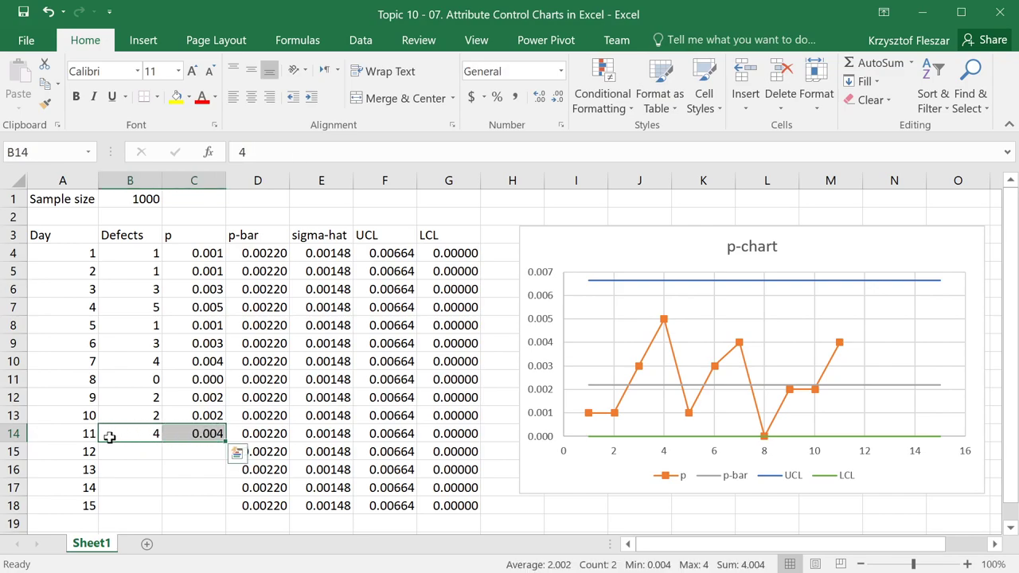
# Enter the p formula =B14/$B$1 in C14 and 9 defects for day 13, spiking p above UCL.
pyautogui.click(131, 433)
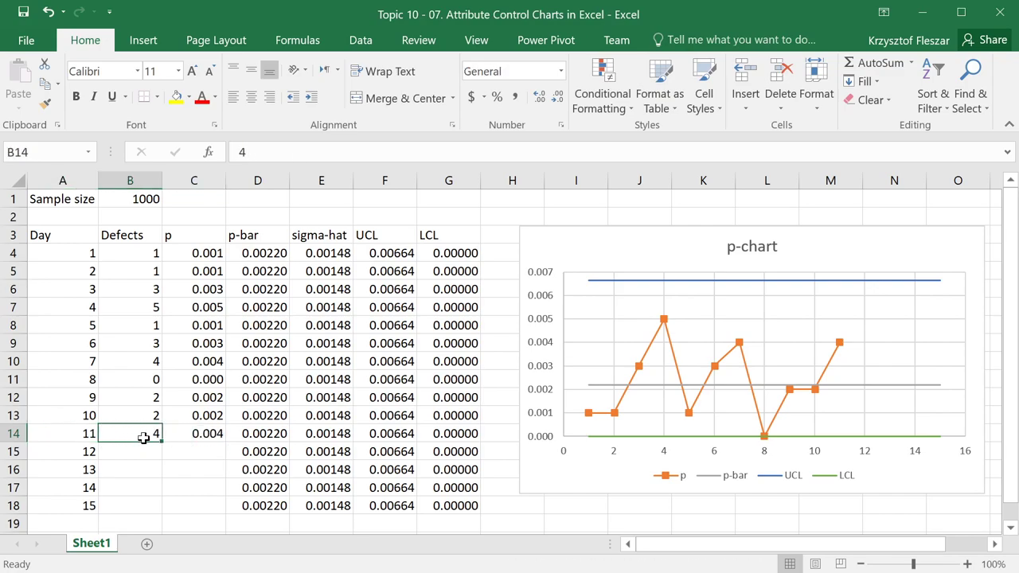
pyautogui.write('=B14/$B$1')
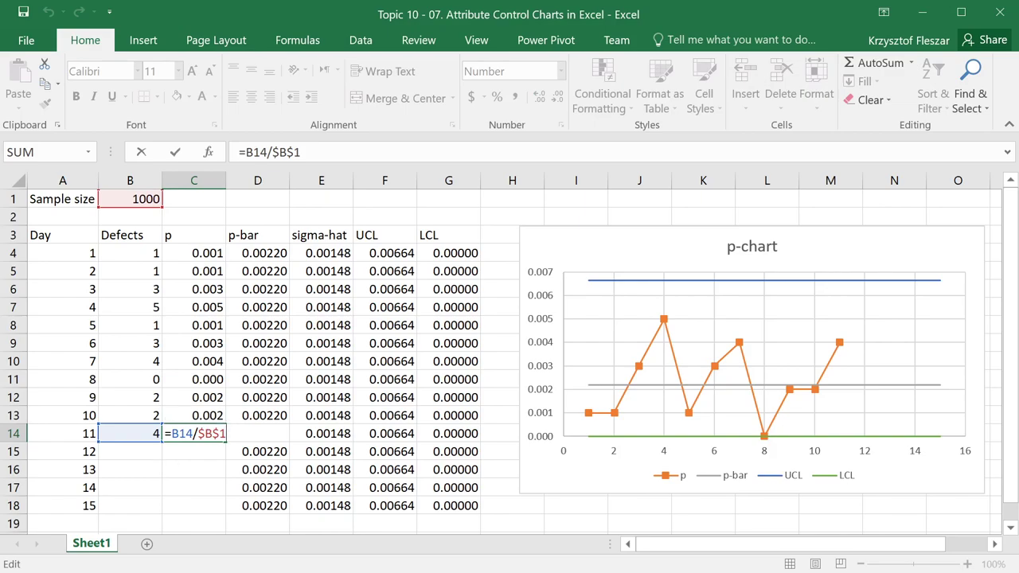
pyautogui.press('Enter')
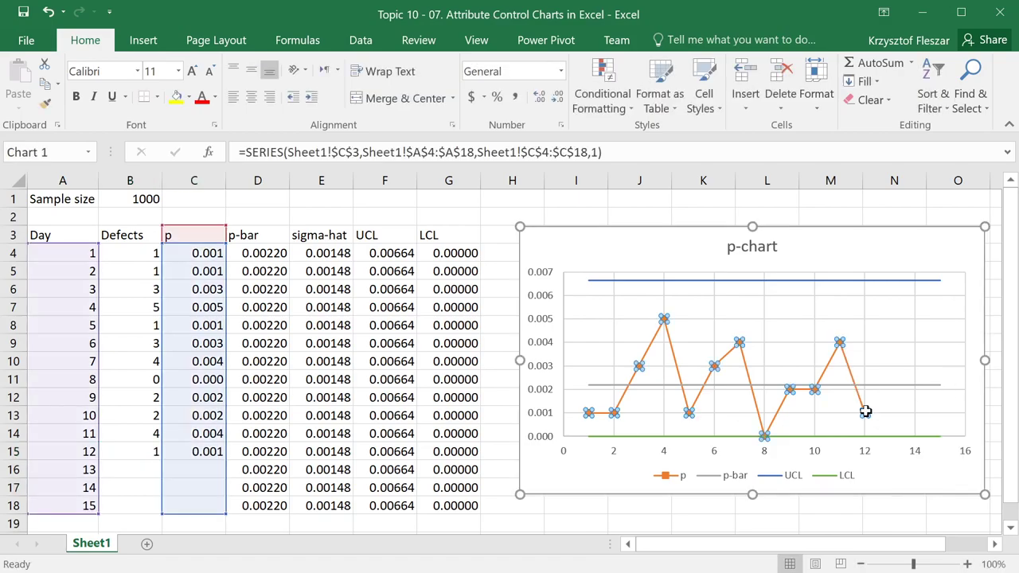
pyautogui.click(131, 469)
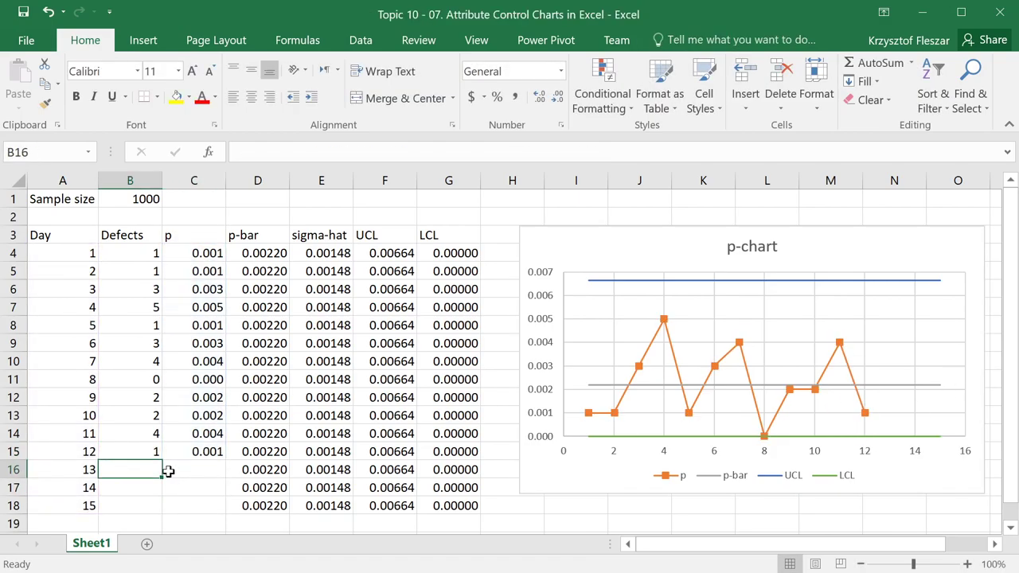
pyautogui.write('9')
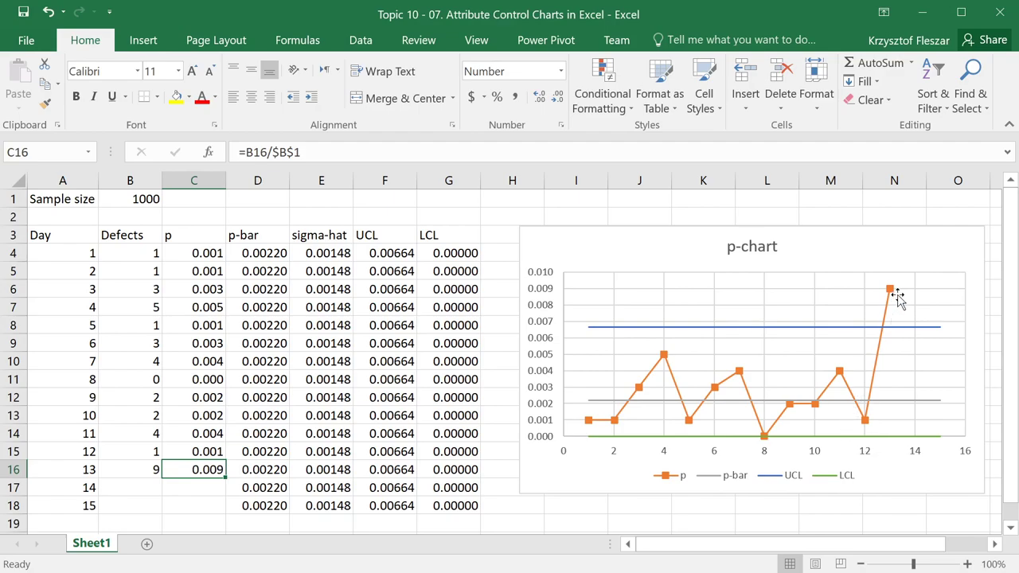
pyautogui.moveTo(879, 288)
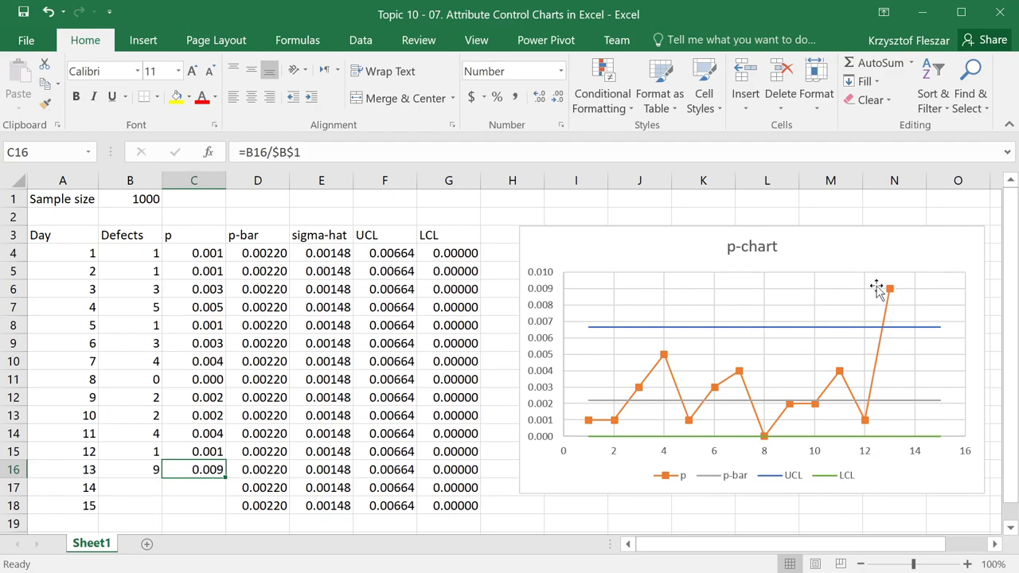
pyautogui.moveTo(860, 328)
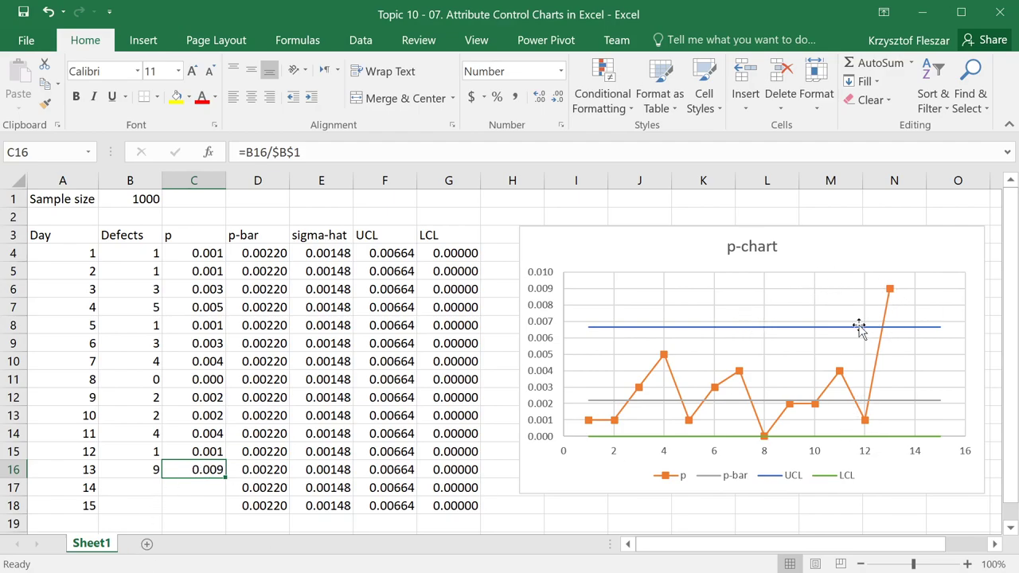
pyautogui.click(863, 326)
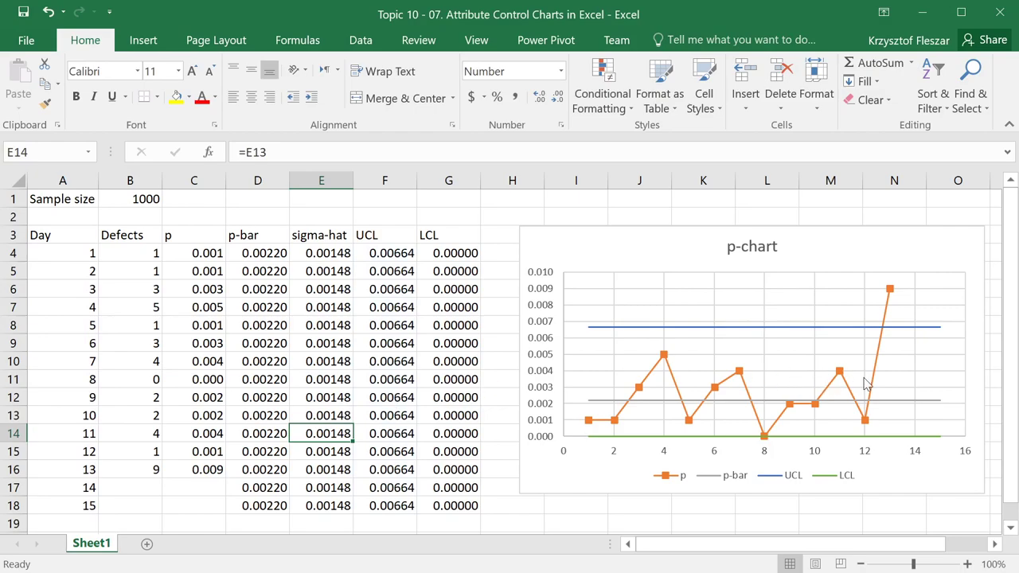
pyautogui.click(195, 452)
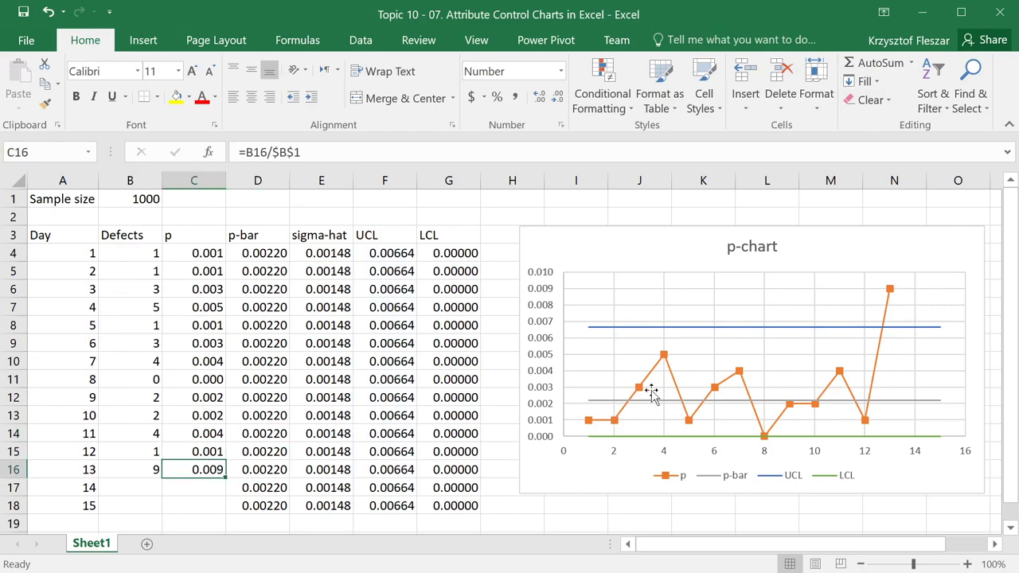
pyautogui.moveTo(675, 344)
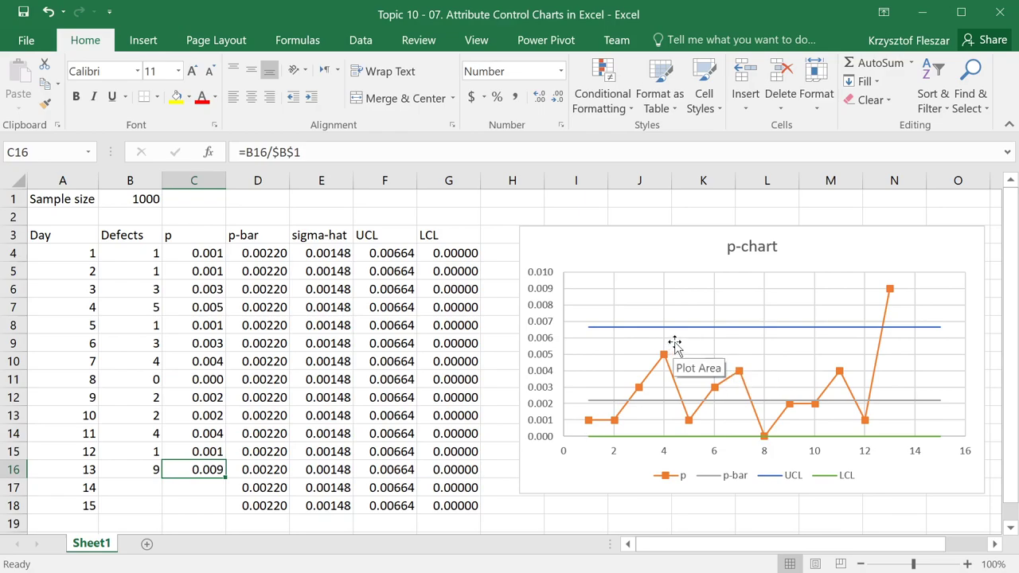
pyautogui.moveTo(597, 335)
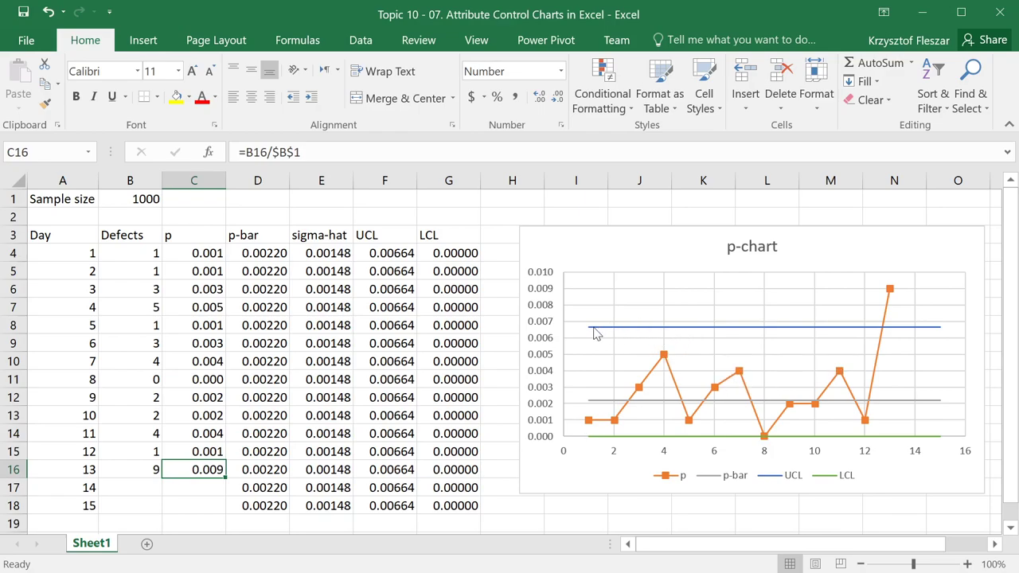
pyautogui.moveTo(581, 336)
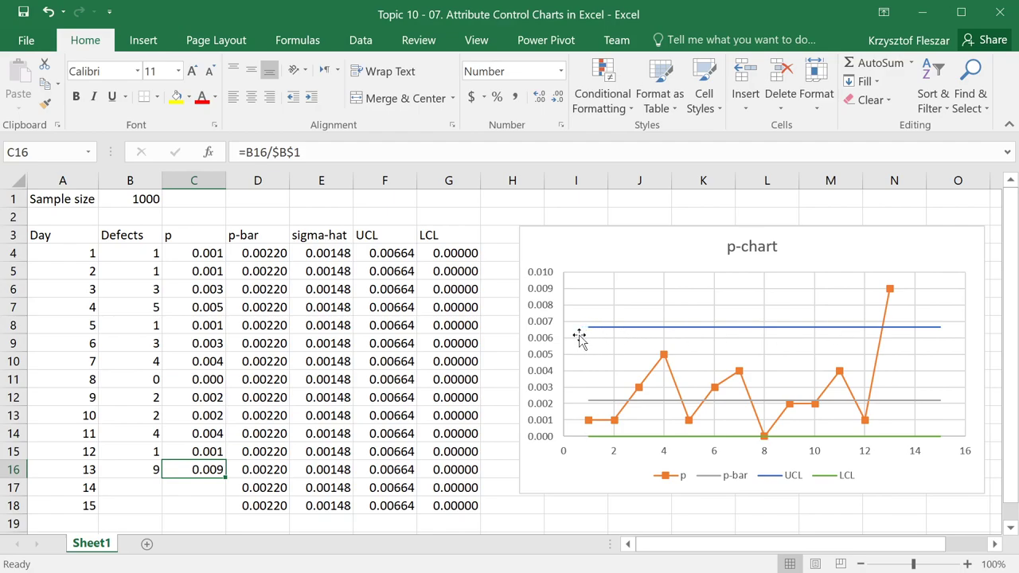
pyautogui.click(385, 469)
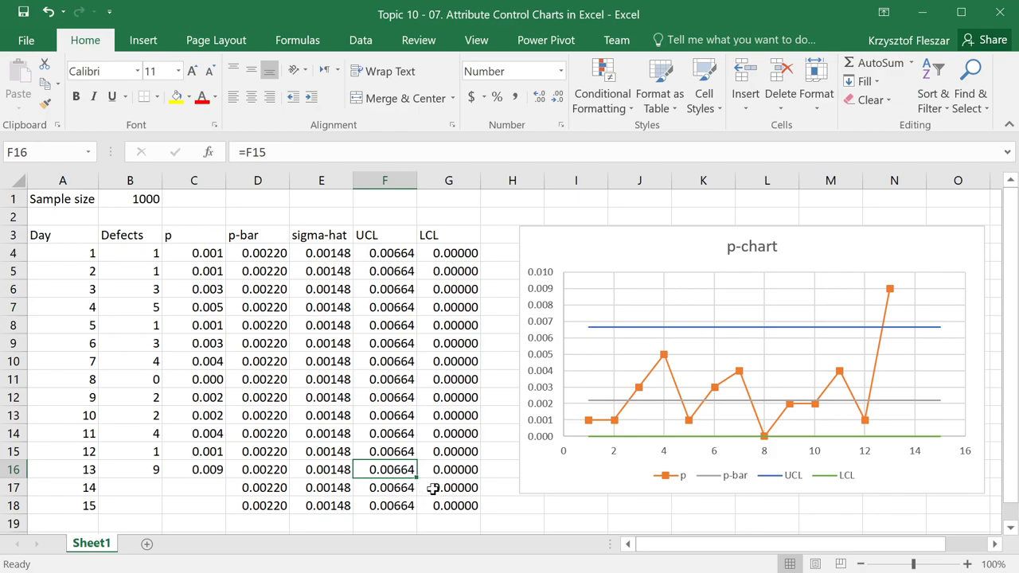
pyautogui.click(194, 468)
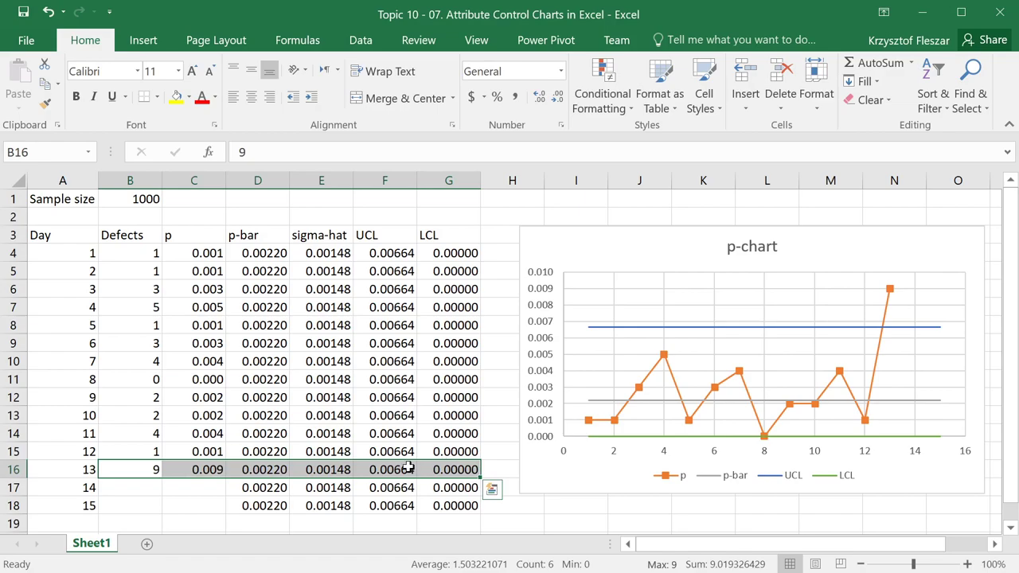
pyautogui.click(386, 468)
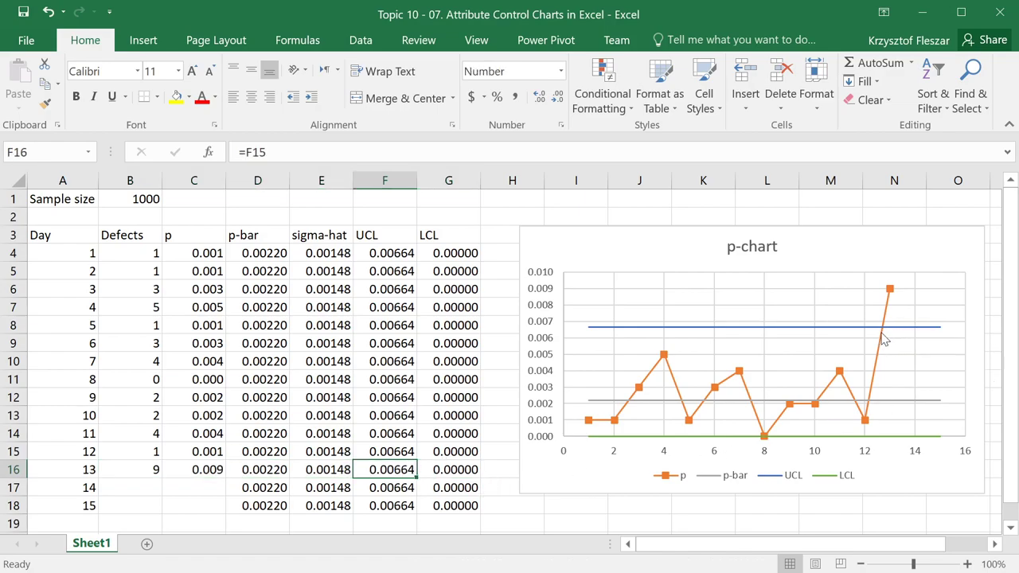
pyautogui.click(194, 452)
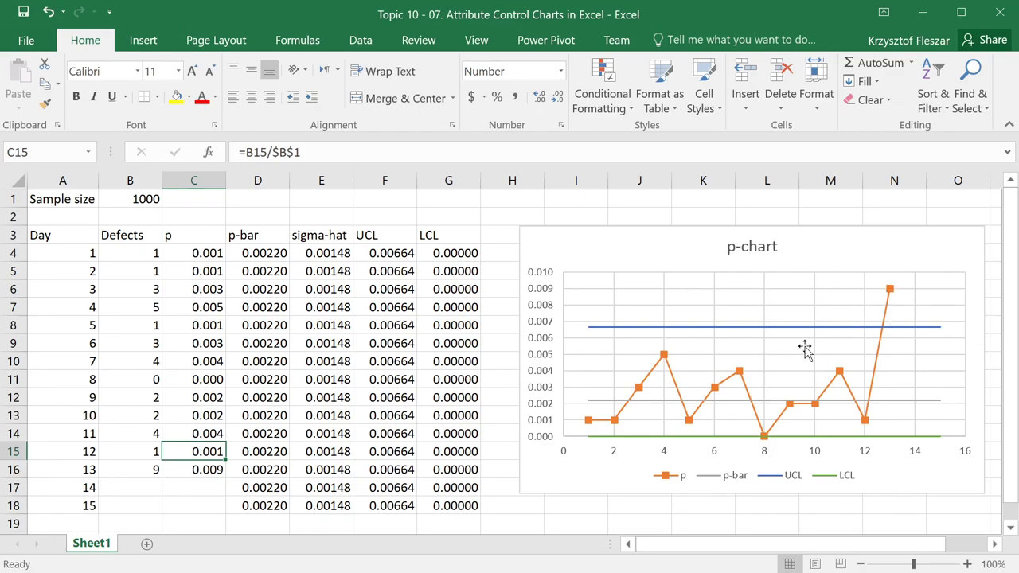
pyautogui.click(194, 468)
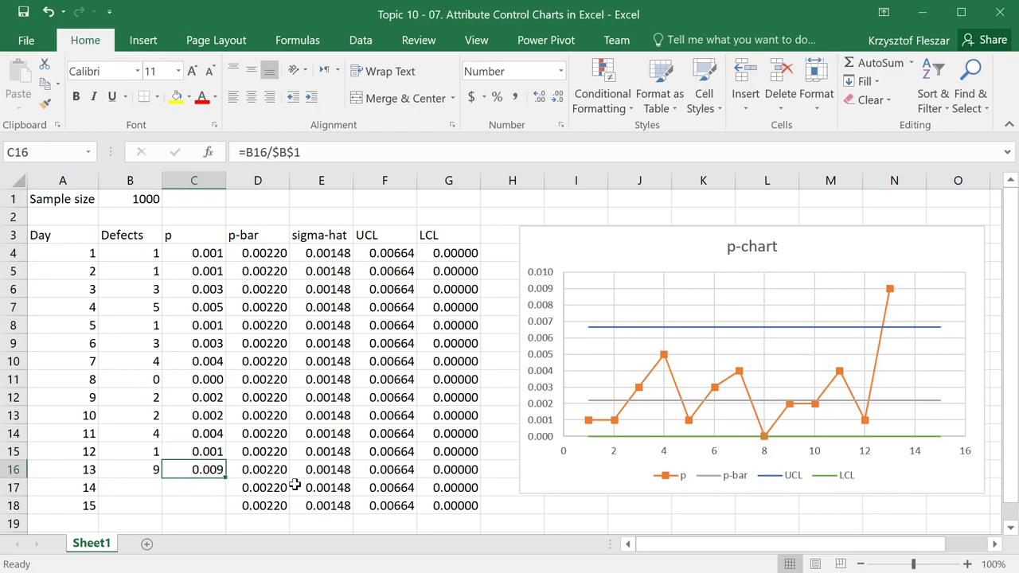
pyautogui.click(449, 488)
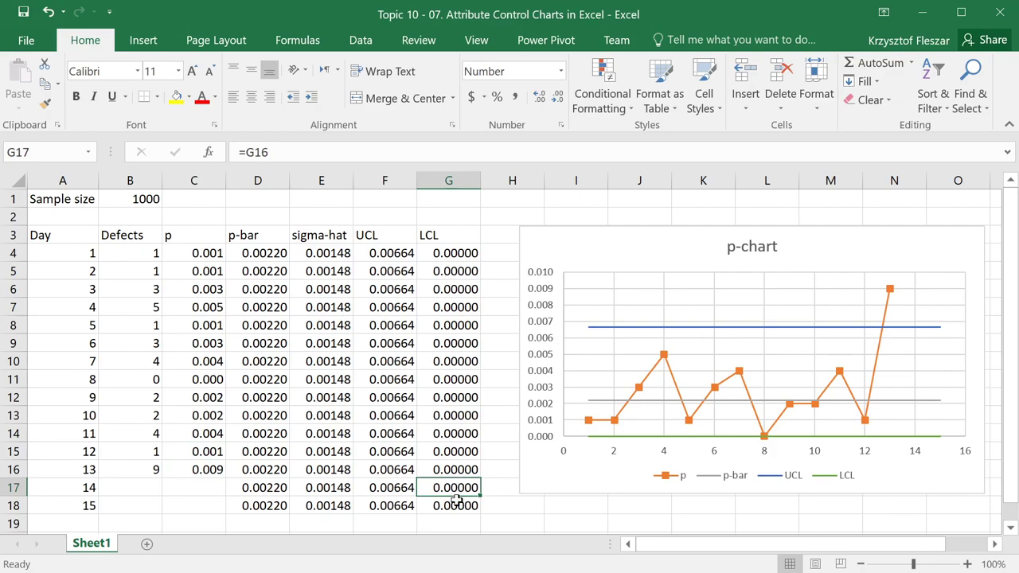
pyautogui.click(450, 504)
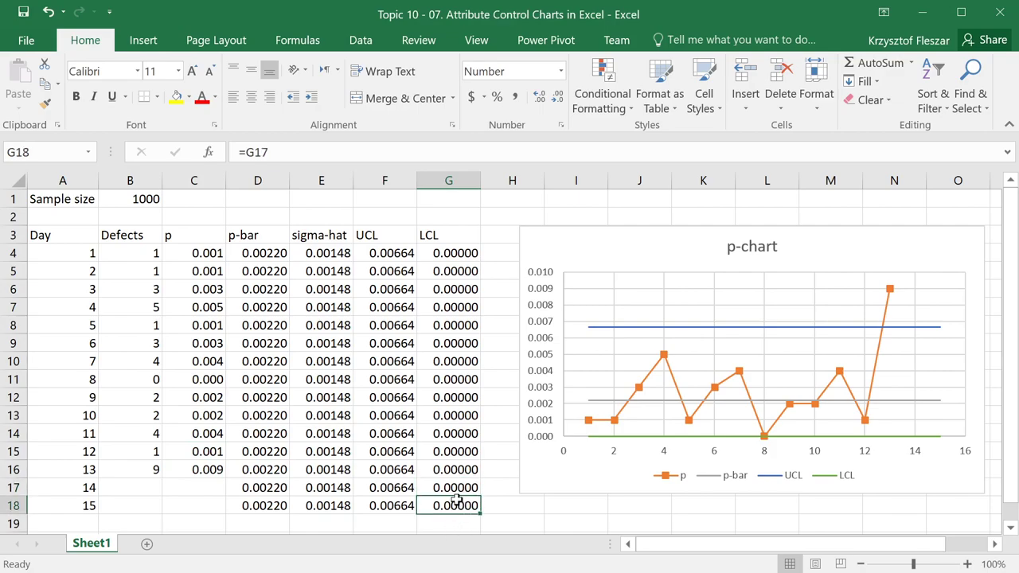
pyautogui.moveTo(860, 360)
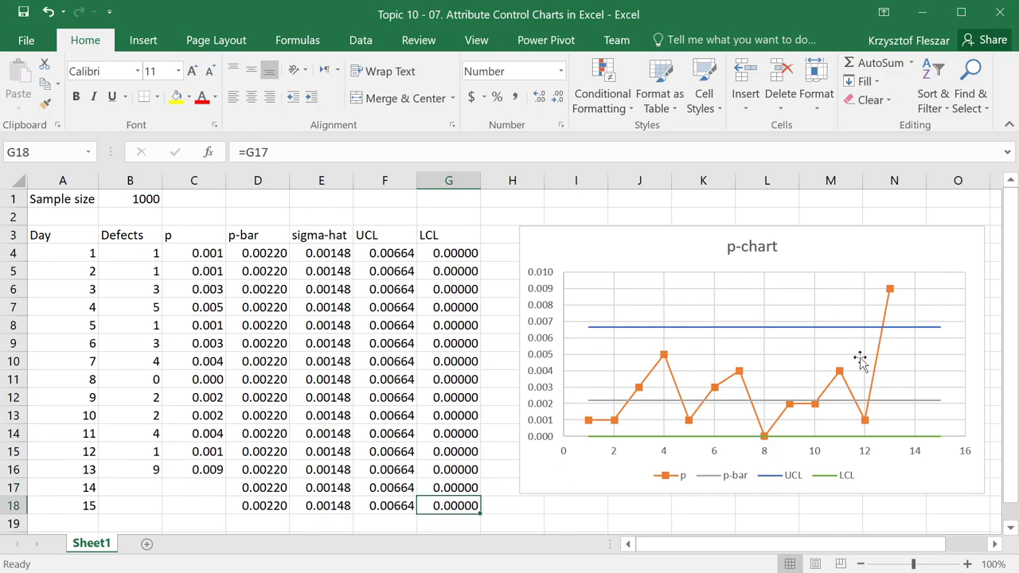
pyautogui.click(258, 452)
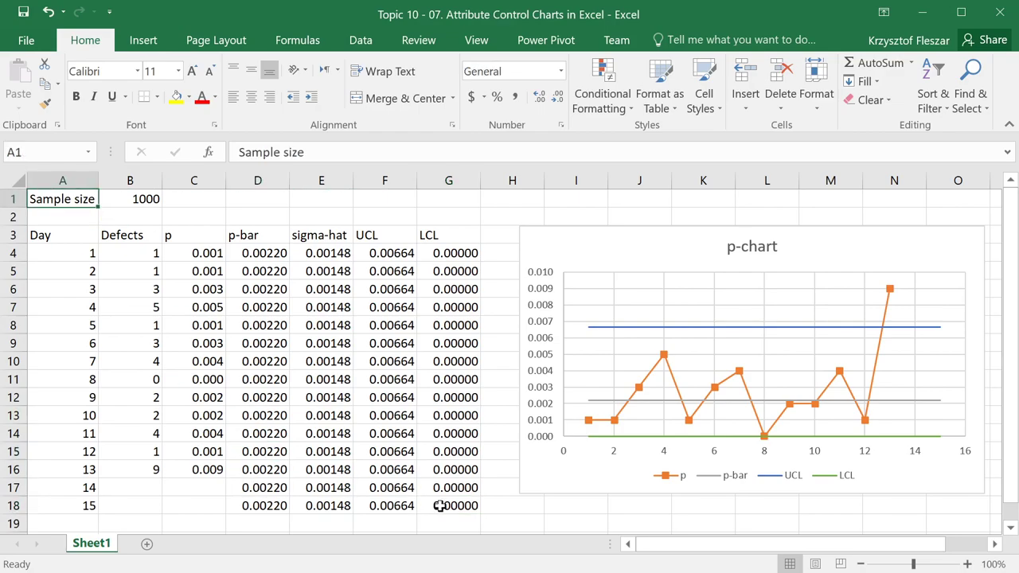
pyautogui.click(512, 506)
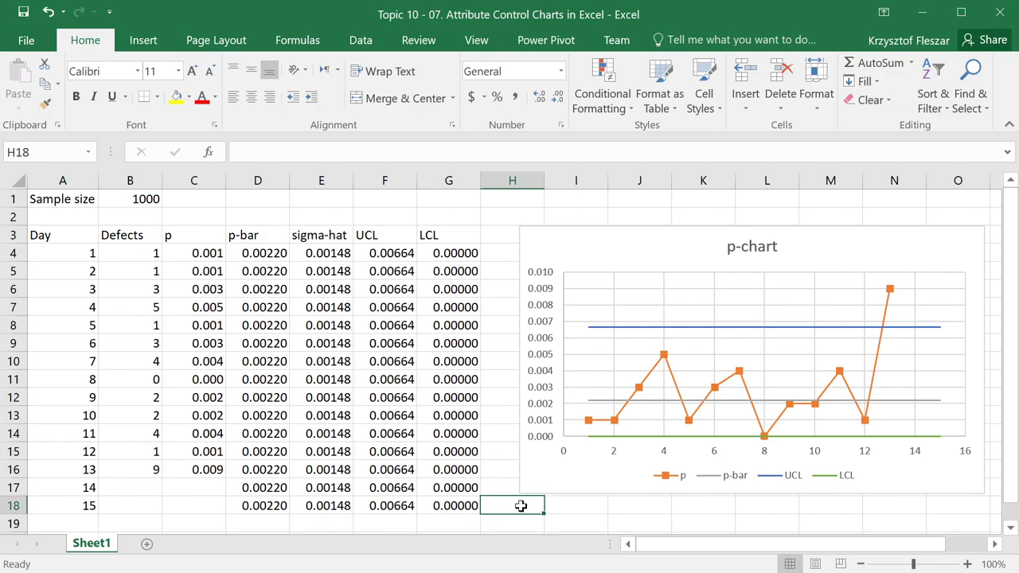